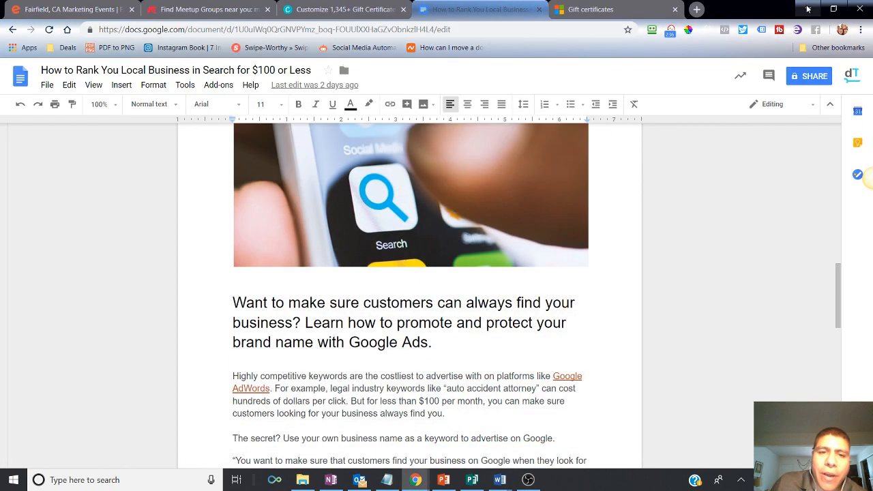
mouse_move(723, 296)
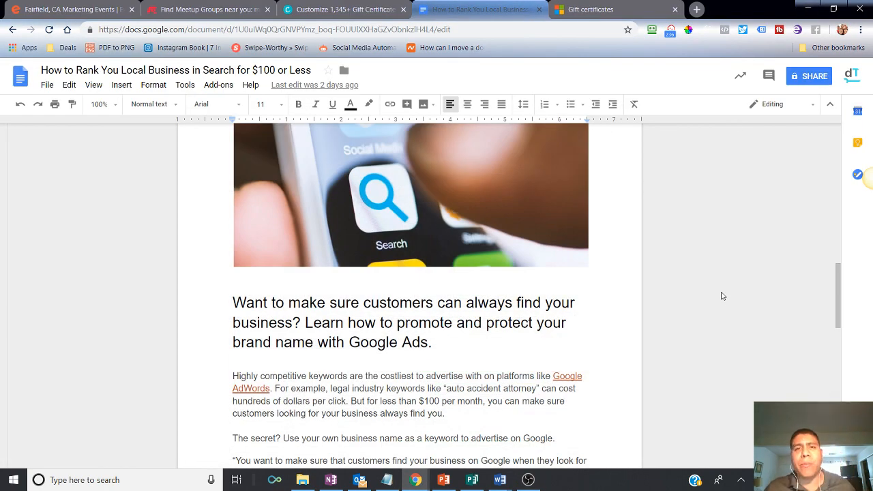
Review the Docs article on ranking a local business for $100, then switch windows.
scroll(up, 3)
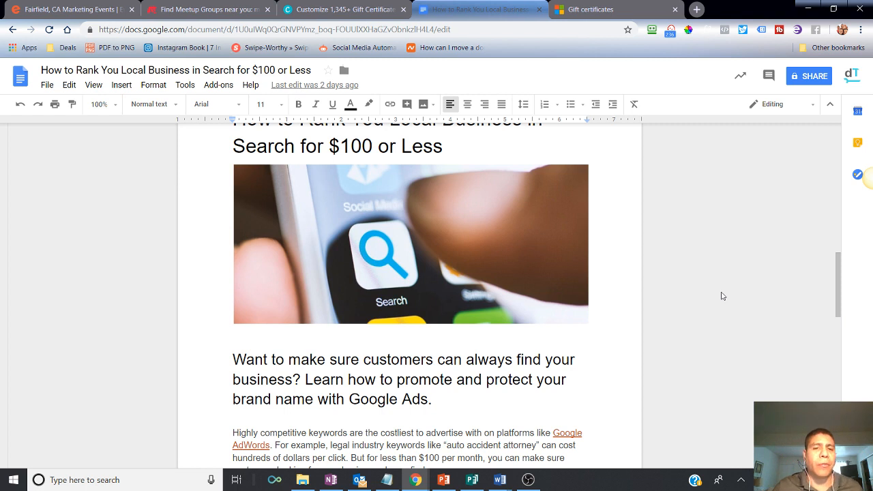
scroll(up, 3)
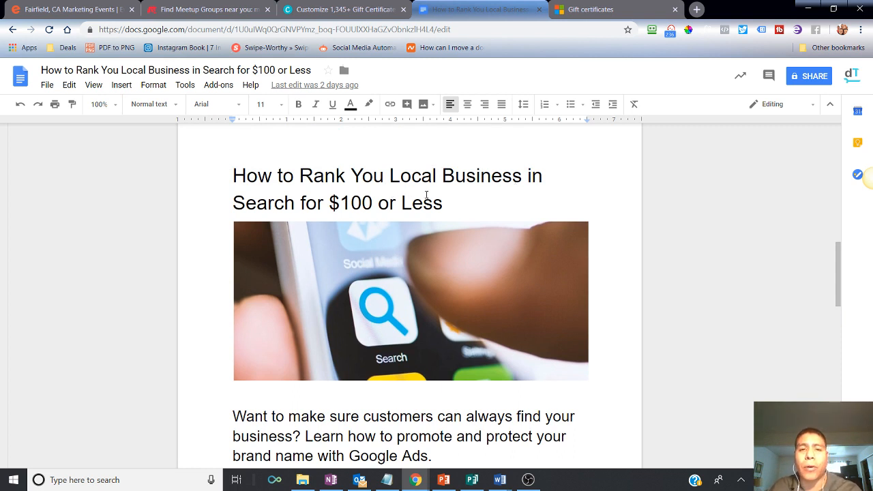
scroll(down, 3)
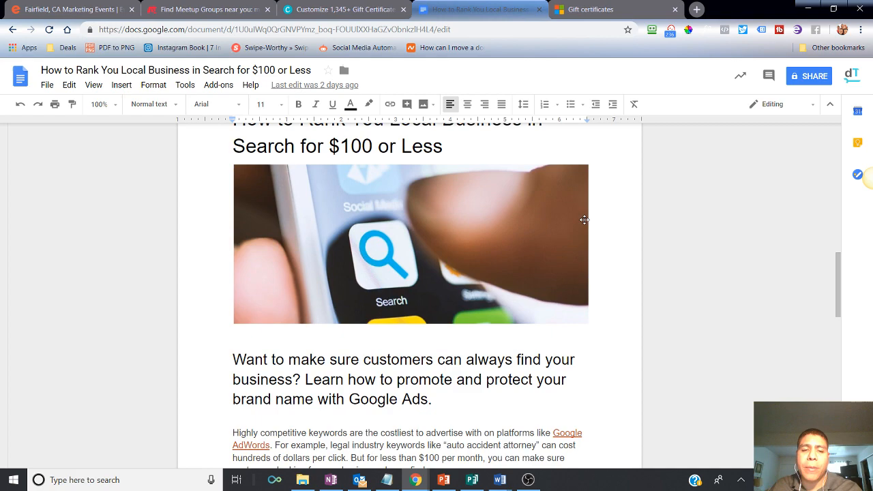
mouse_move(565, 258)
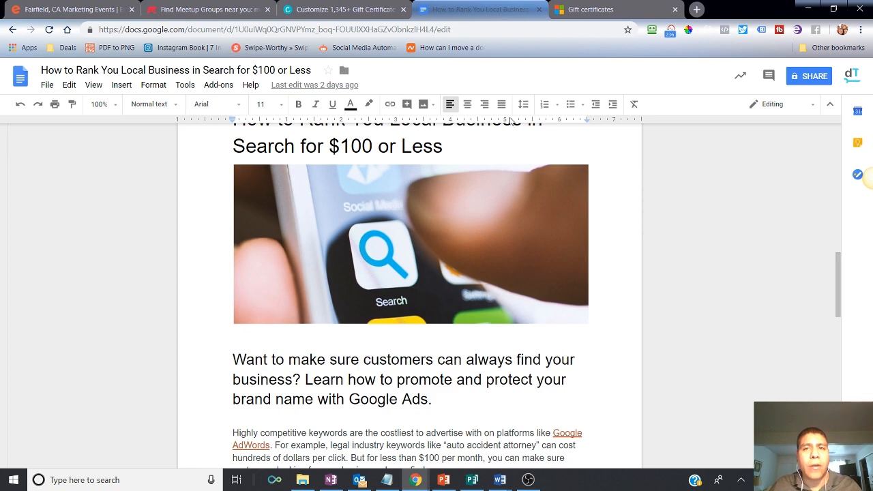
mouse_move(407, 189)
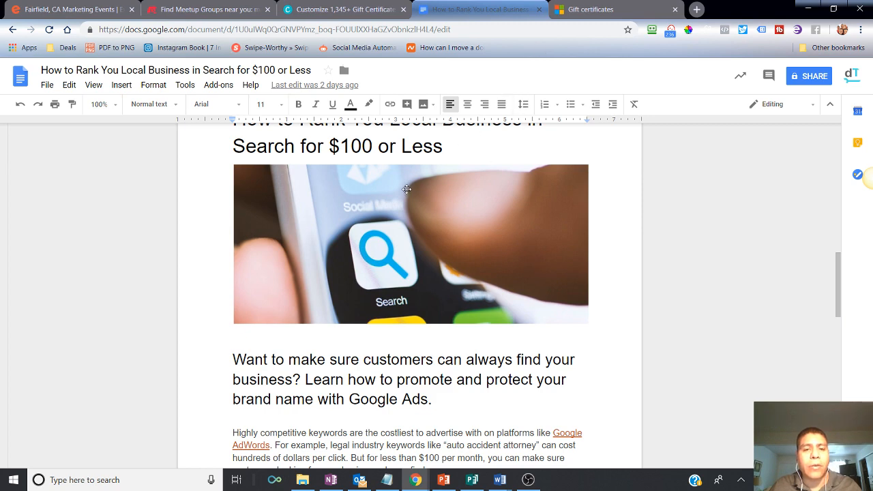
key(alt+tab)
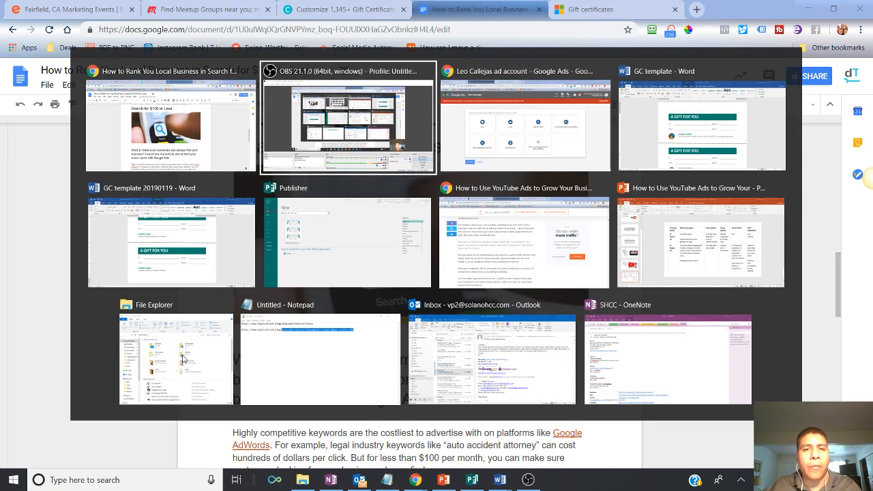
Switch to Chrome, glance at the Vistaprint search tab, and return to New campaign.
click(526, 116)
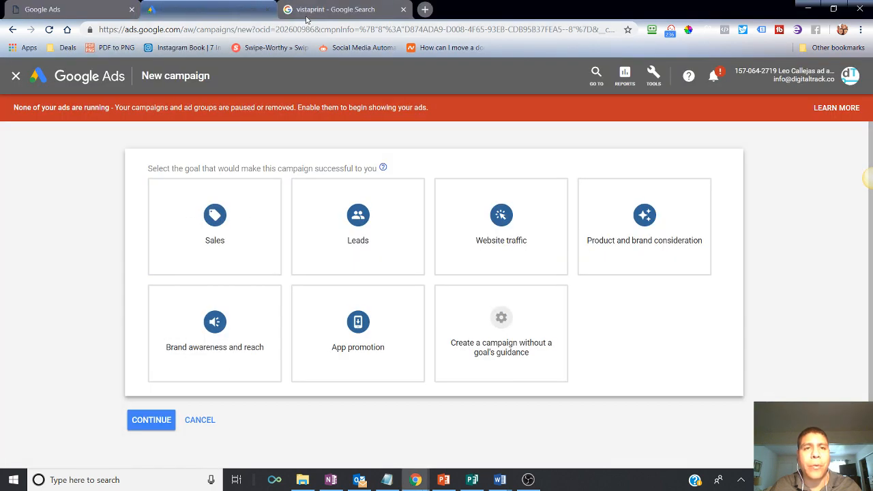
click(344, 9)
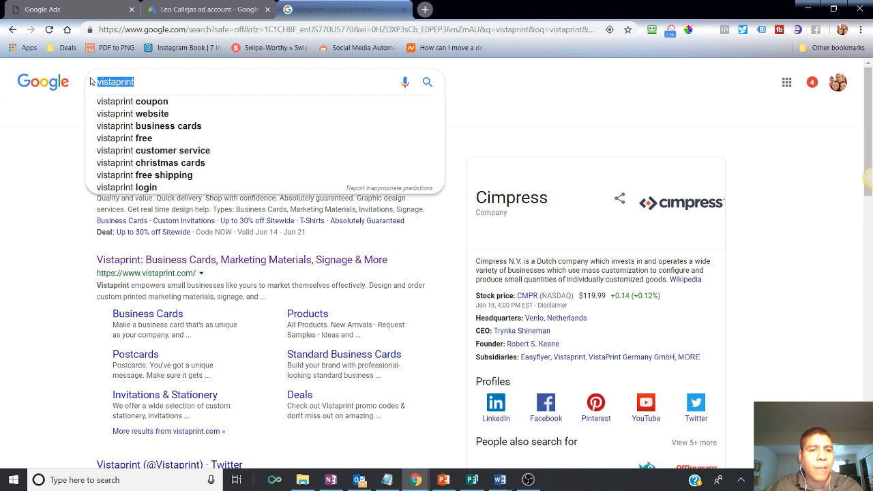
mouse_move(55, 169)
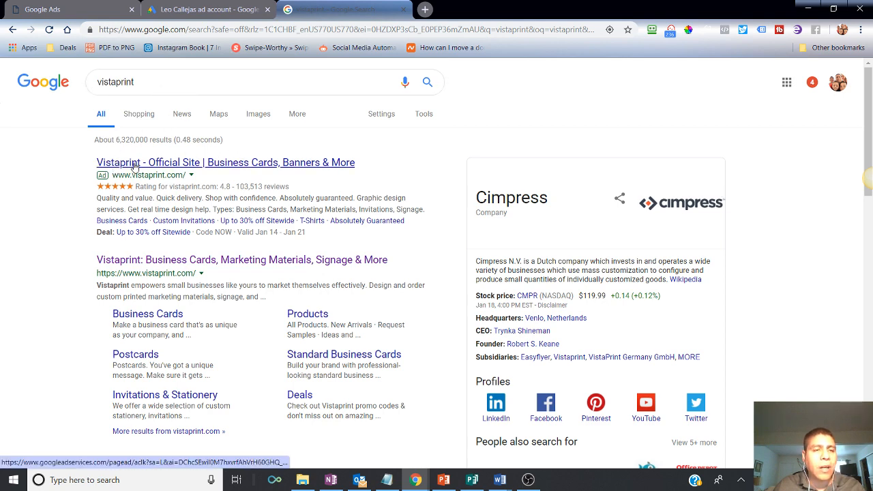
click(205, 9)
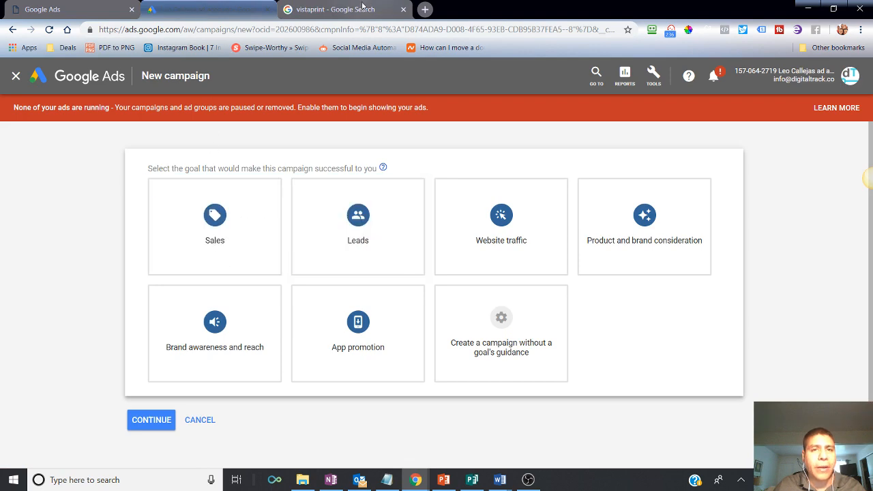
Show the Vistaprint results with the sponsored ad above the organic listing.
click(345, 9)
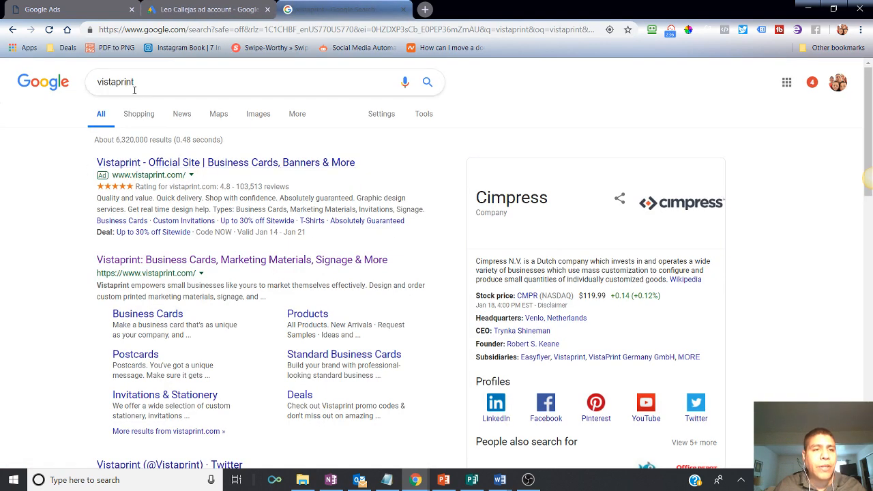
mouse_move(126, 82)
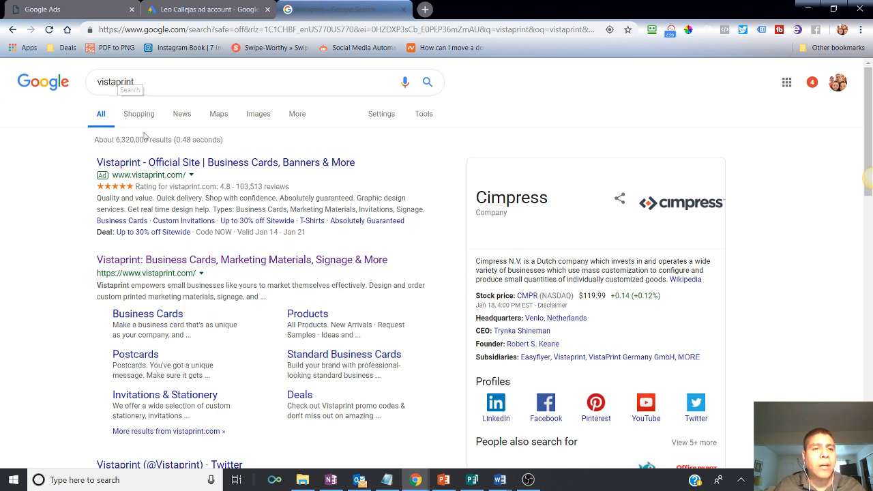
mouse_move(124, 116)
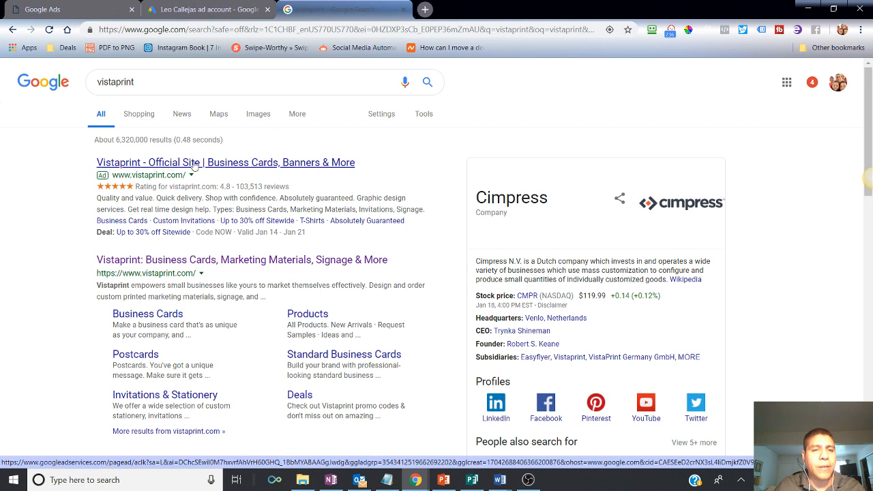
mouse_move(160, 99)
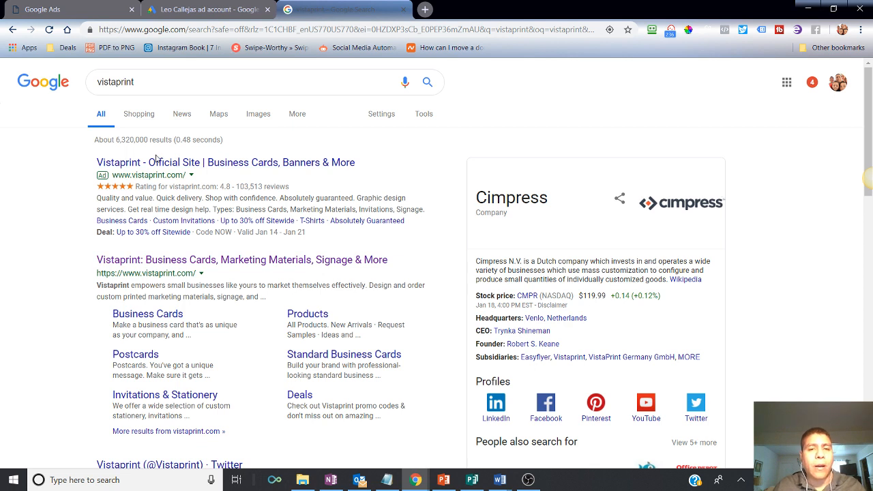
mouse_move(155, 158)
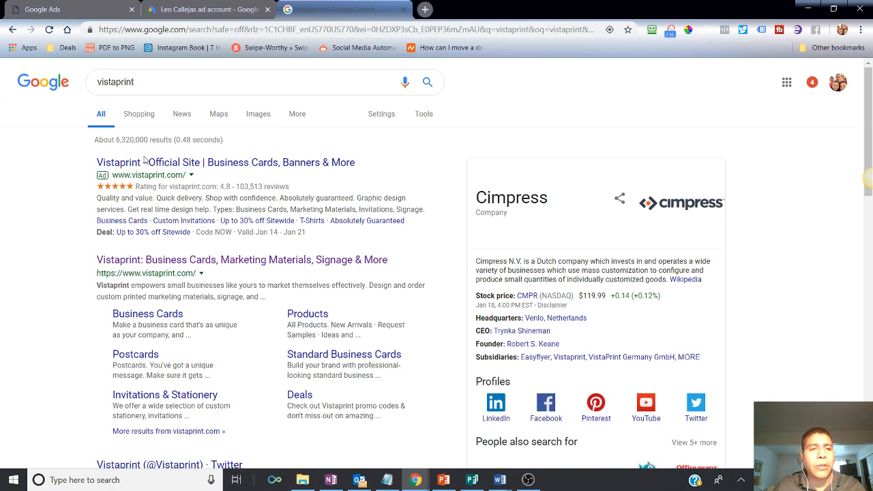
mouse_move(127, 152)
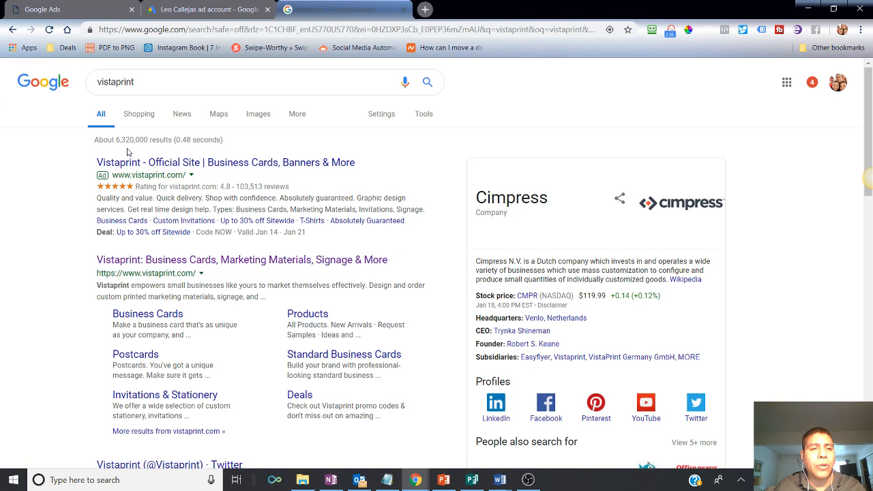
mouse_move(150, 162)
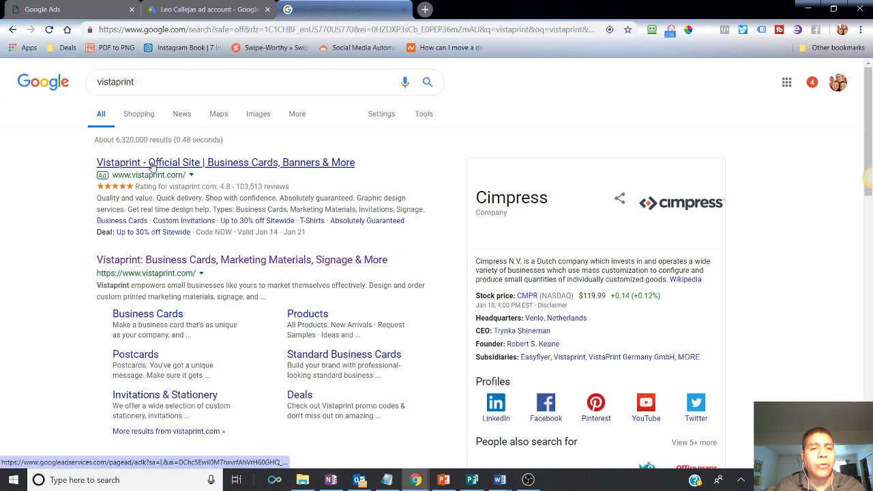
mouse_move(152, 168)
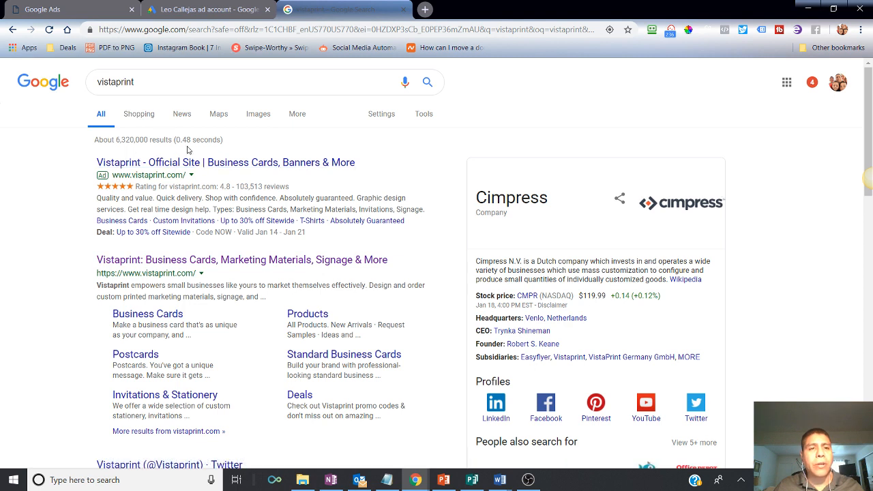
mouse_move(143, 104)
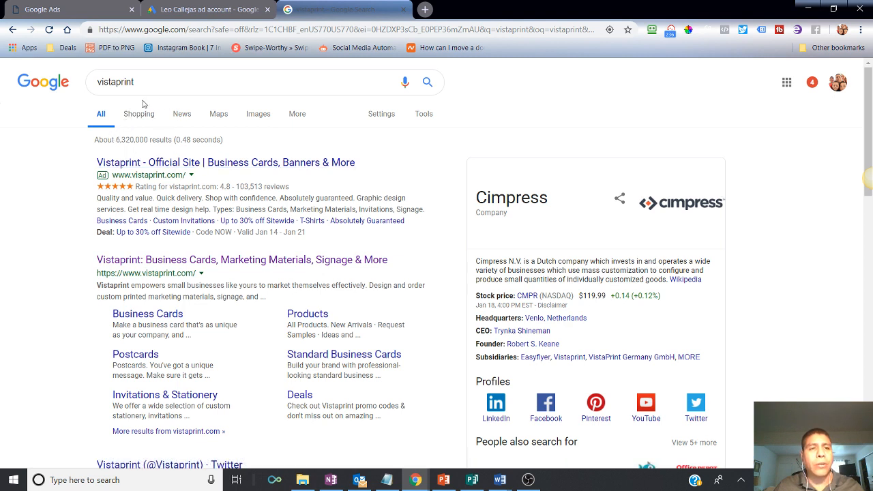
mouse_move(139, 114)
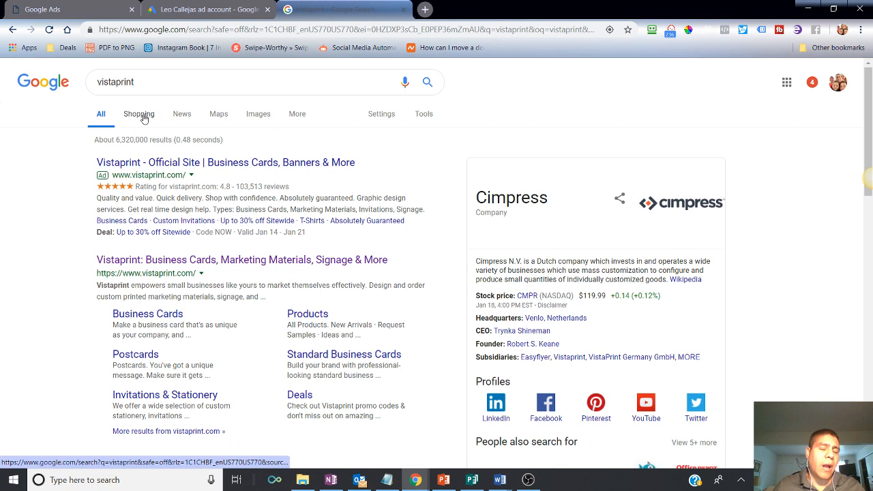
mouse_move(157, 127)
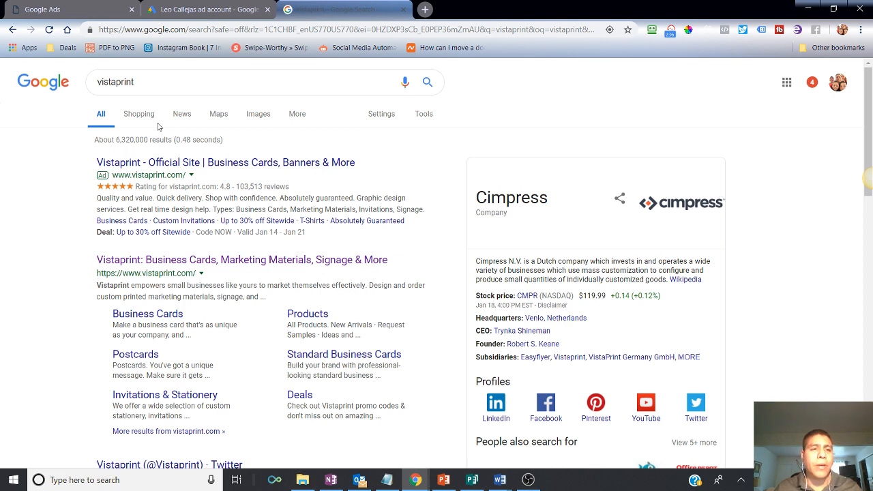
mouse_move(152, 169)
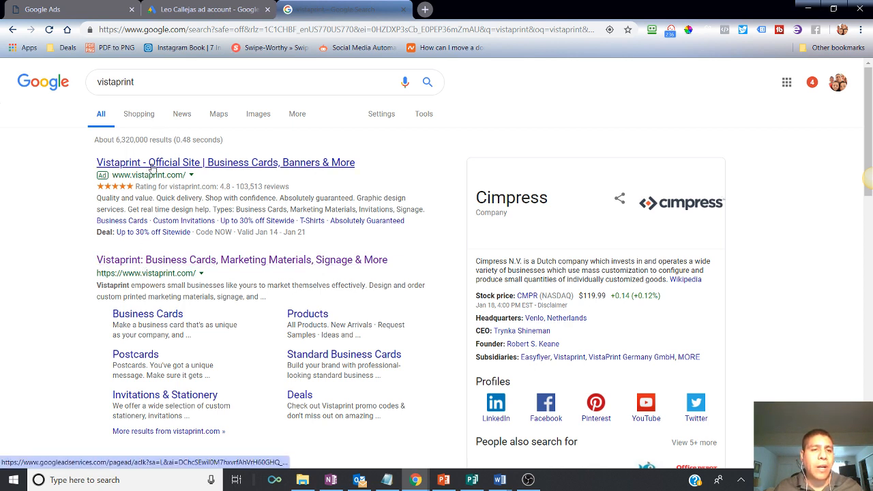
mouse_move(215, 250)
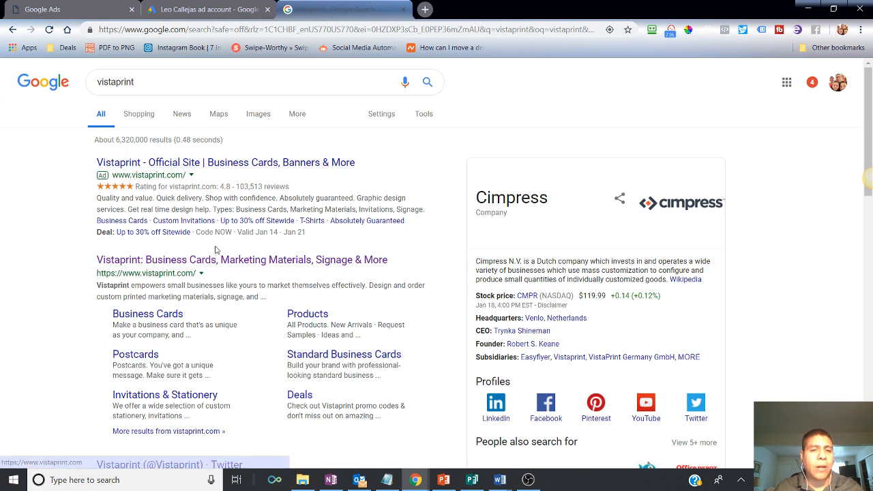
mouse_move(116, 65)
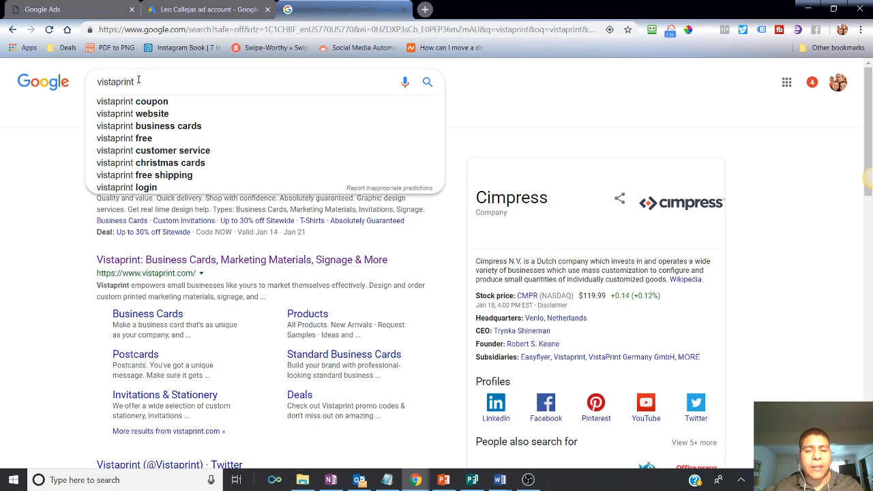
click(477, 9)
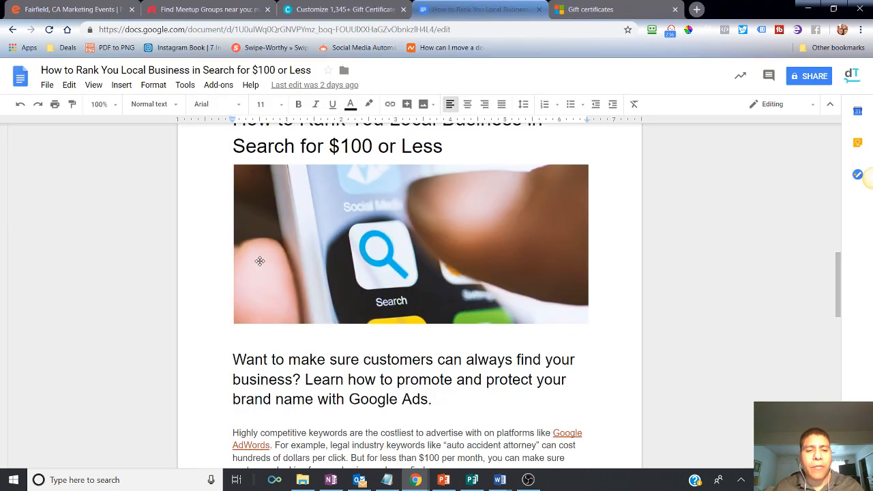
scroll(down, 3)
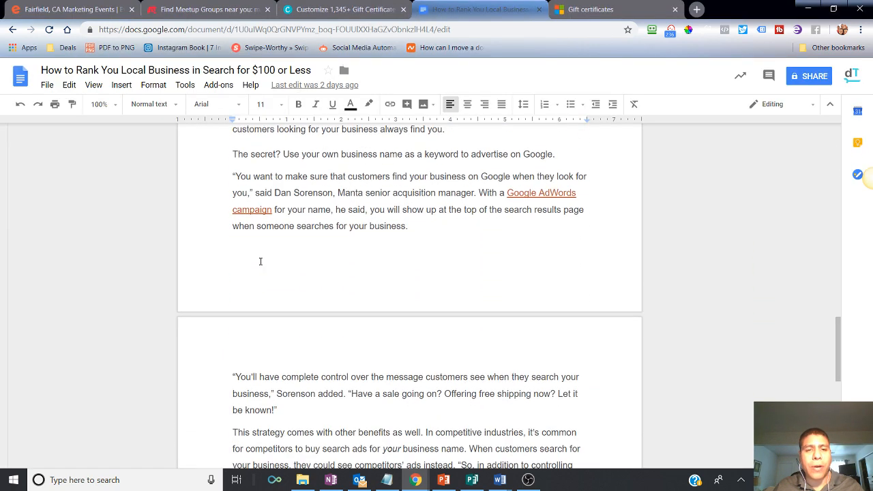
scroll(down, 3)
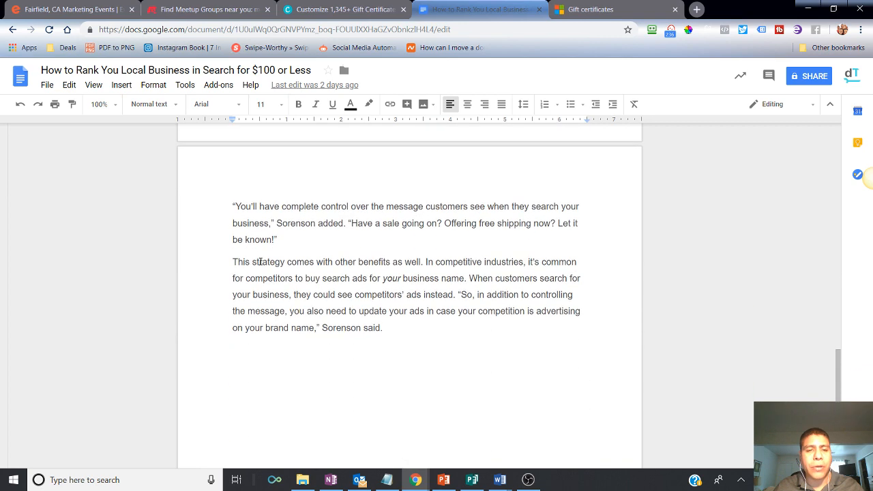
scroll(up, 3)
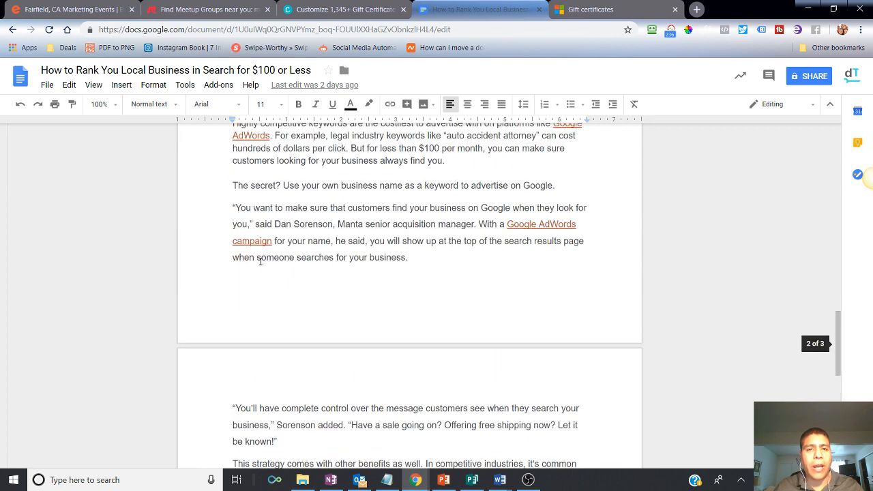
key(alt+tab)
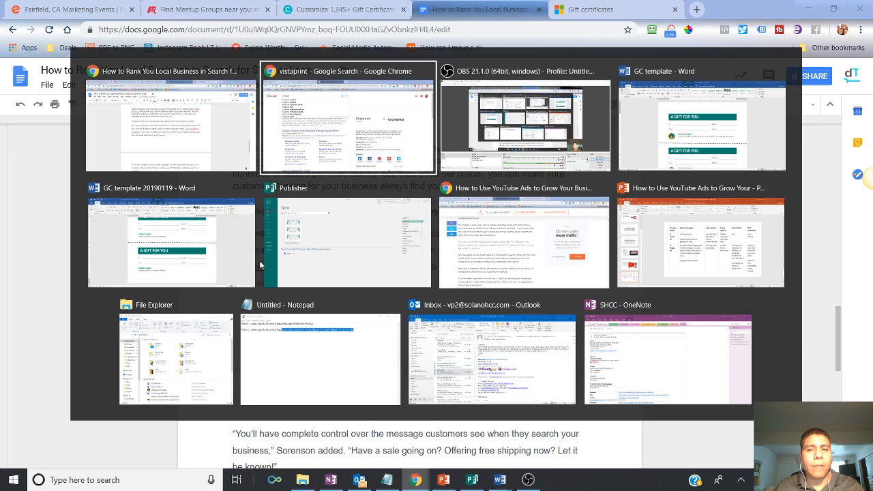
click(348, 118)
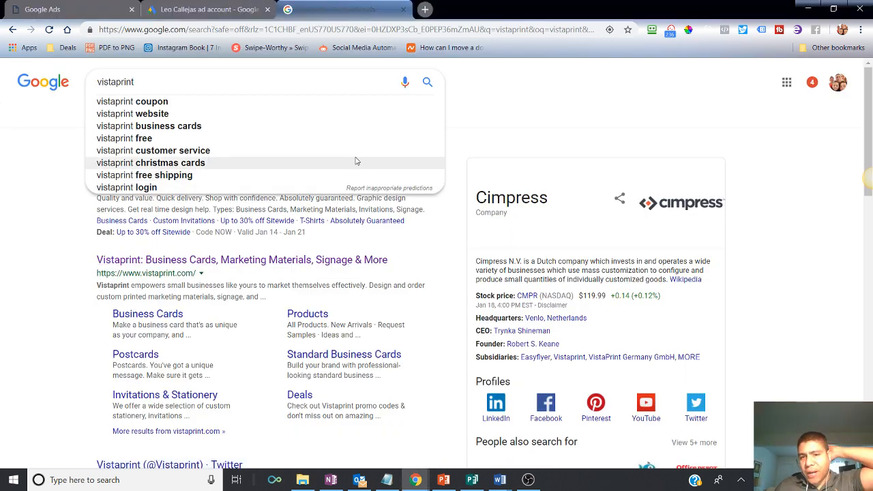
mouse_move(344, 354)
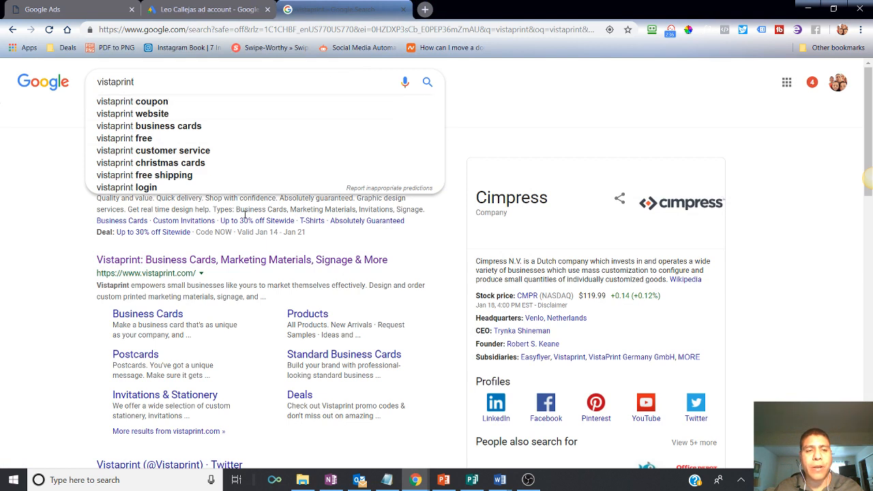
mouse_move(164, 260)
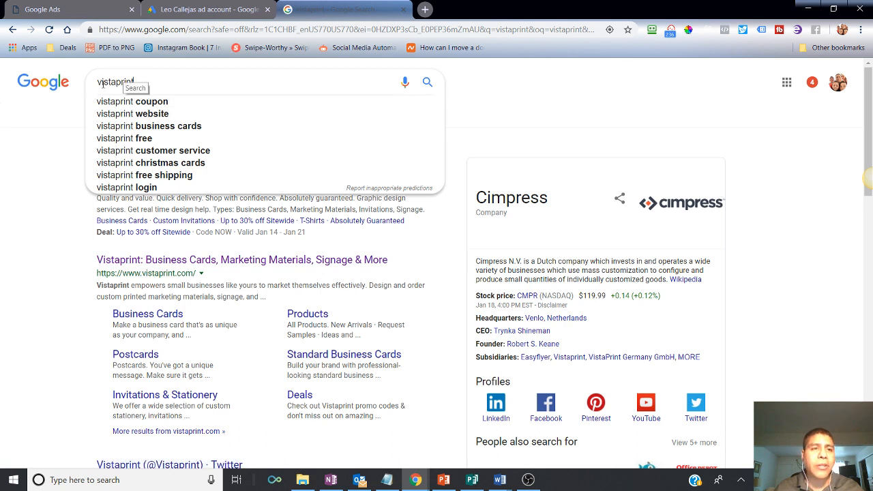
mouse_move(424, 9)
text(google my)
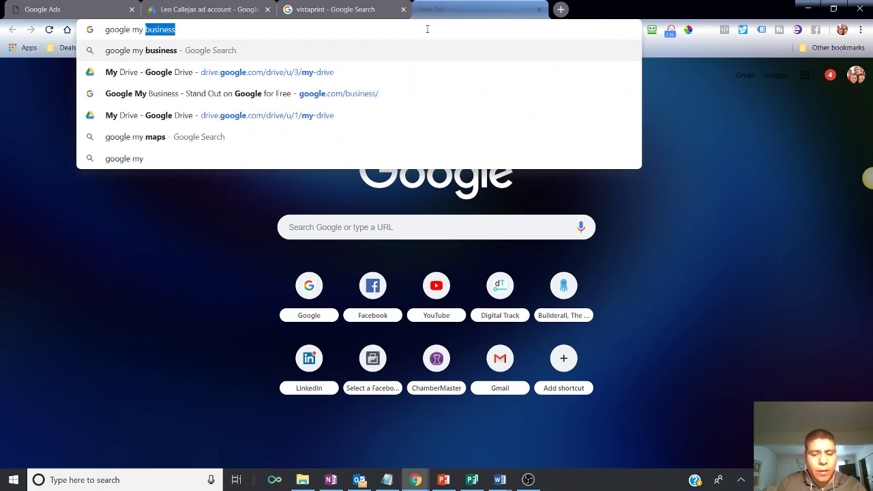
Open Google My Business as DigitalTrack and scroll its list of ten locations.
key(Return)
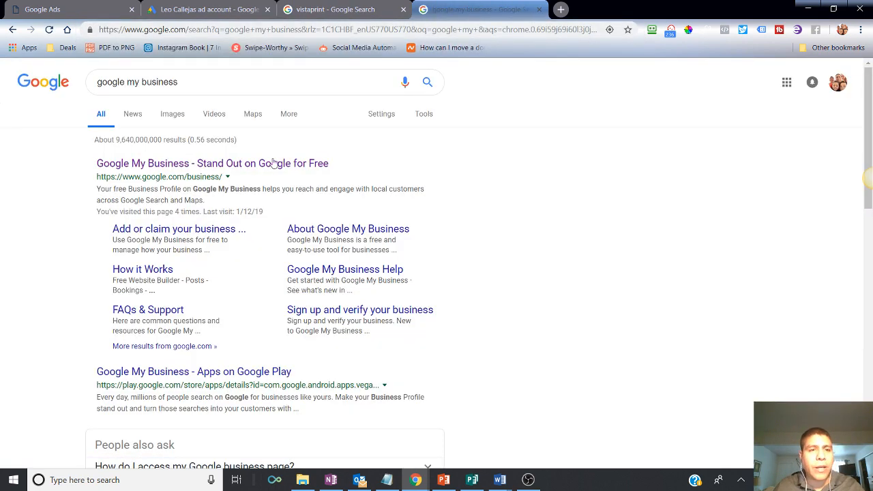
click(212, 163)
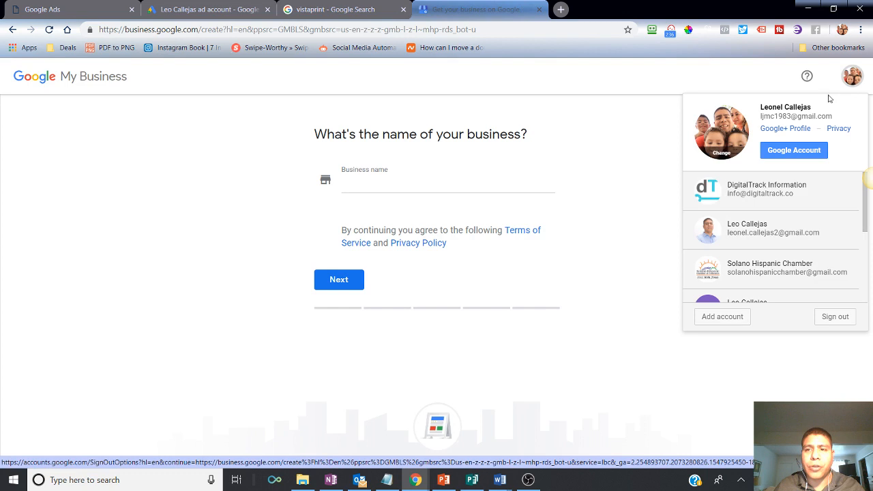
mouse_move(751, 194)
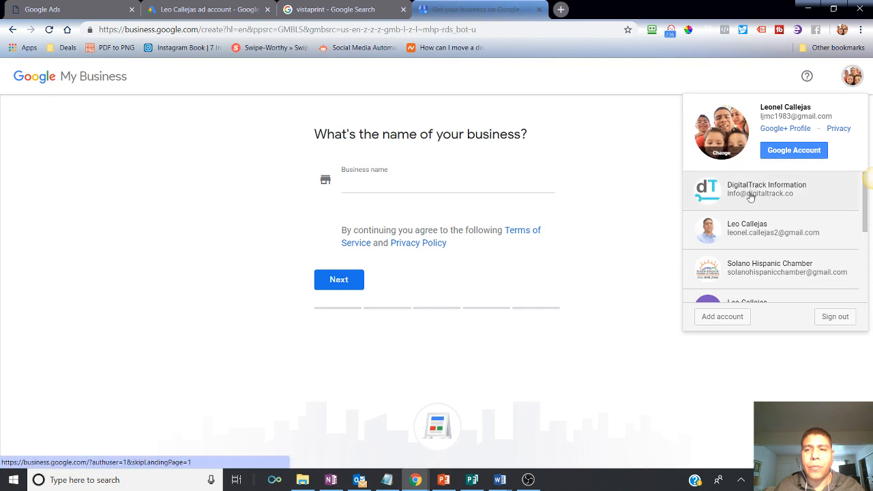
click(751, 190)
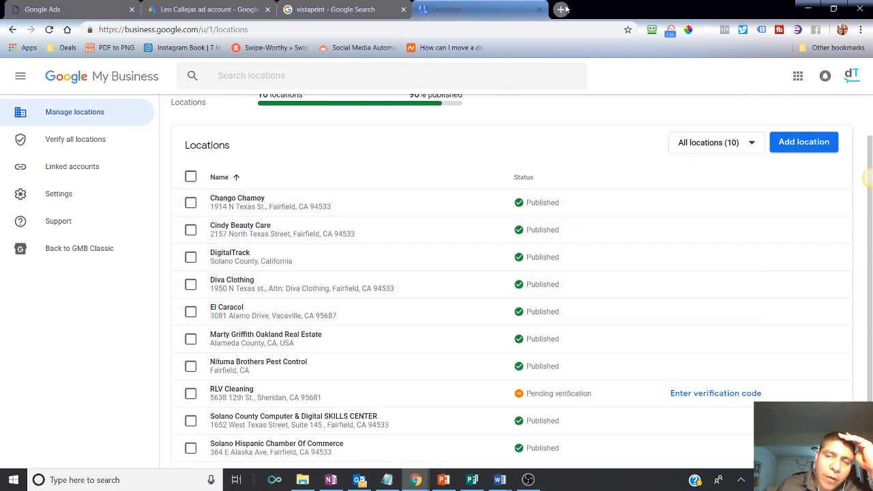
click(562, 9)
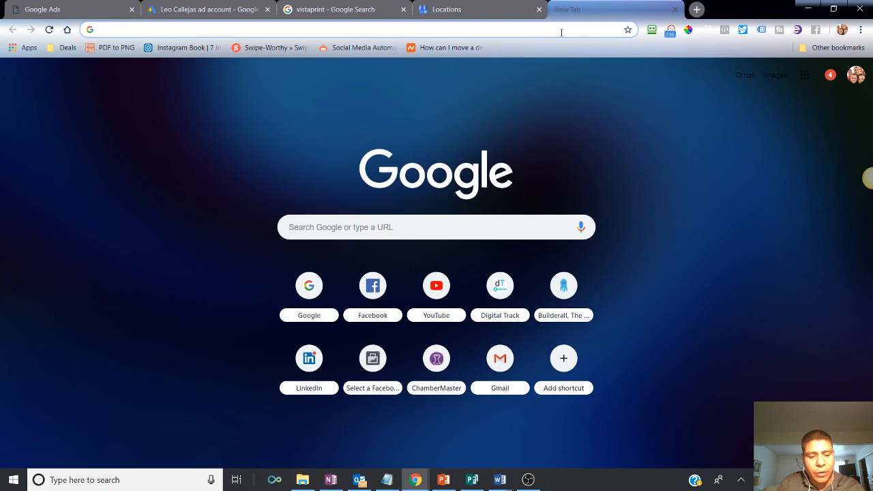
text(h)
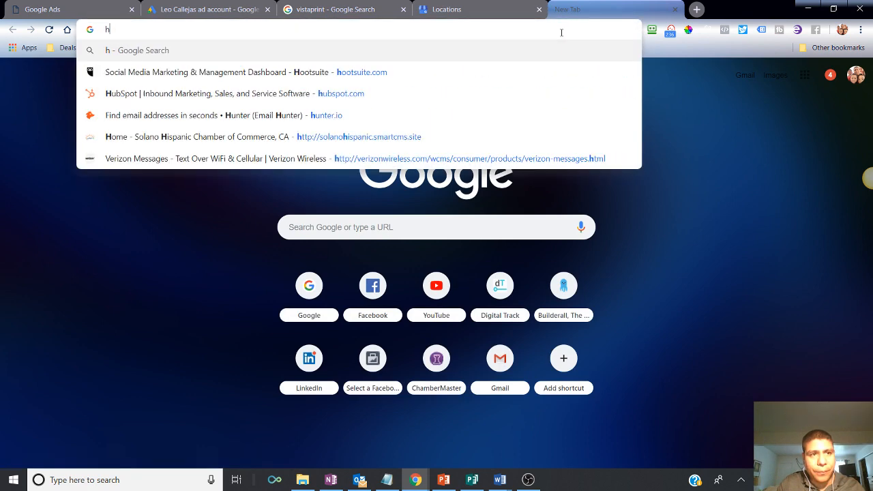
key(Escape)
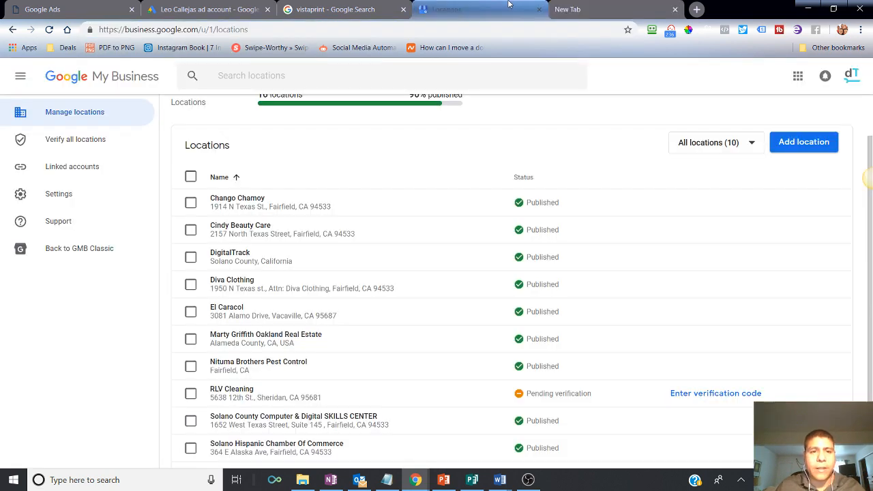
scroll(down, 3)
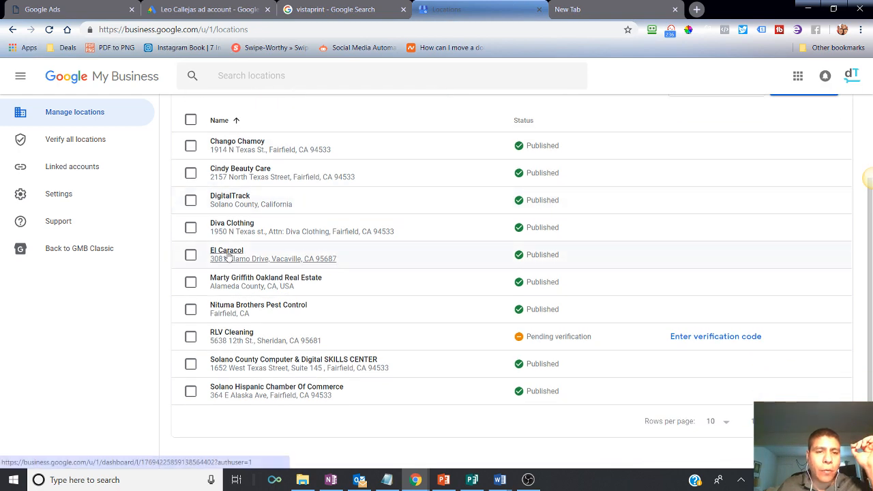
Open El Caracol's Insights, keep the 1-month range, and review queries led by 'restaurants' (477).
click(227, 251)
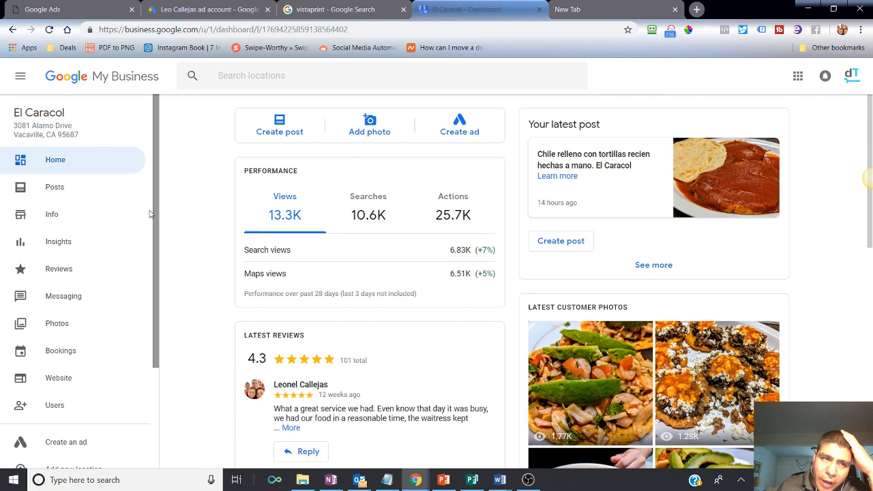
click(58, 242)
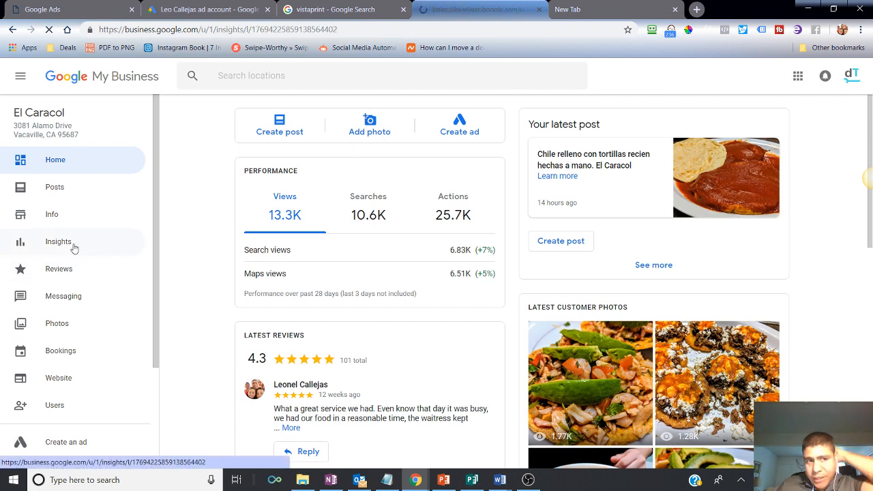
click(58, 242)
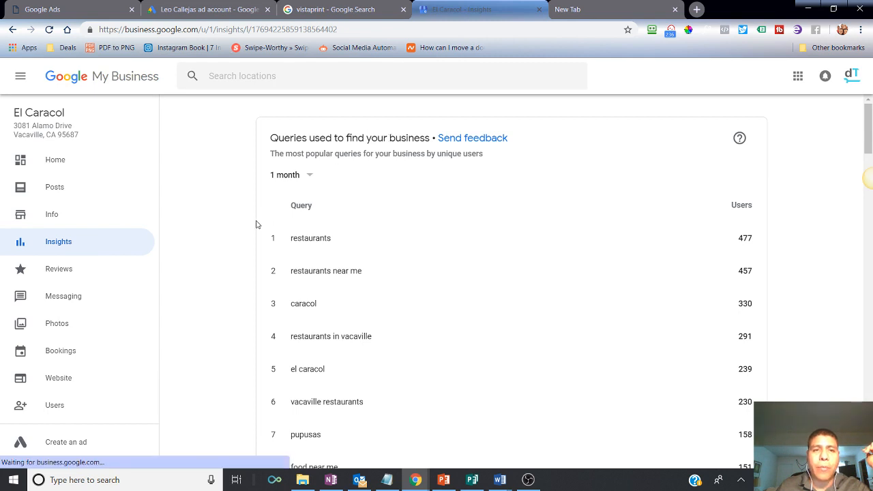
mouse_move(228, 211)
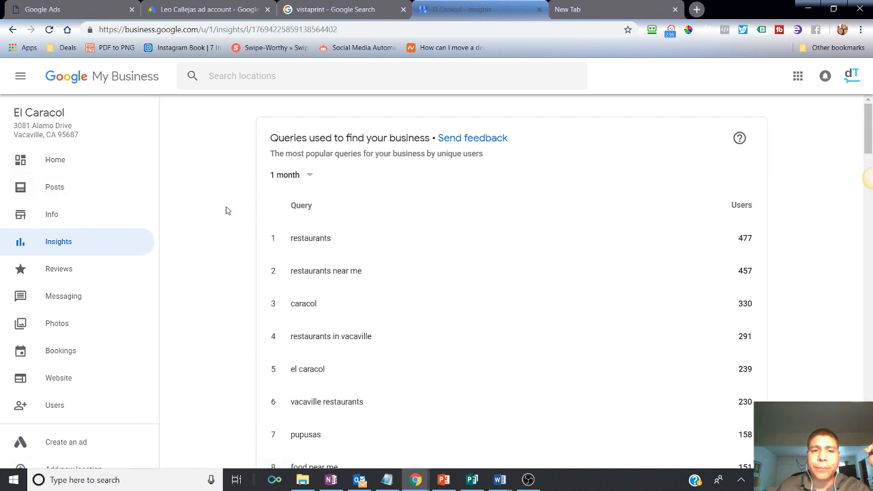
mouse_move(339, 241)
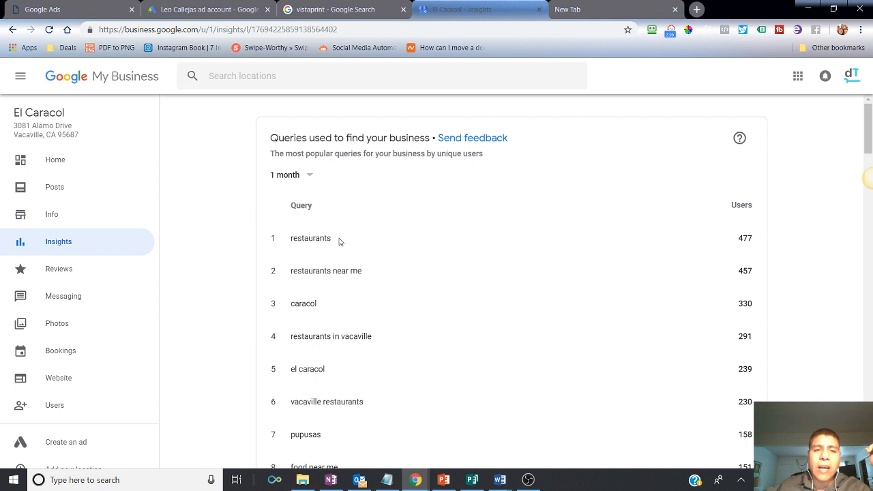
click(289, 175)
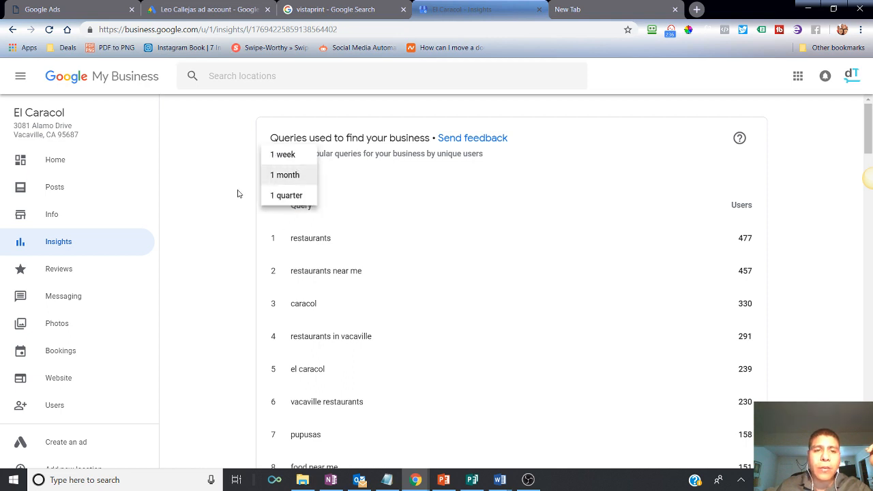
click(285, 174)
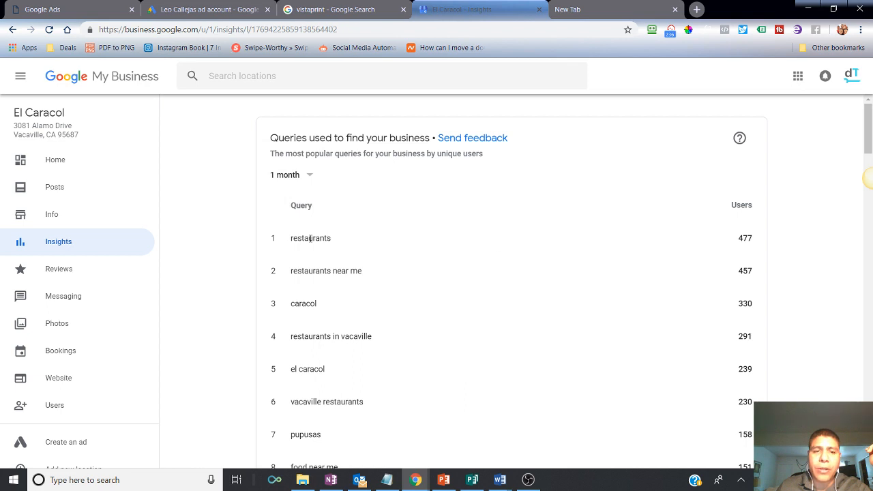
mouse_move(612, 276)
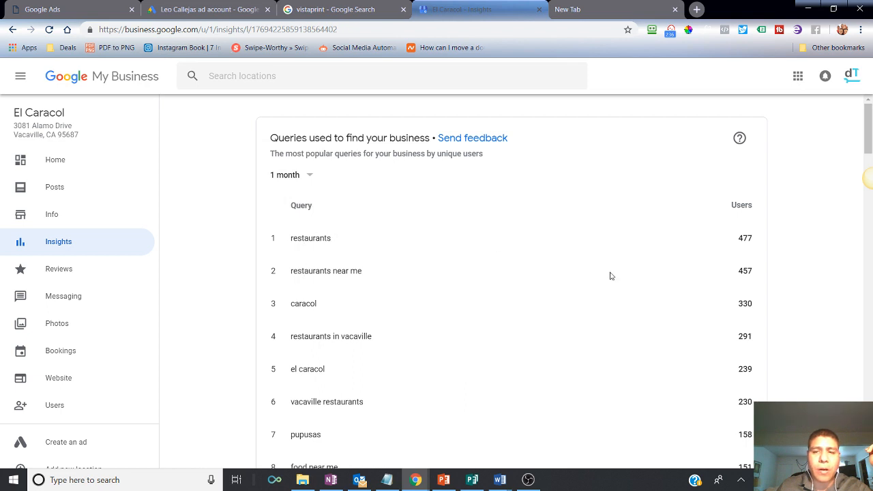
mouse_move(344, 276)
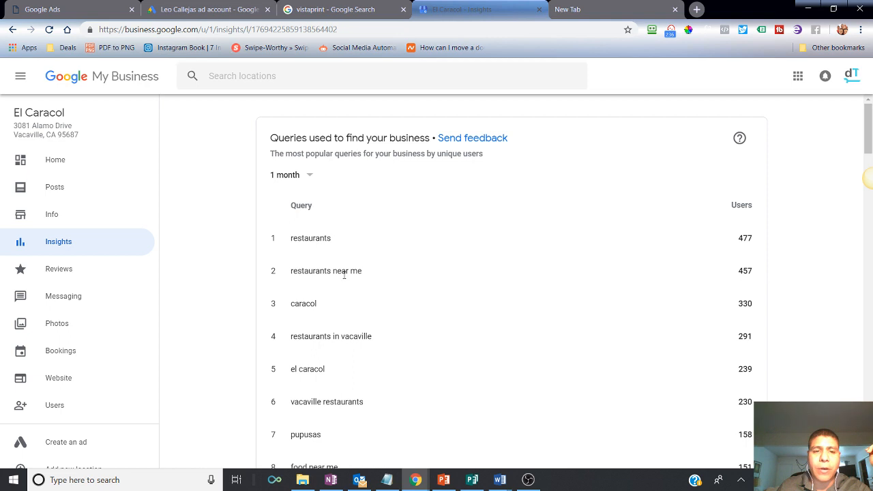
scroll(down, 3)
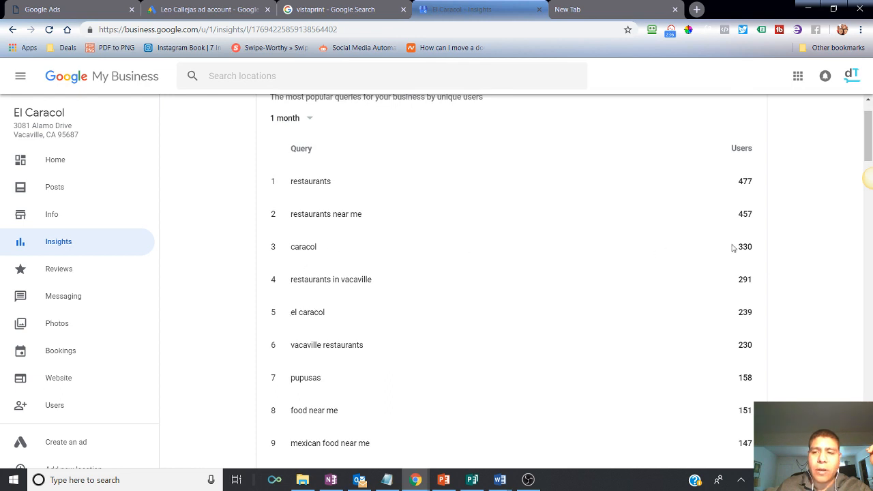
mouse_move(737, 324)
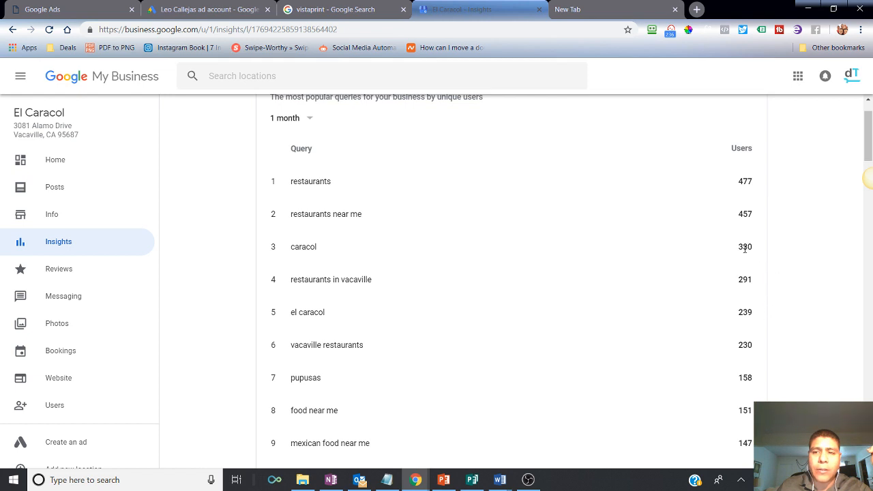
mouse_move(752, 257)
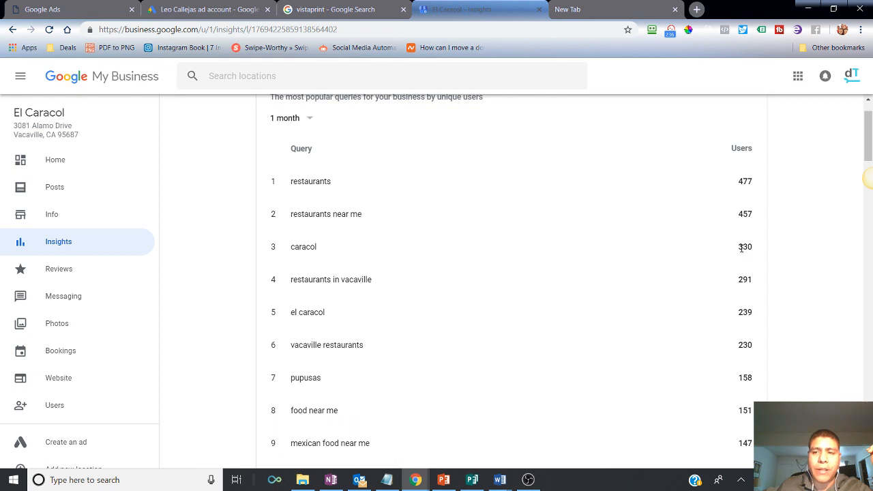
double_click(745, 247)
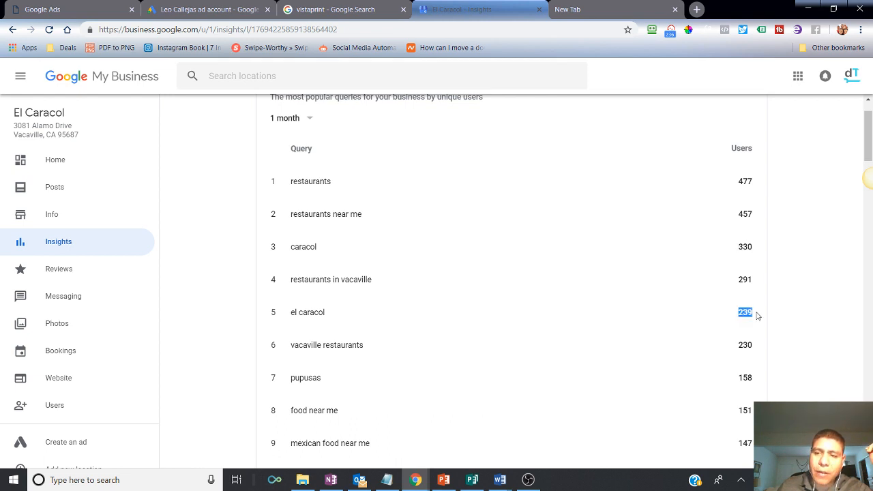
mouse_move(763, 225)
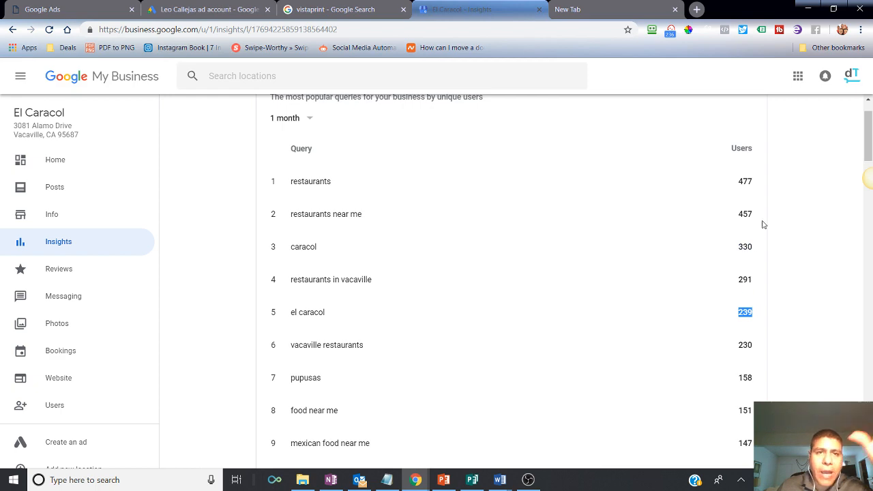
Return to the Vistaprint results showing its paid ad above the organic listing.
click(334, 10)
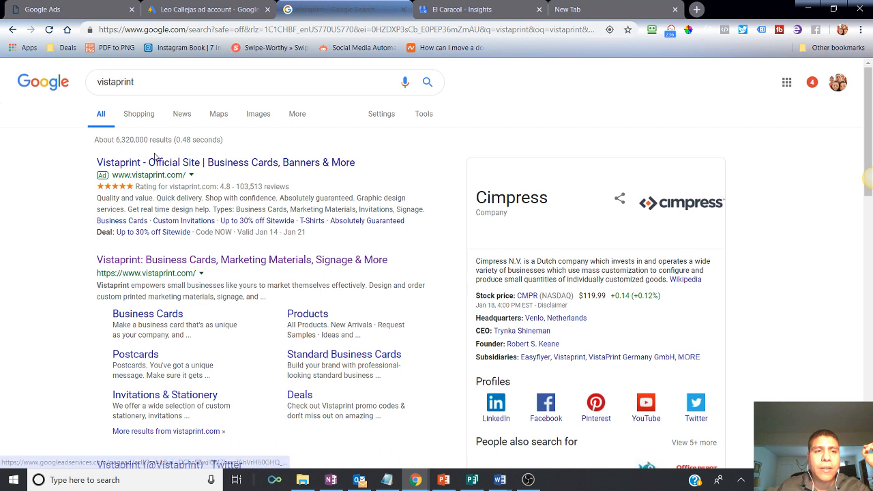
mouse_move(170, 263)
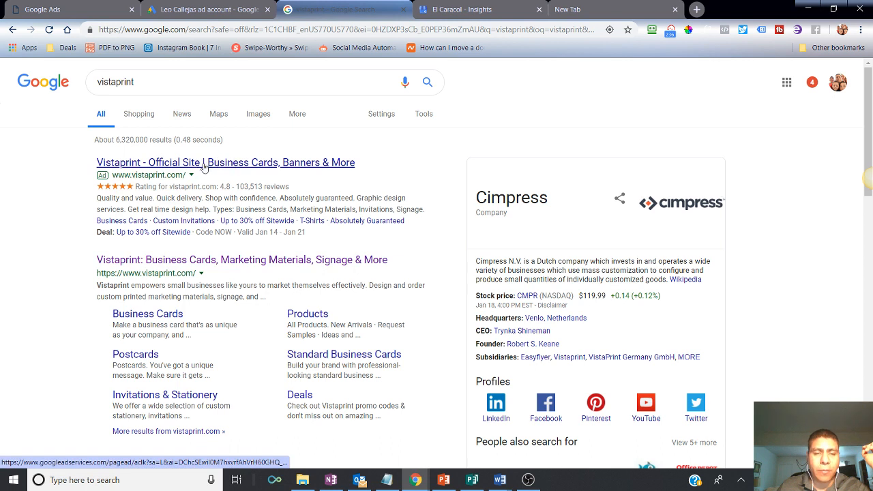
mouse_move(184, 221)
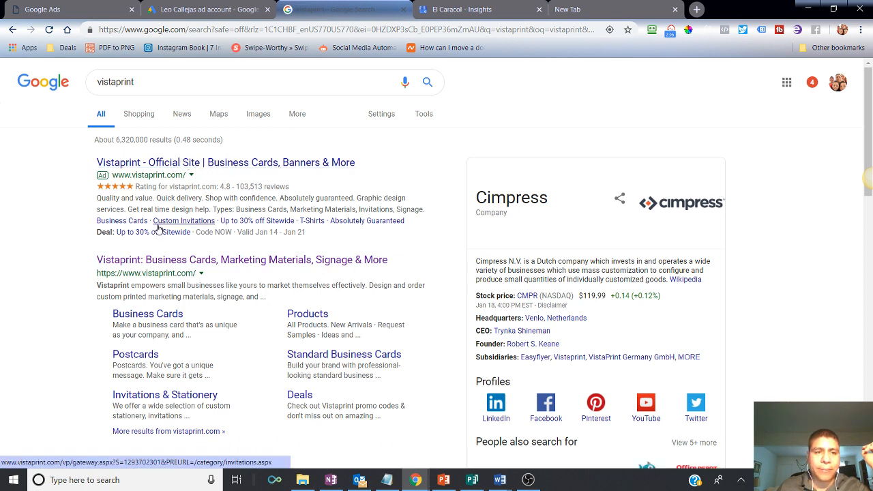
mouse_move(102, 163)
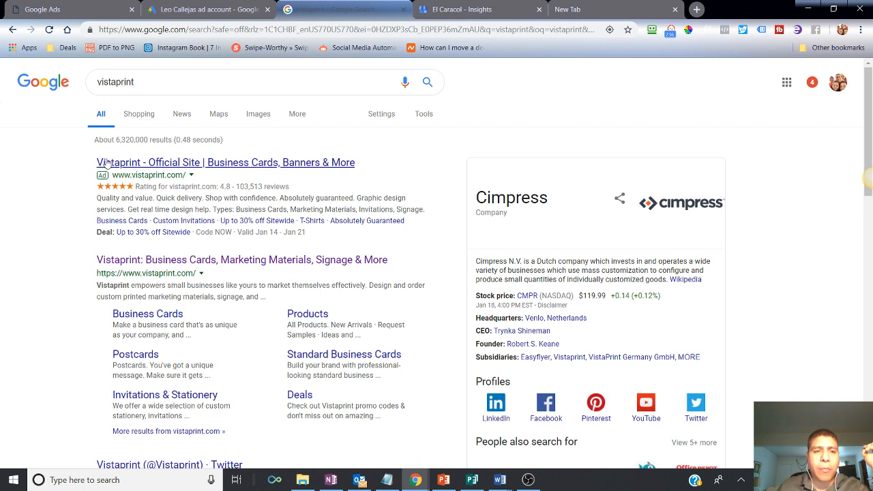
mouse_move(157, 263)
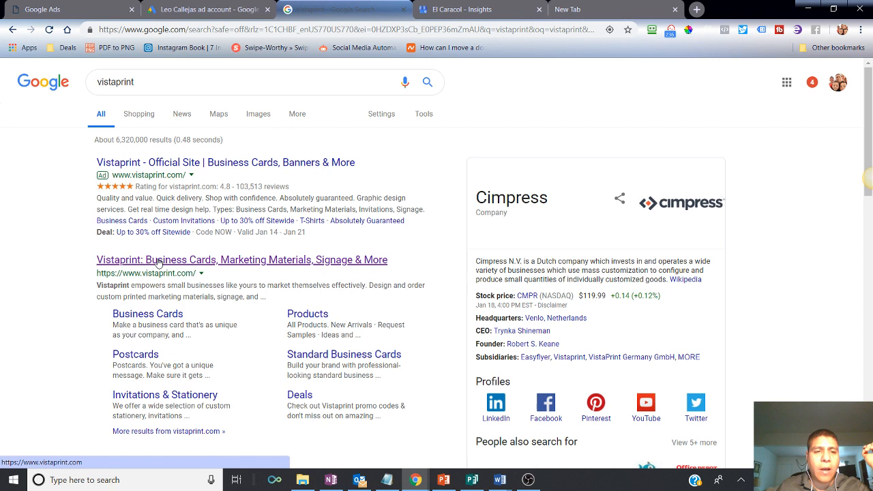
mouse_move(237, 258)
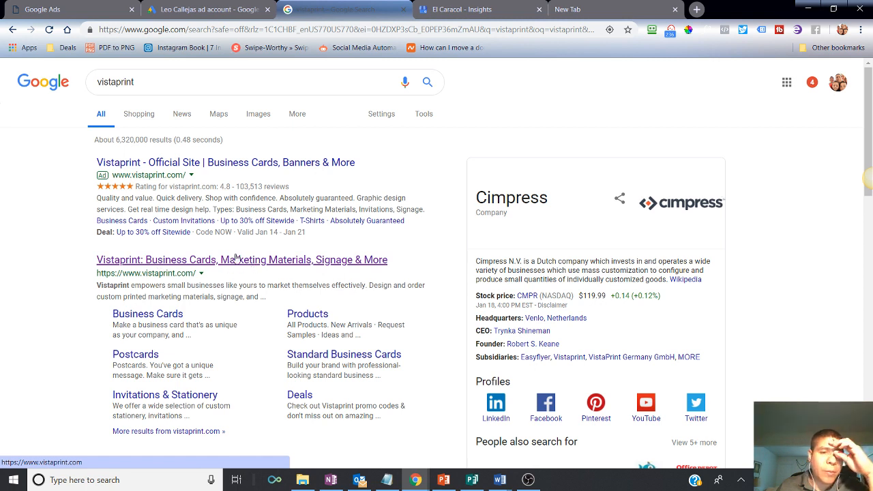
mouse_move(221, 162)
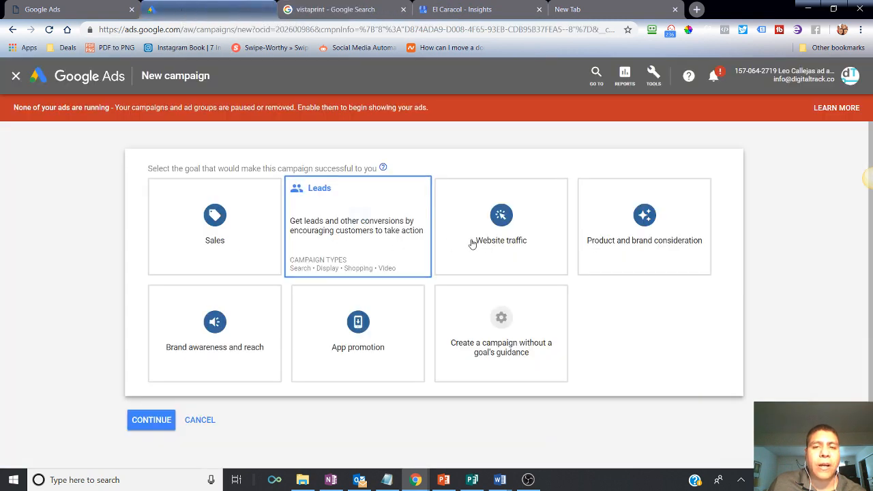
click(501, 226)
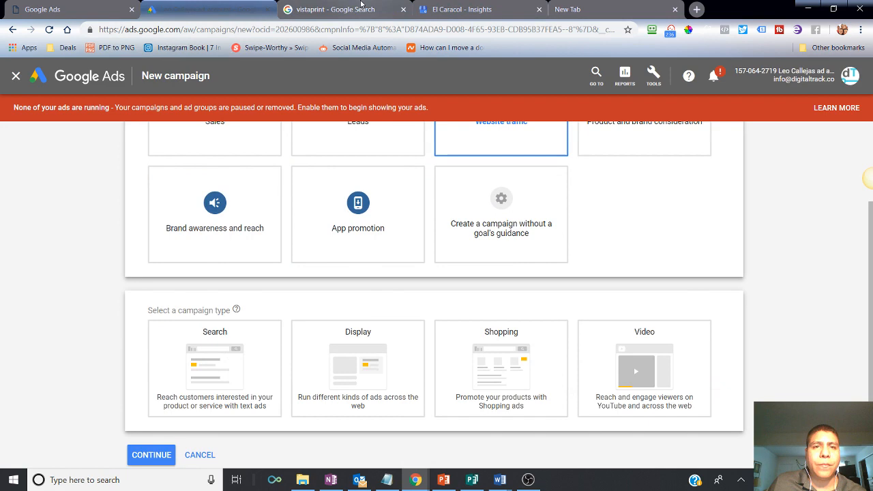
click(334, 9)
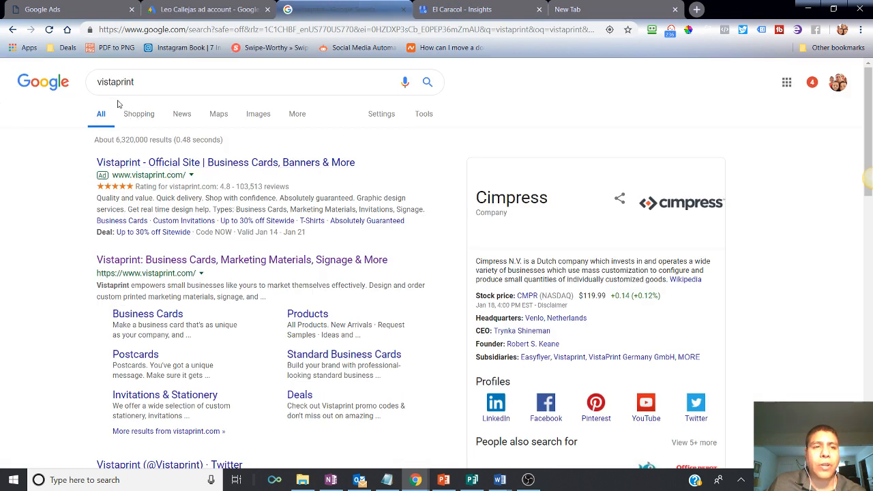
mouse_move(168, 225)
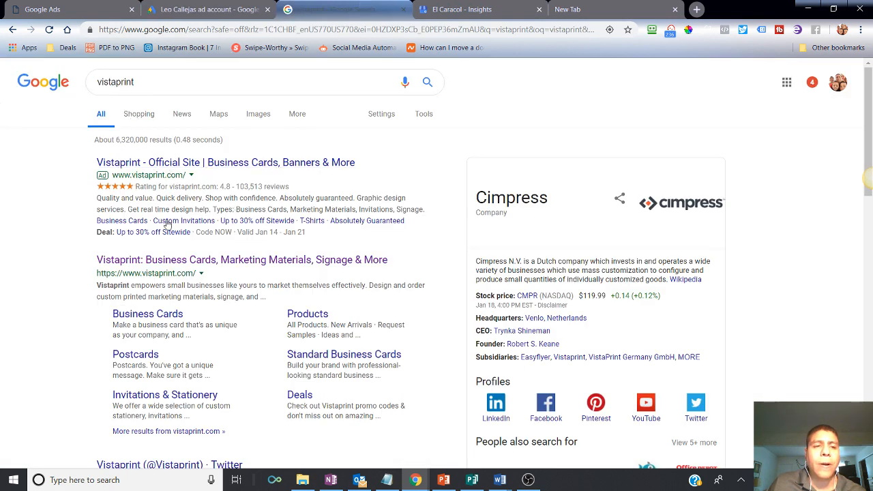
mouse_move(184, 220)
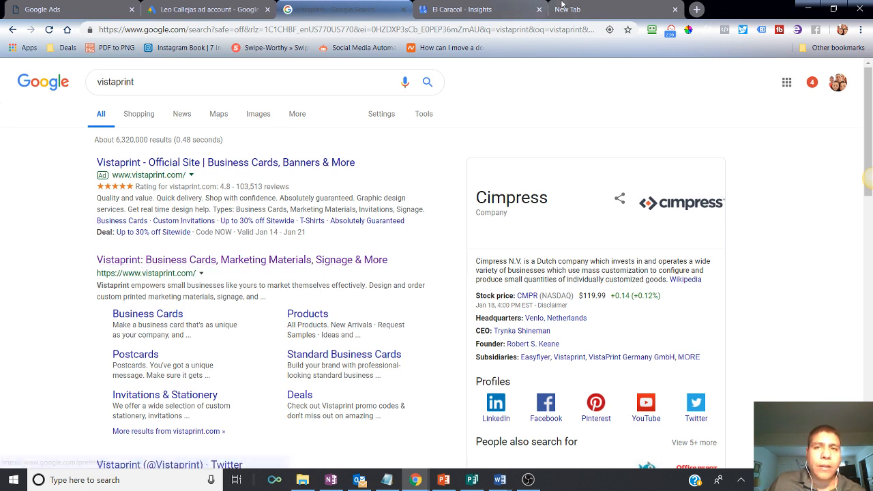
Glance at El Caracol insights, close the New campaign setup, and show all campaigns.
click(478, 9)
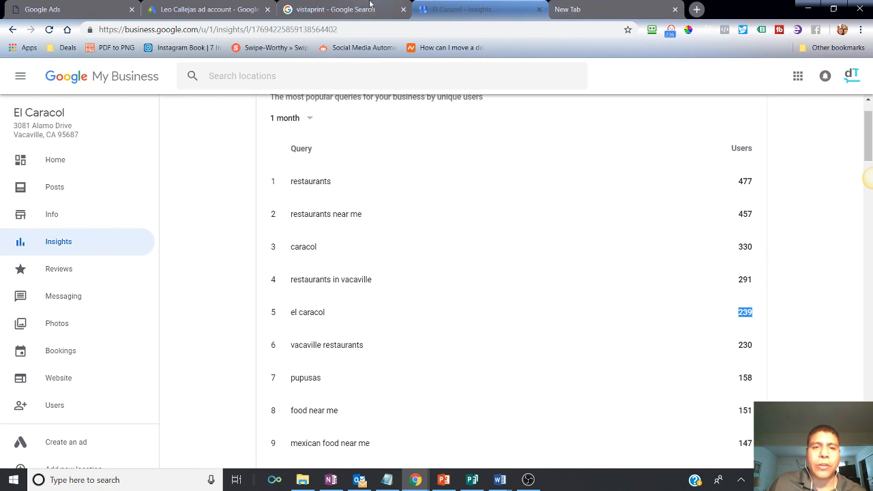
mouse_move(345, 9)
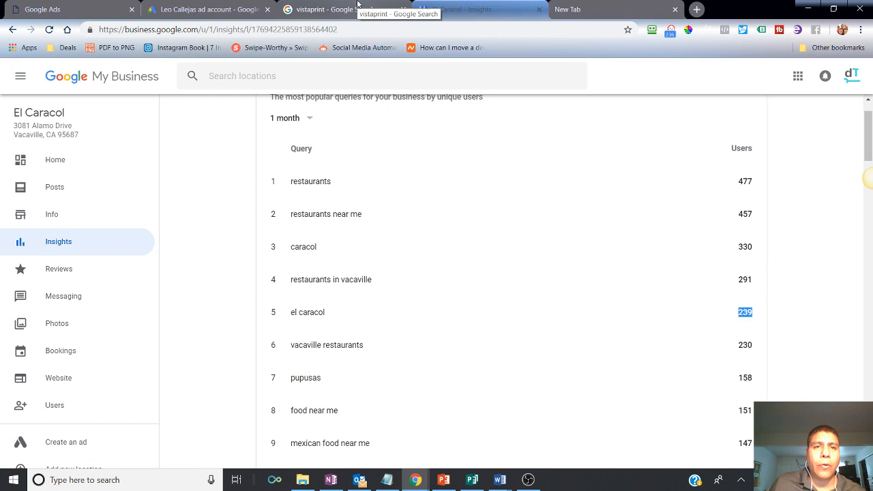
click(341, 9)
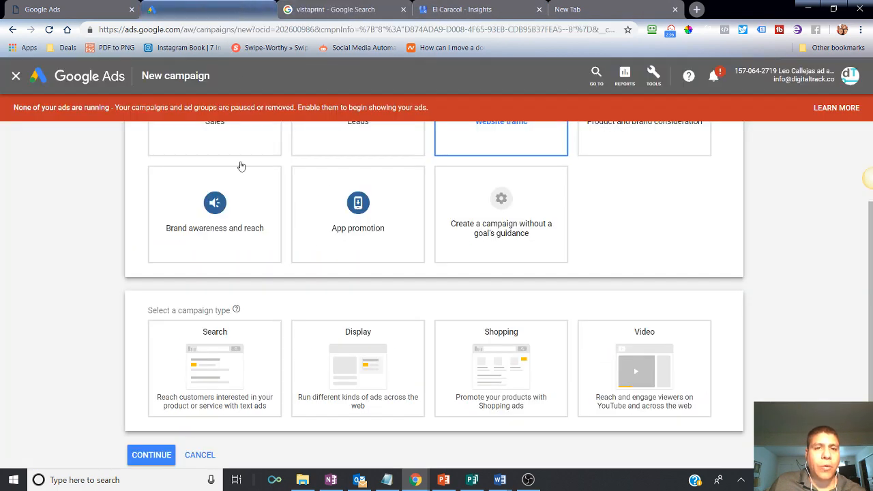
click(200, 455)
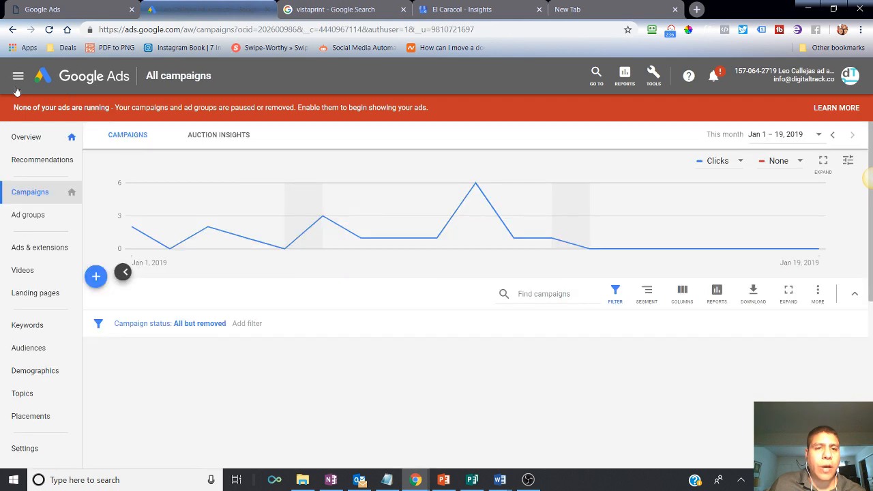
click(18, 75)
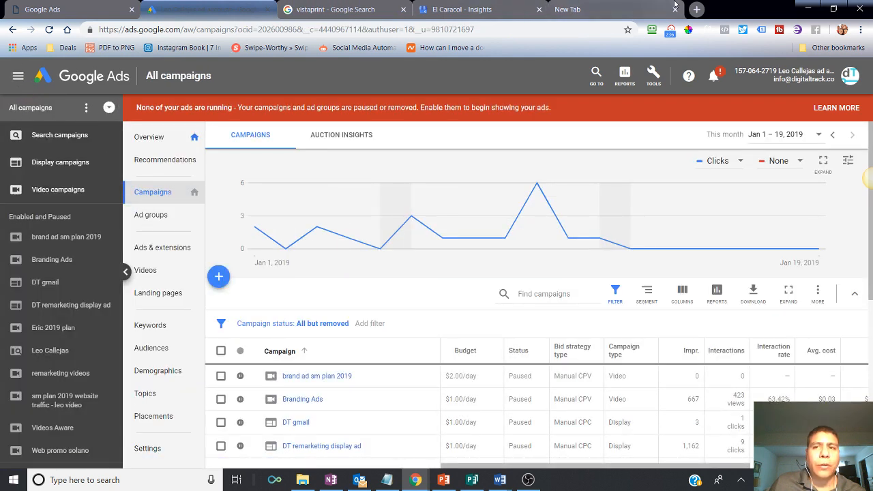
click(593, 9)
text(google ads)
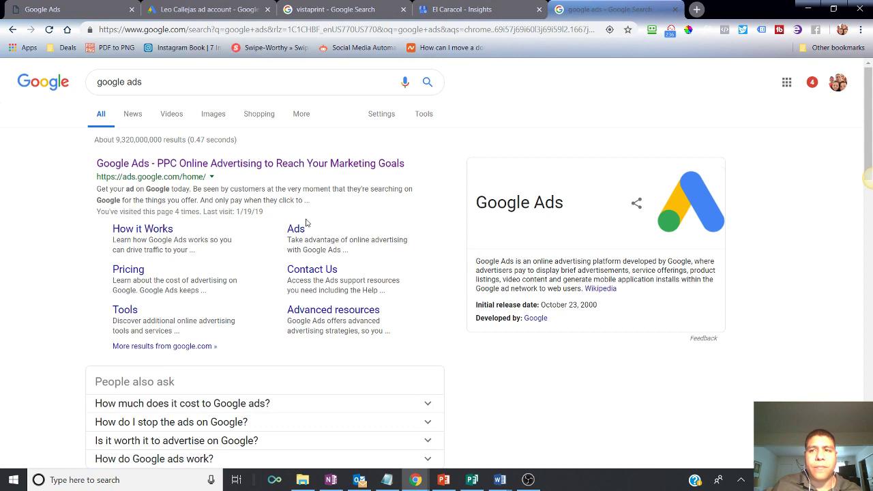
mouse_move(134, 183)
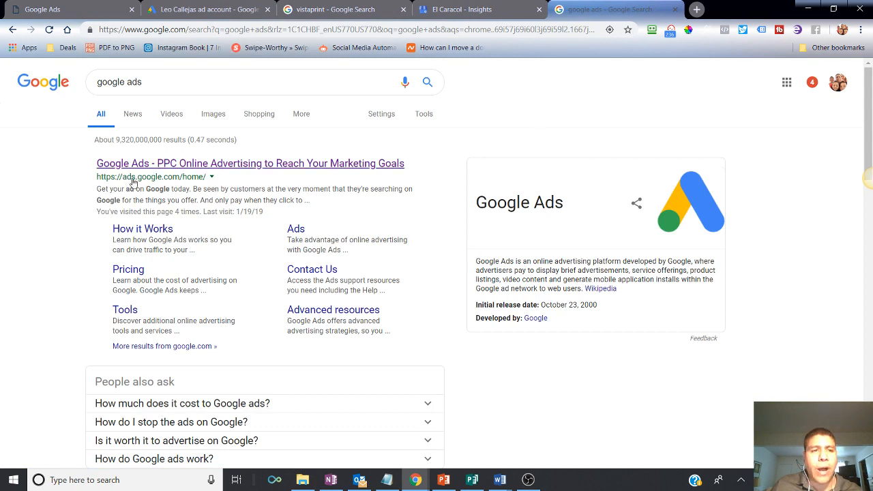
mouse_move(214, 169)
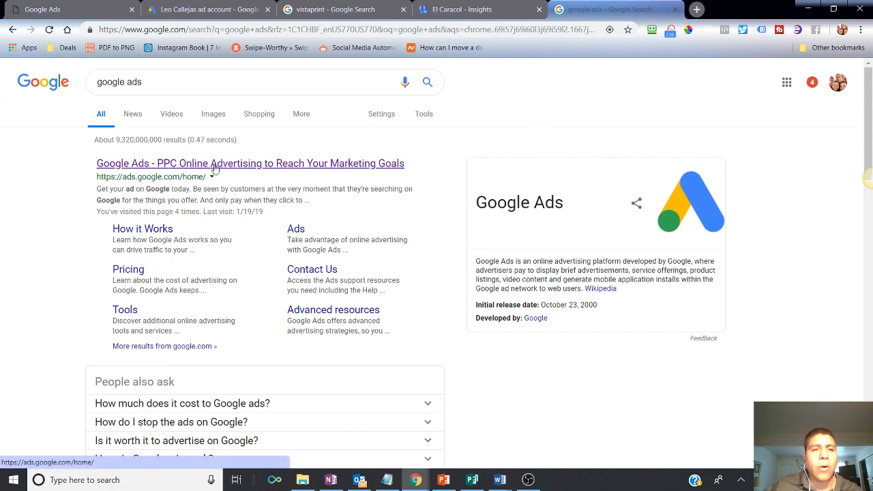
Open the Google Ads 'PPC Online Advertising' homepage, then return to the campaigns overview.
click(250, 163)
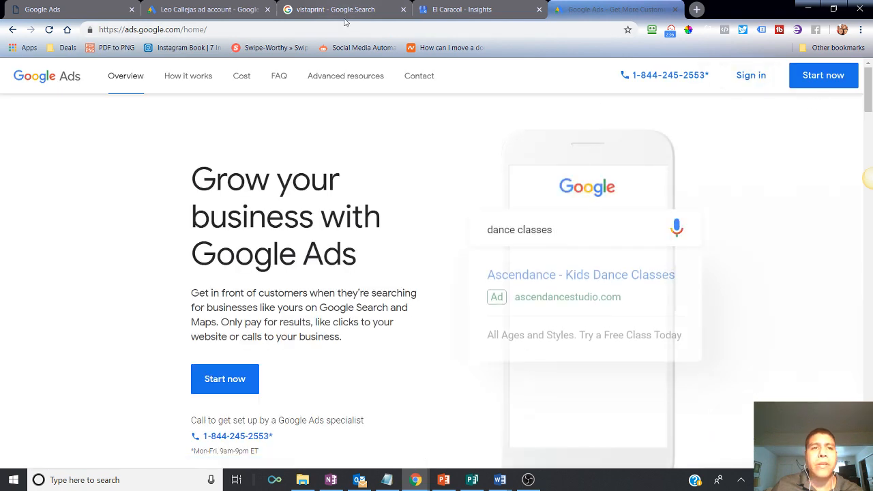
click(208, 9)
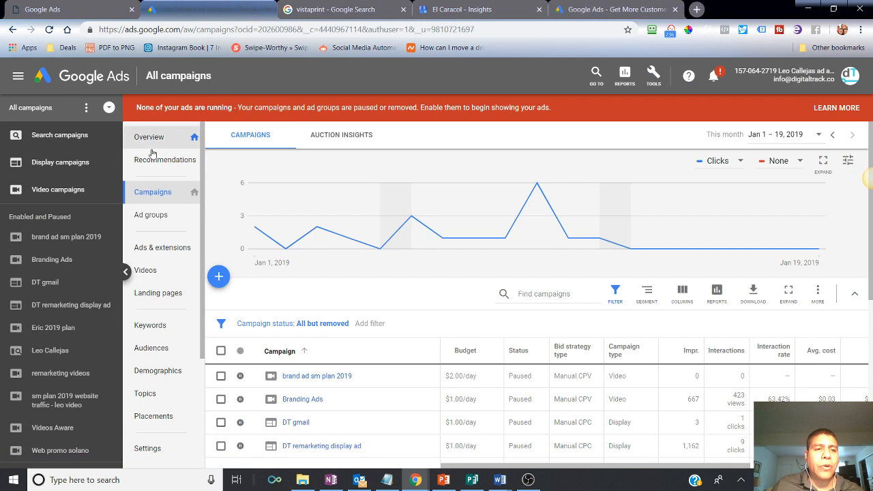
mouse_move(203, 274)
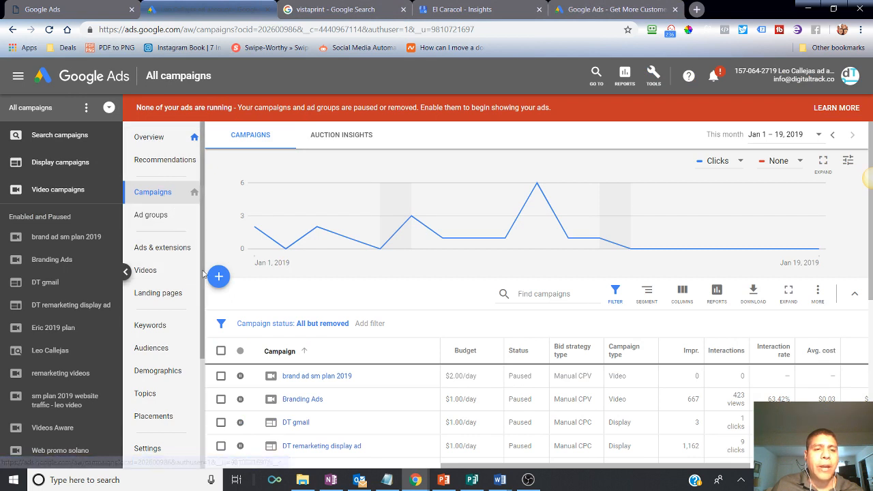
Start a new campaign from the + button, then recheck the Vistaprint search results.
click(218, 277)
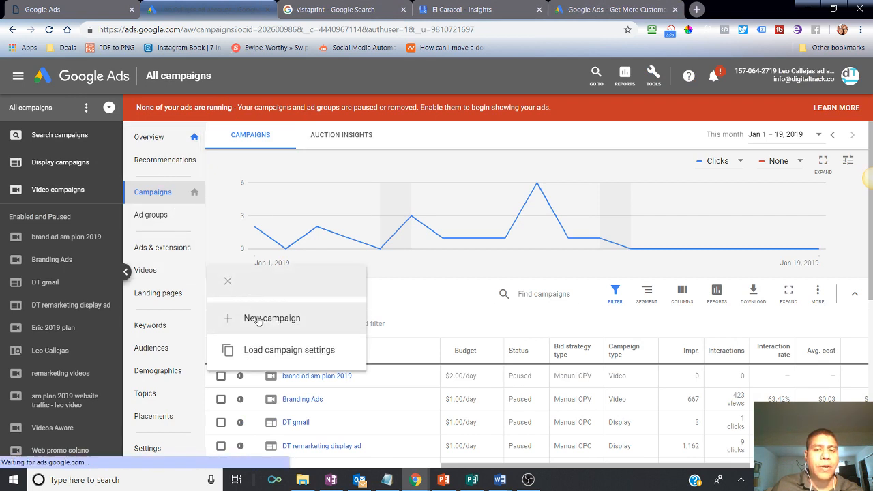
click(272, 318)
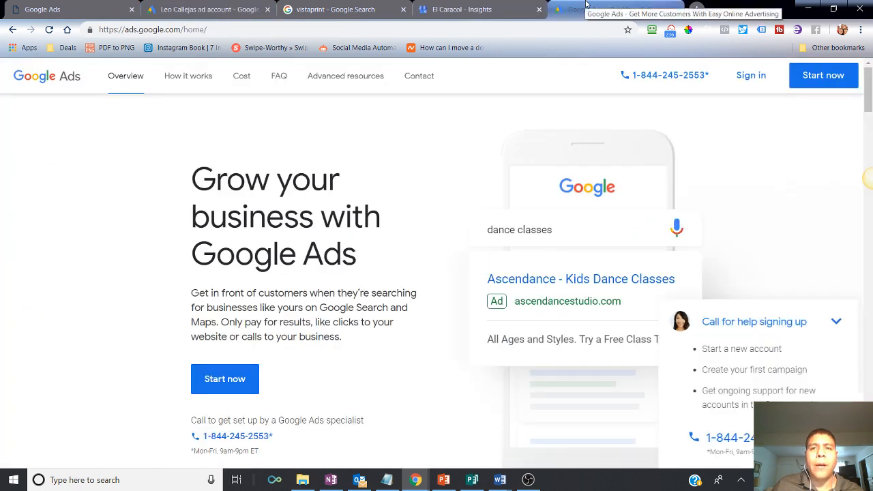
click(334, 10)
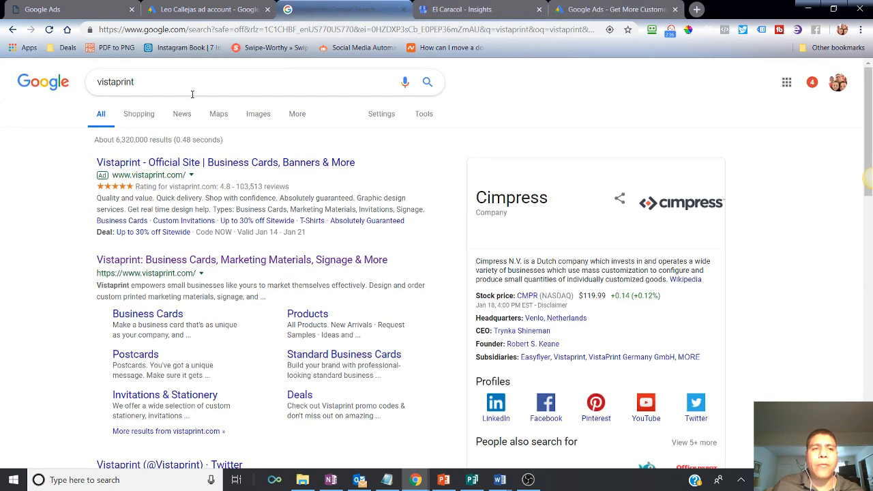
mouse_move(131, 168)
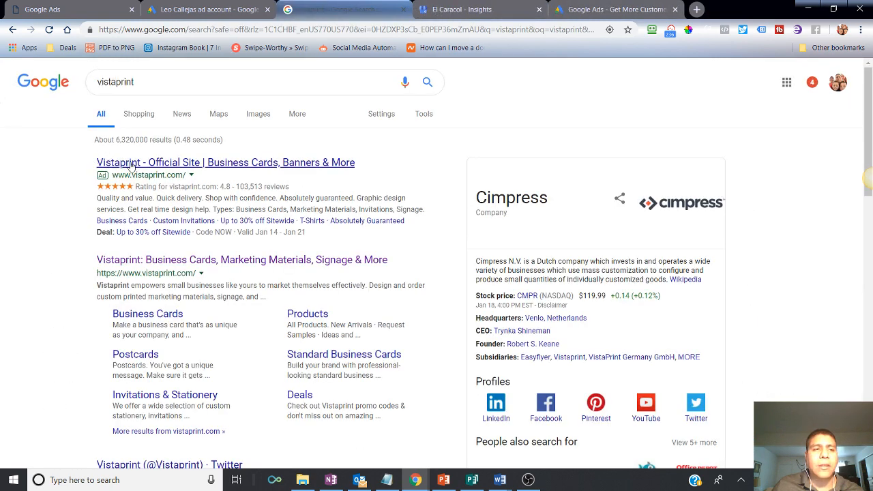
mouse_move(179, 179)
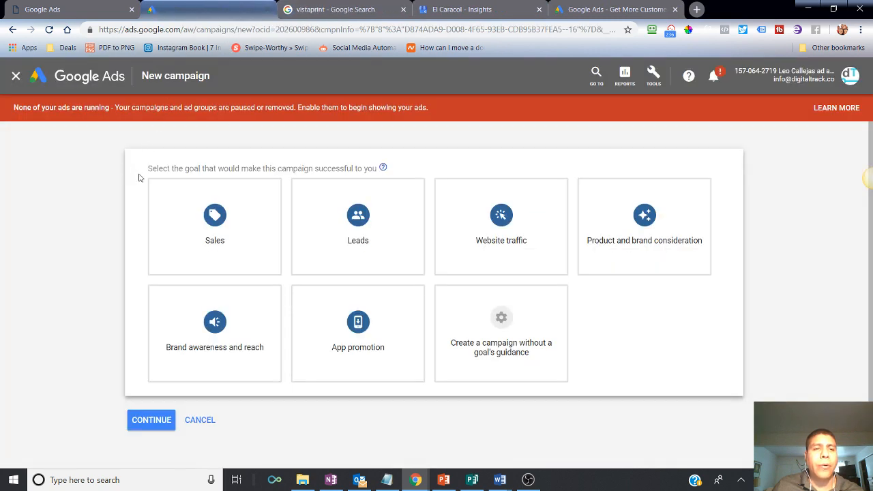
Create a Search campaign without a suggested goal.
click(214, 225)
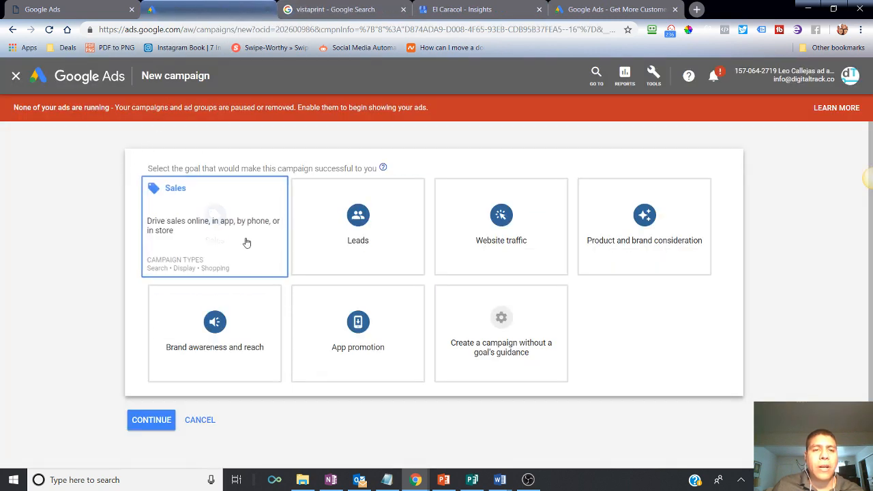
click(358, 227)
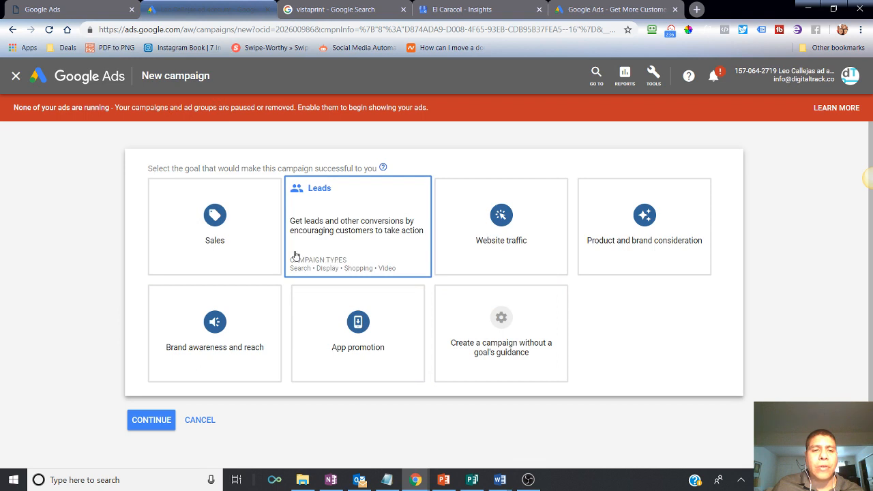
mouse_move(299, 273)
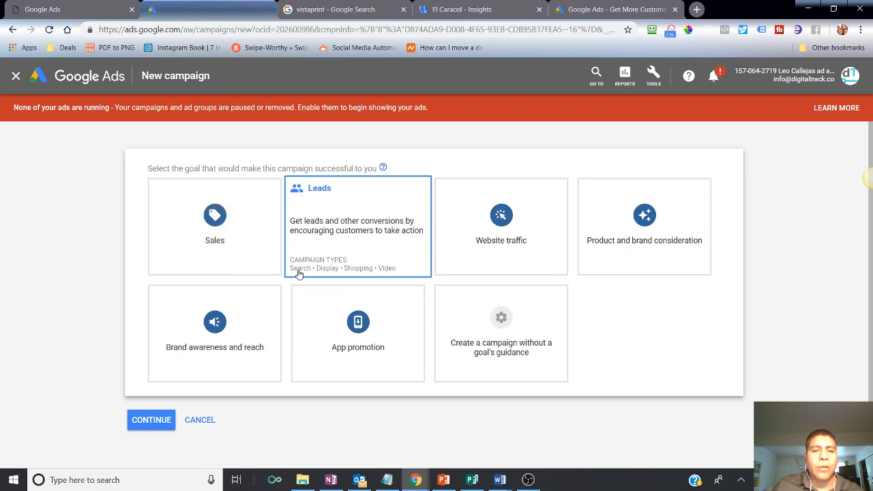
click(501, 226)
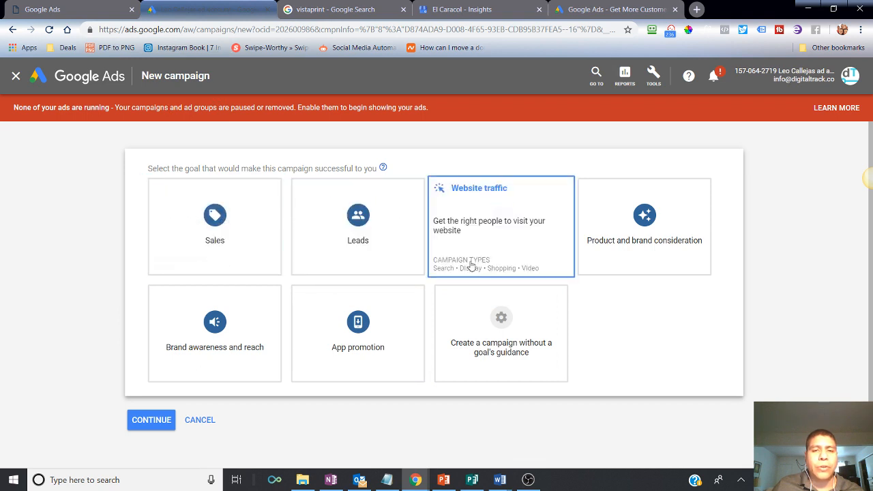
click(501, 334)
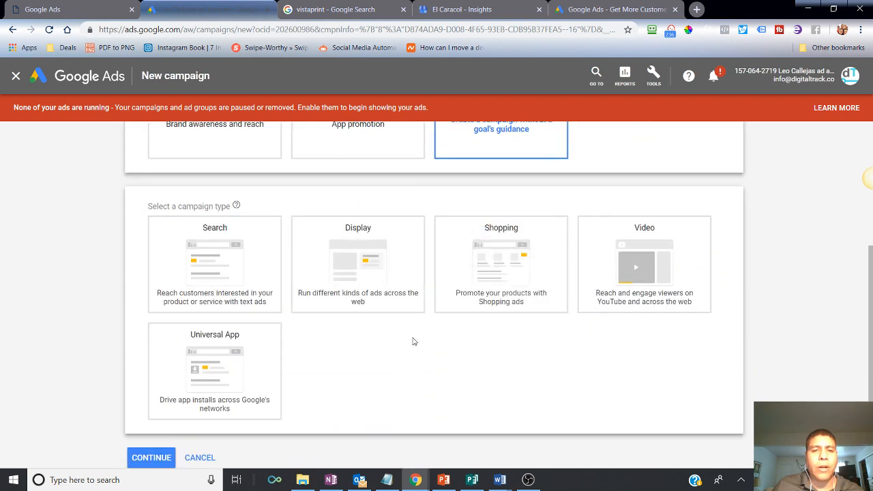
click(214, 264)
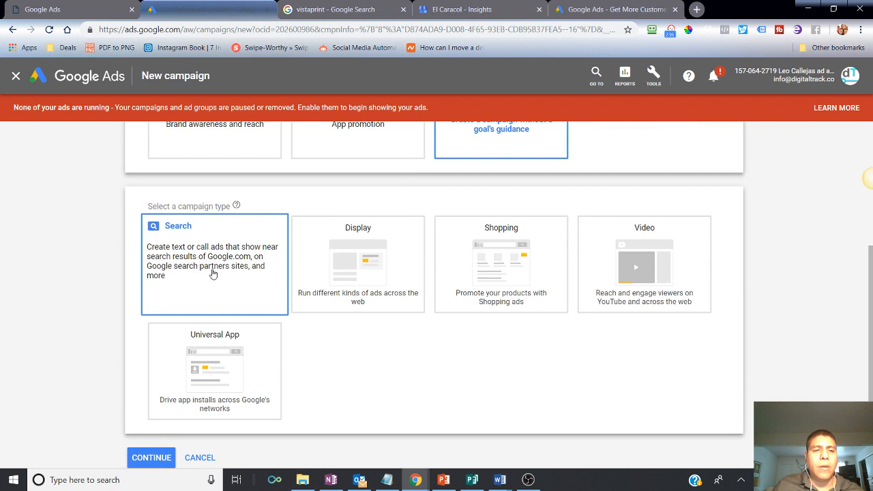
scroll(down, 3)
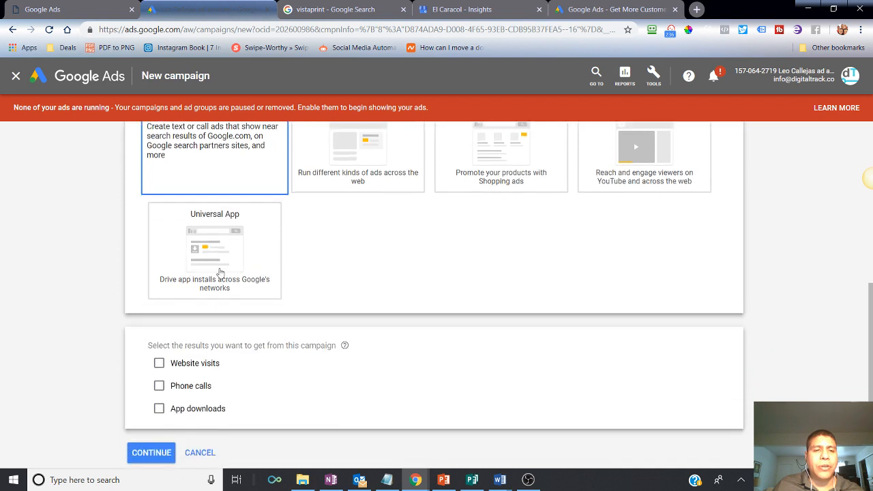
scroll(down, 3)
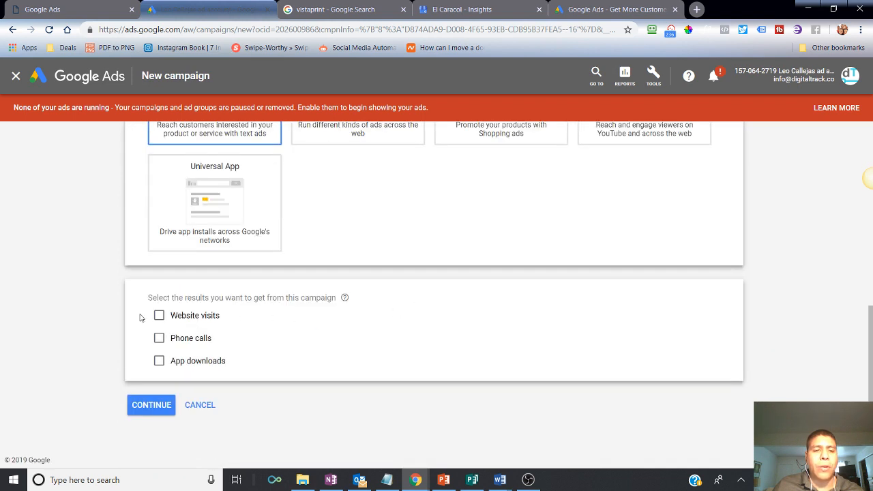
click(159, 315)
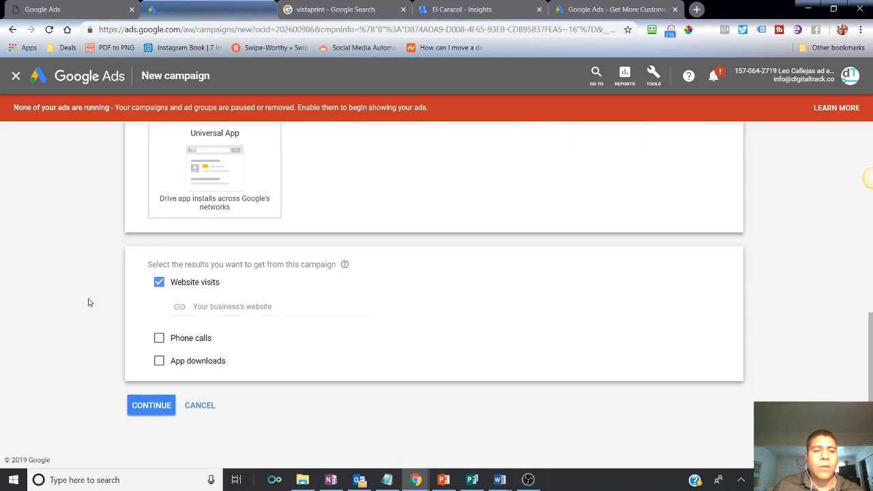
mouse_move(202, 273)
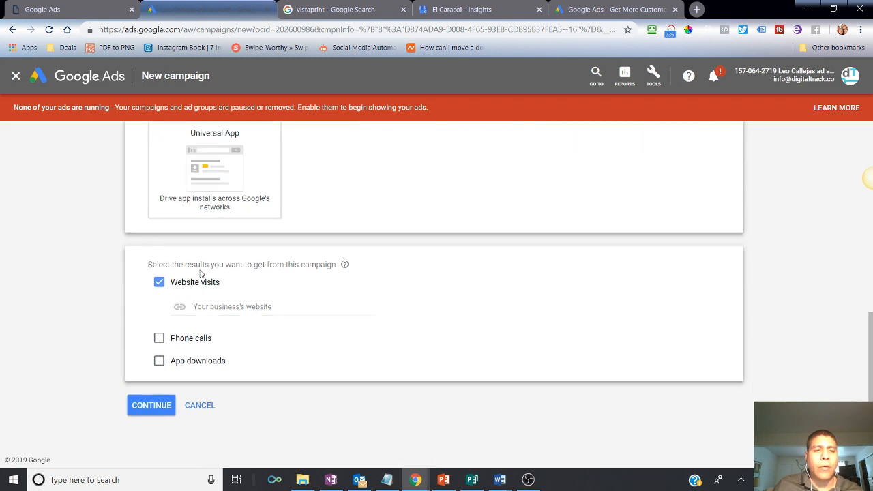
mouse_move(237, 288)
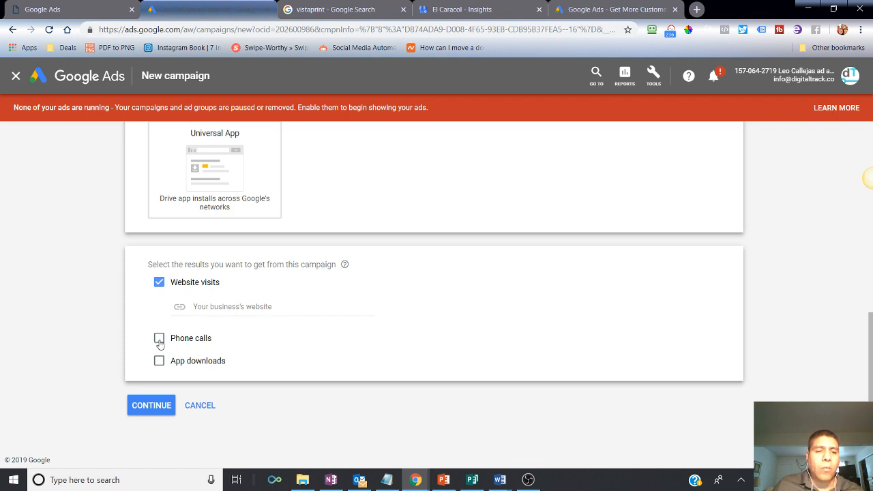
click(159, 338)
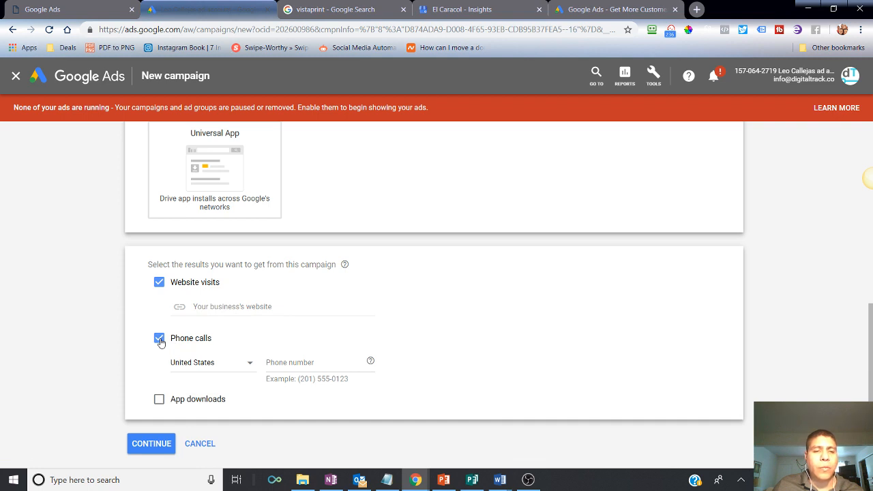
click(159, 338)
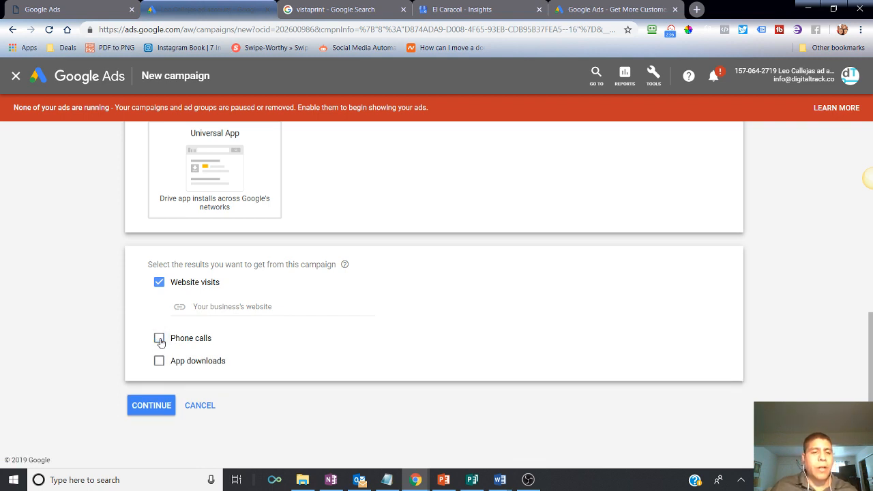
click(159, 337)
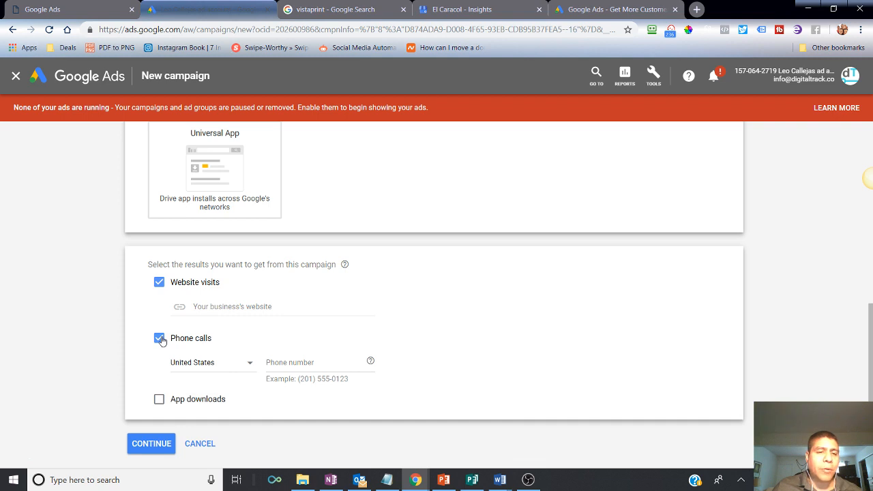
click(159, 338)
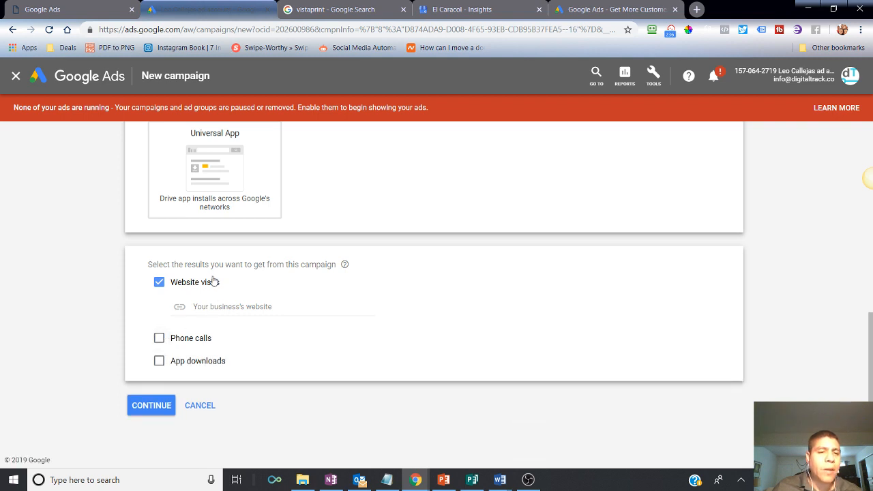
mouse_move(296, 235)
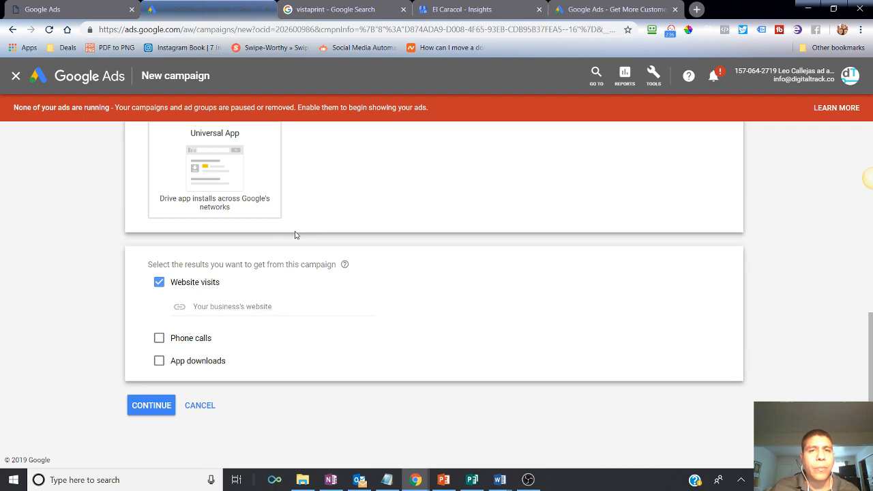
click(335, 9)
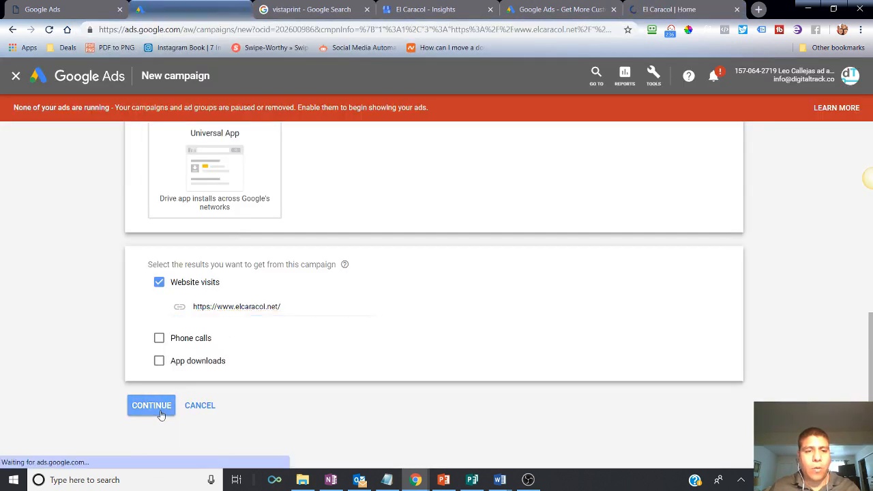
click(150, 406)
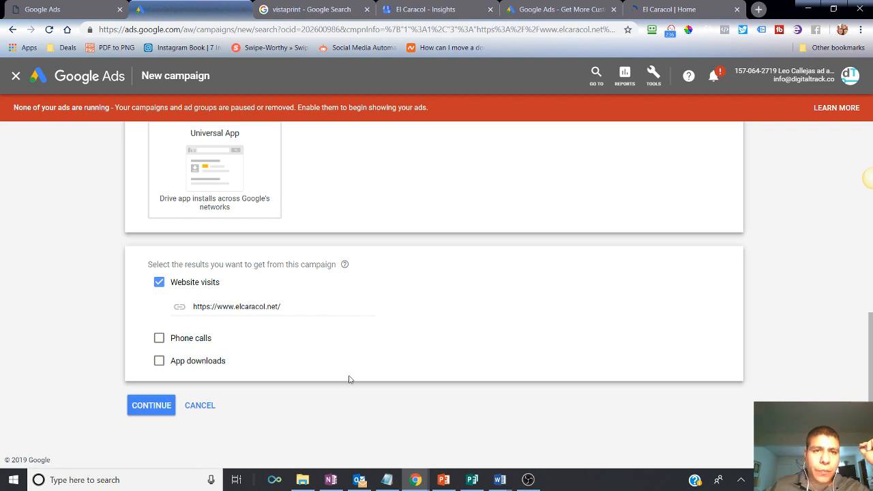
click(151, 405)
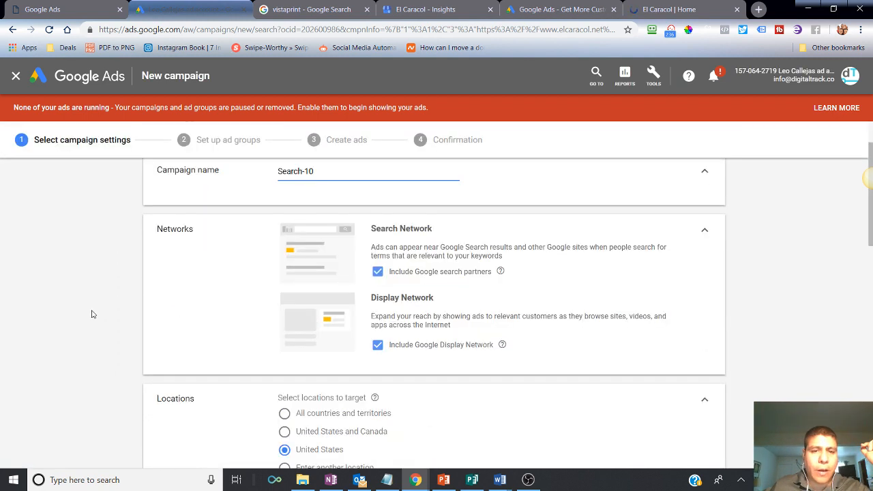
mouse_move(404, 289)
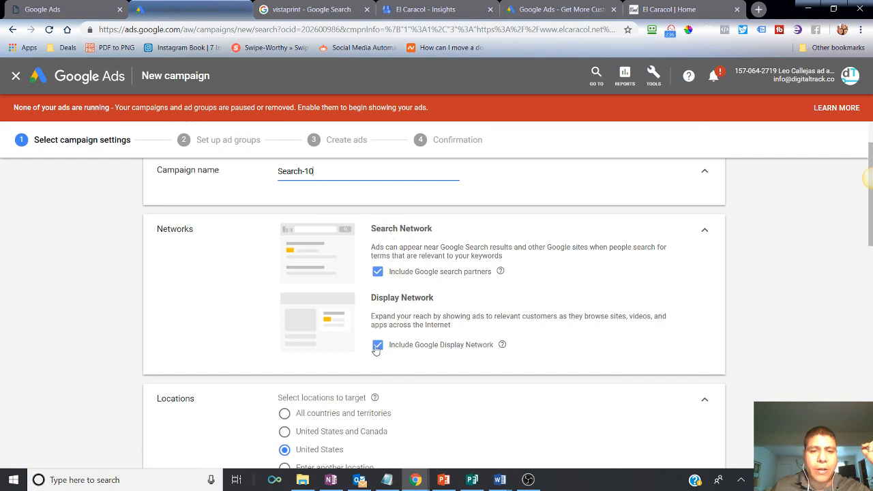
Exclude the Display Network and set Vacaville, California as the targeted location.
click(377, 344)
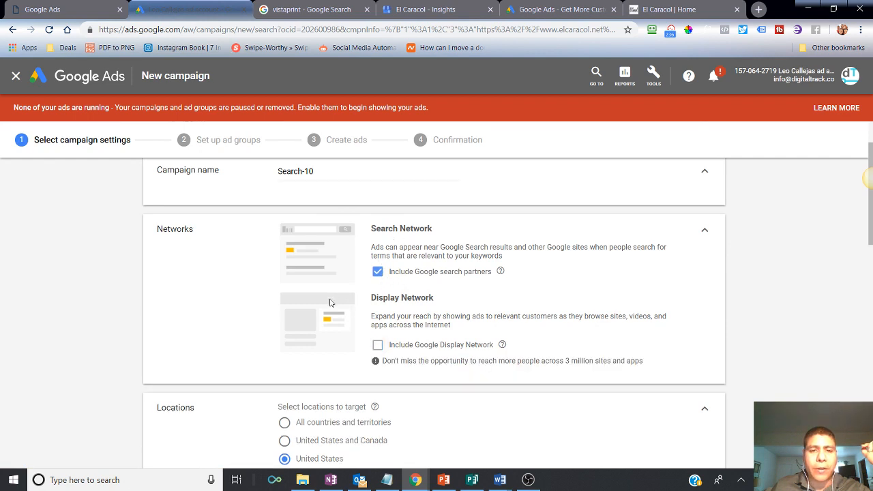
mouse_move(347, 313)
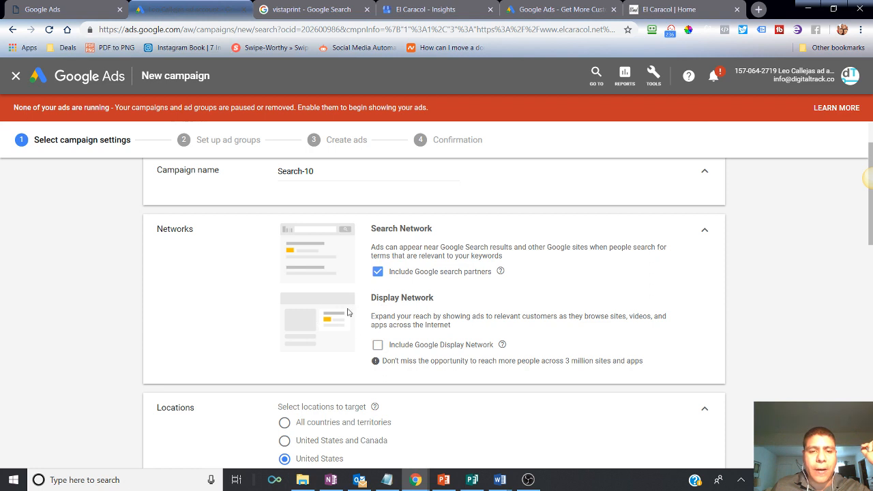
mouse_move(322, 315)
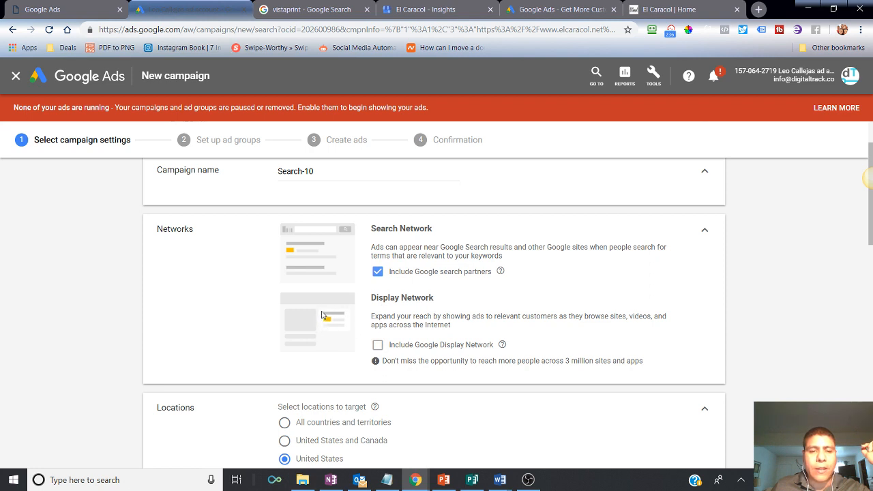
mouse_move(346, 314)
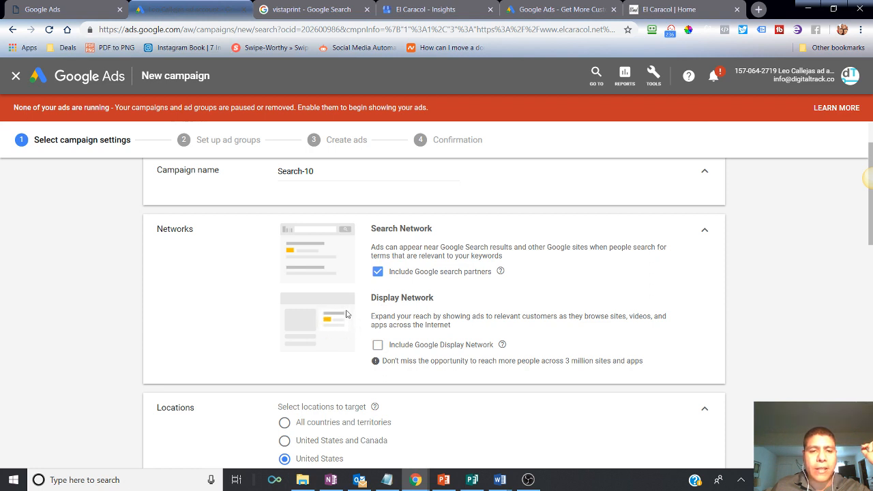
scroll(down, 3)
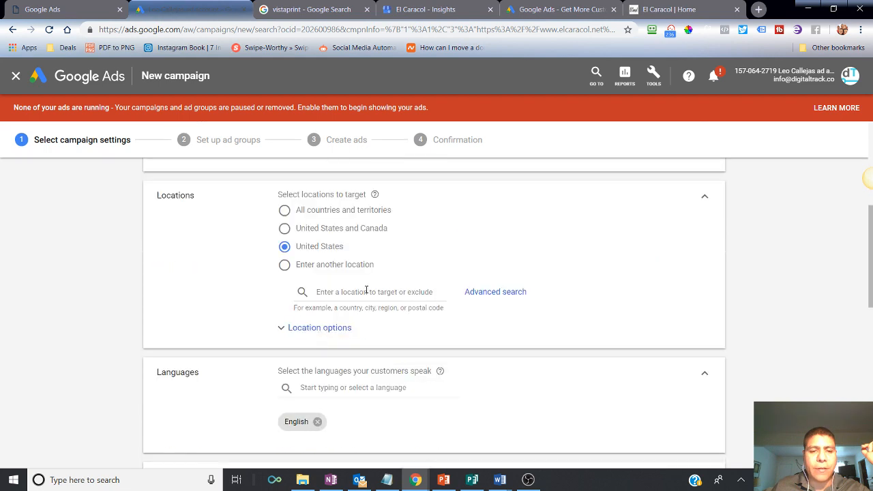
text(ve)
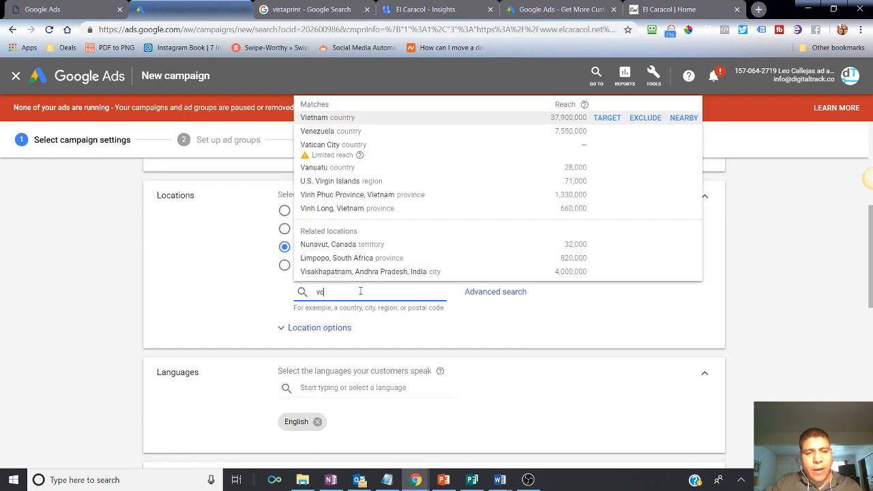
text(vacai)
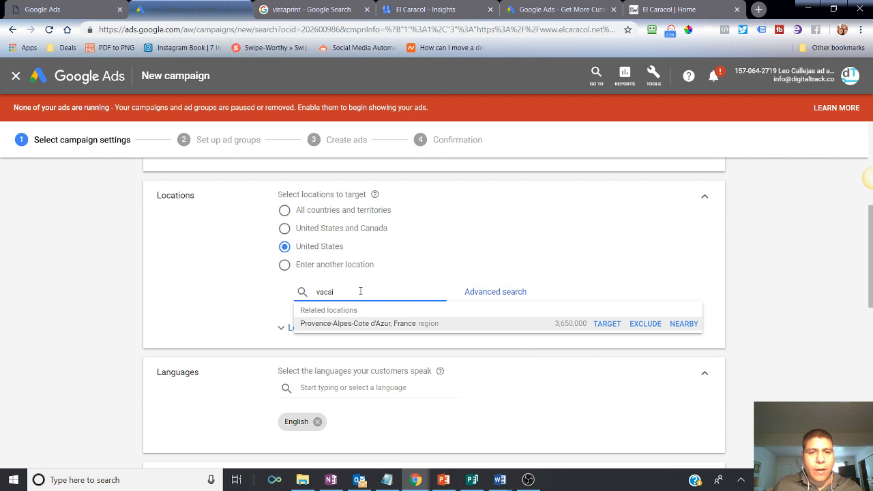
text(v)
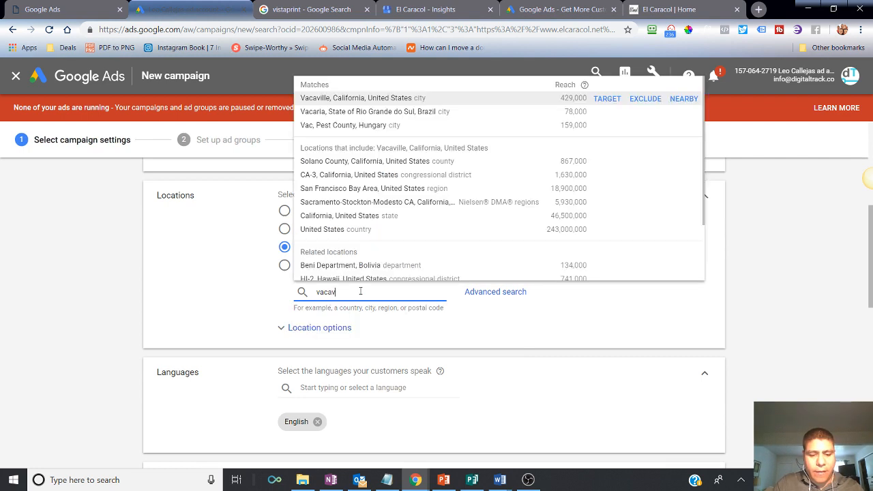
text(il)
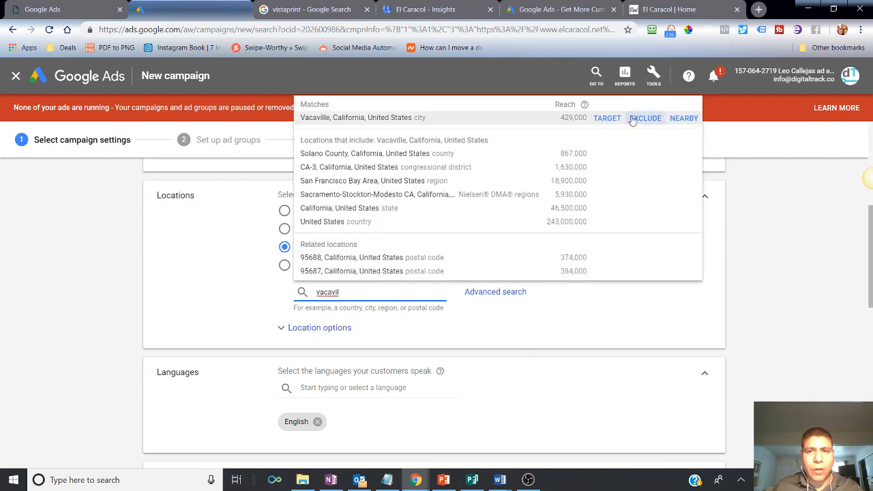
click(607, 118)
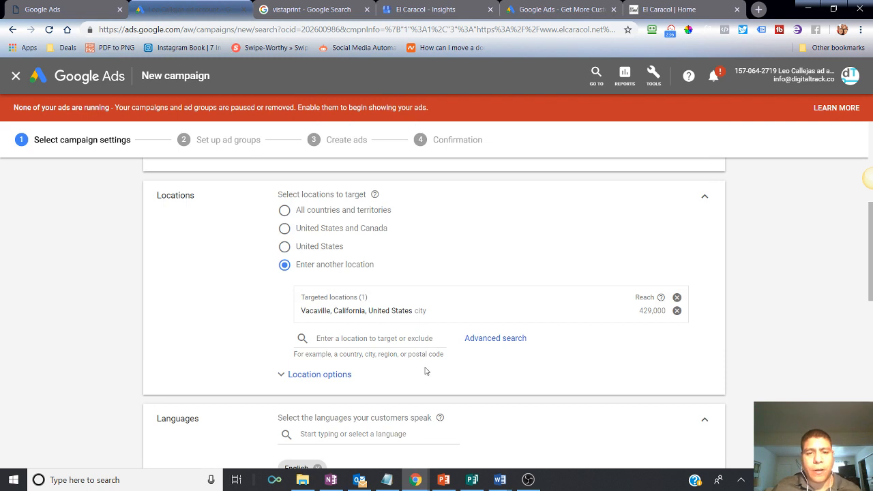
Scroll down to the language settings and open the Languages list.
scroll(down, 3)
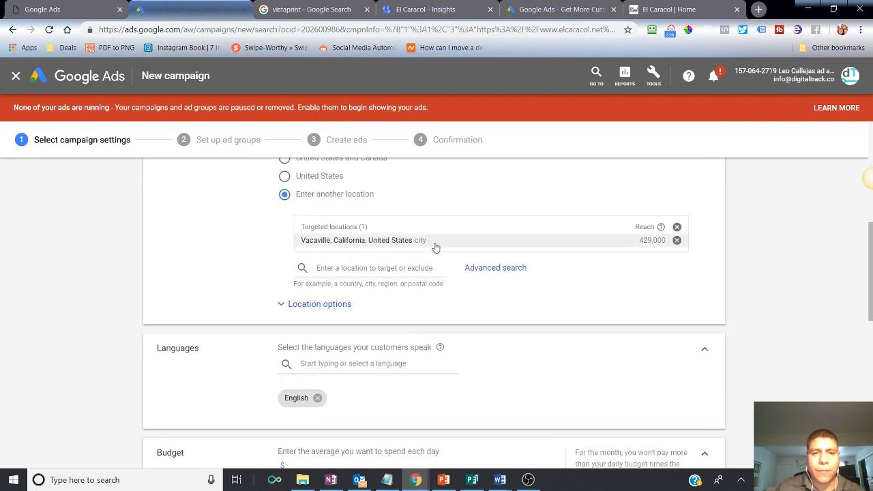
scroll(down, 3)
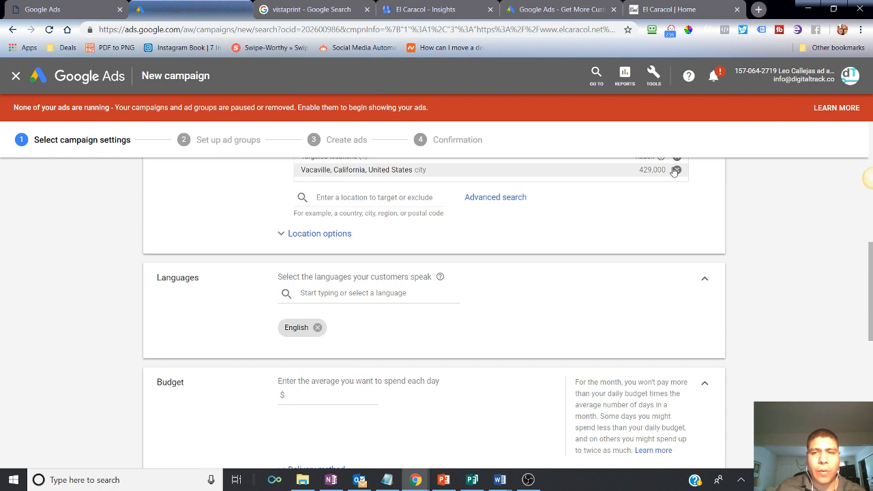
mouse_move(326, 295)
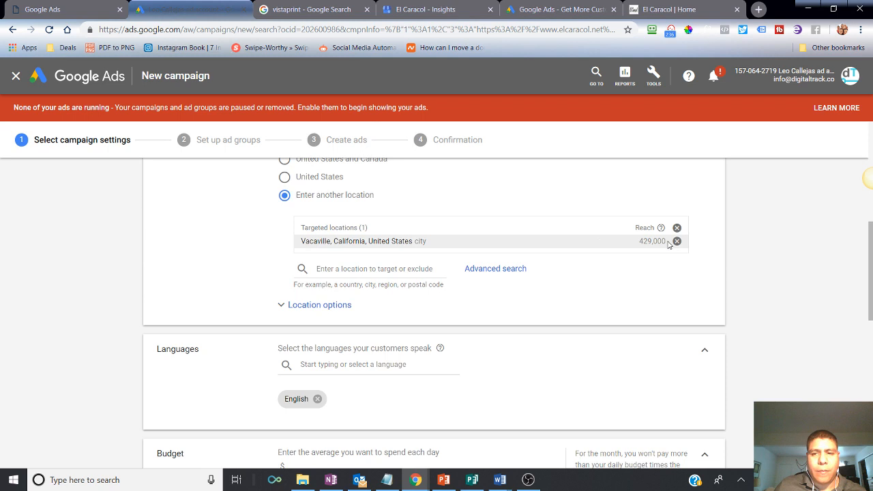
scroll(down, 3)
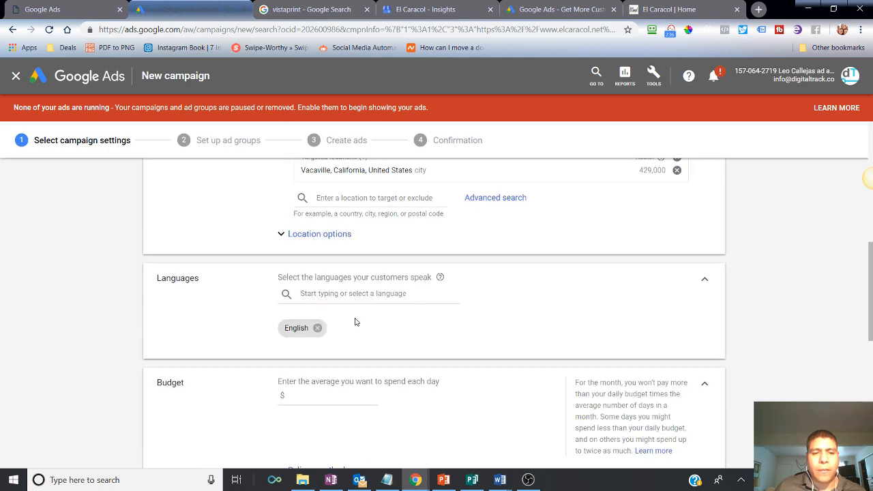
click(368, 294)
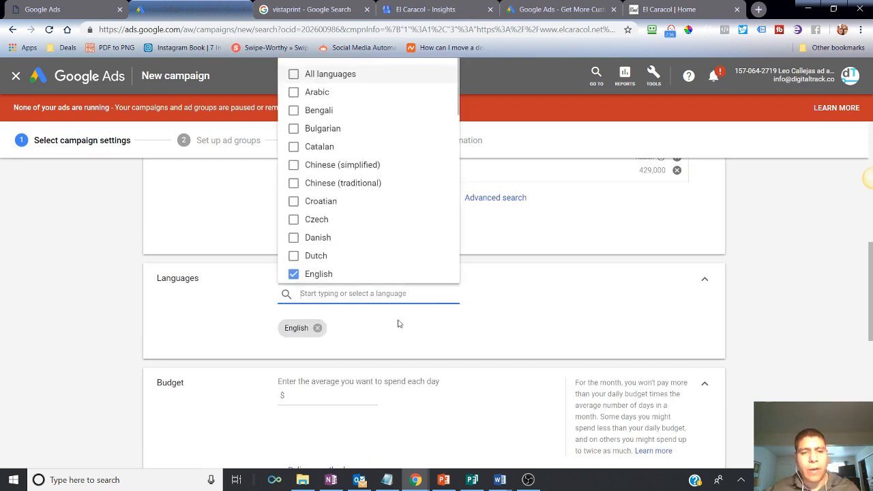
mouse_move(393, 334)
text(10)
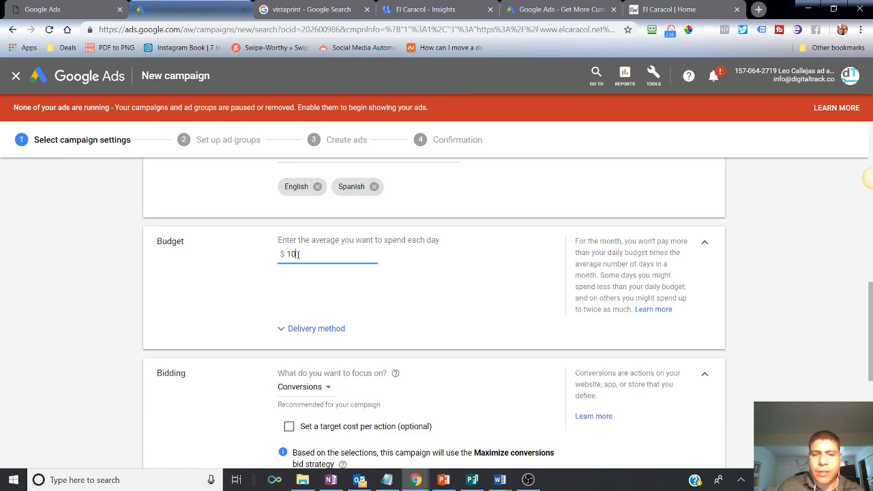
Review the remaining campaign settings and save them to move on to ad group setup.
scroll(down, 3)
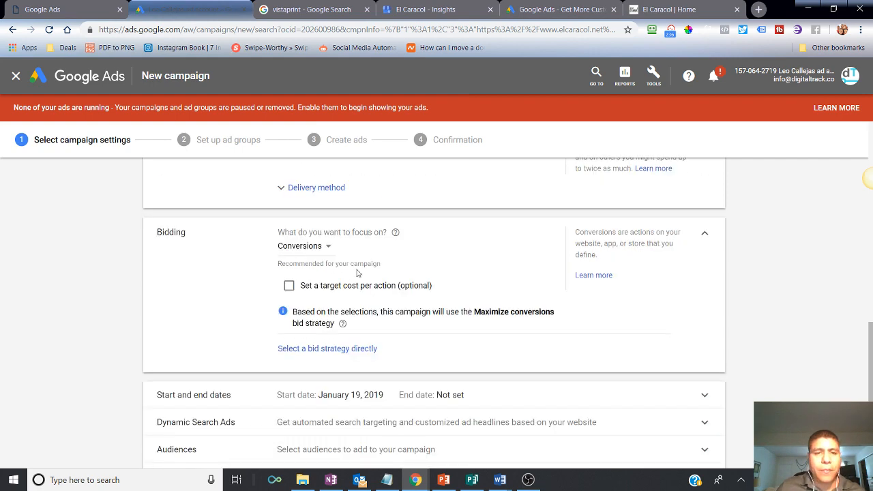
scroll(down, 3)
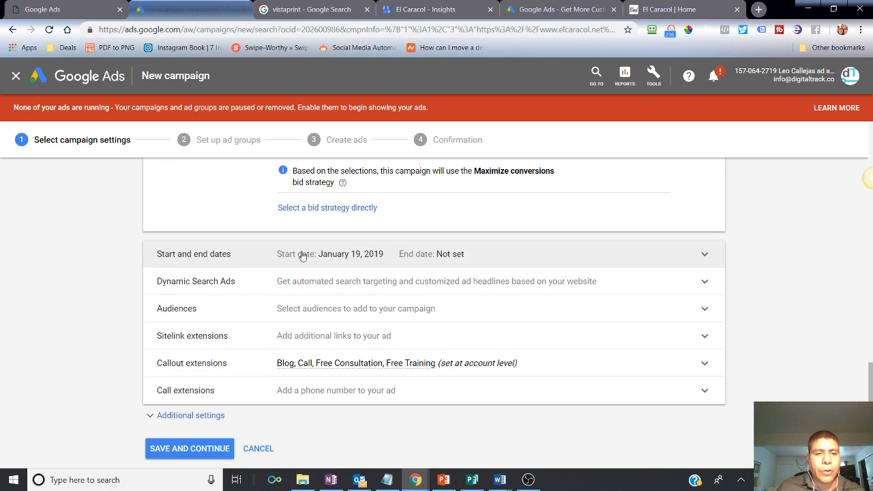
mouse_move(236, 340)
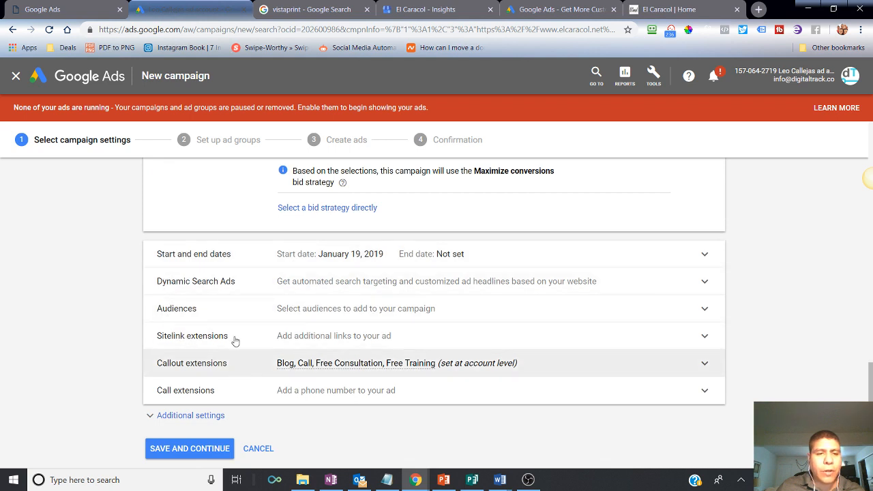
mouse_move(246, 290)
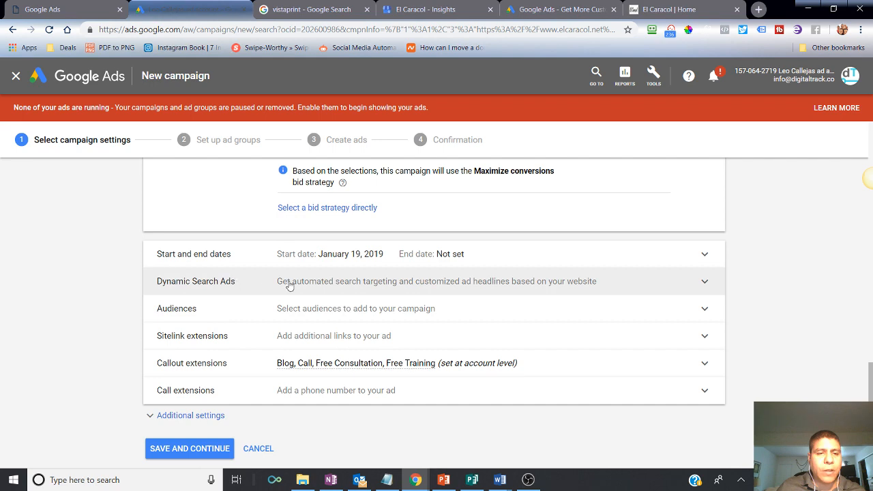
scroll(down, 3)
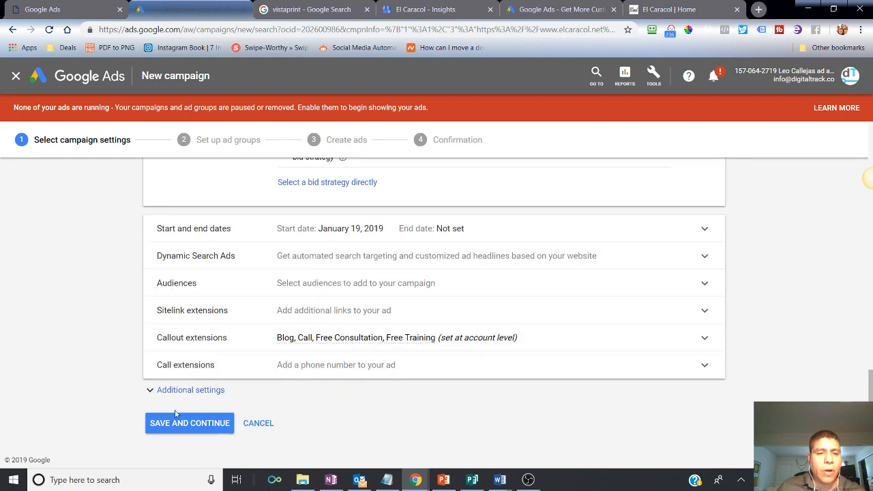
scroll(down, 3)
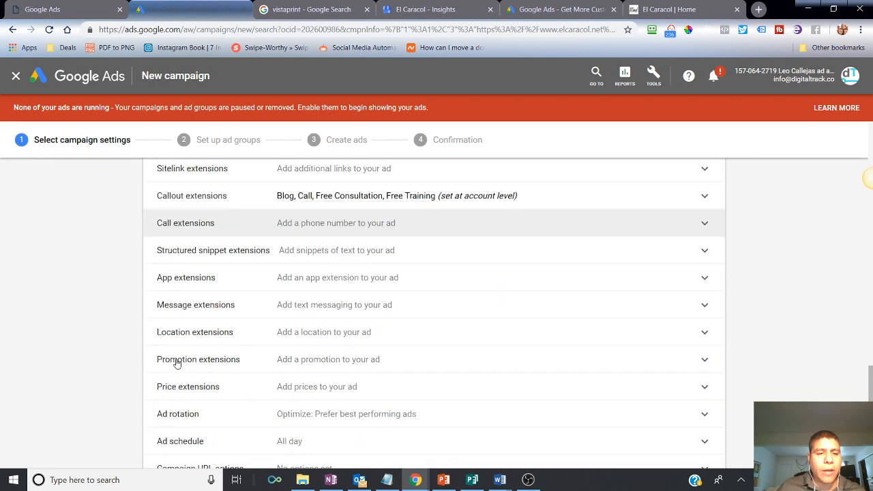
scroll(up, 3)
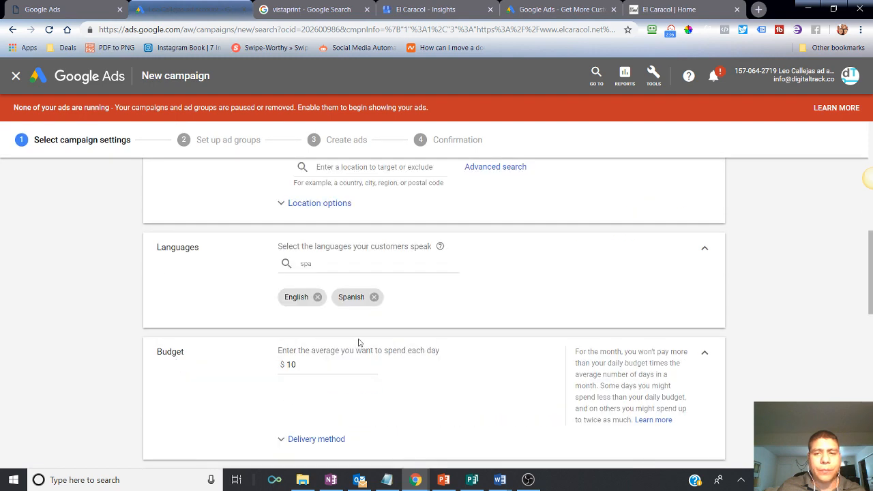
scroll(down, 3)
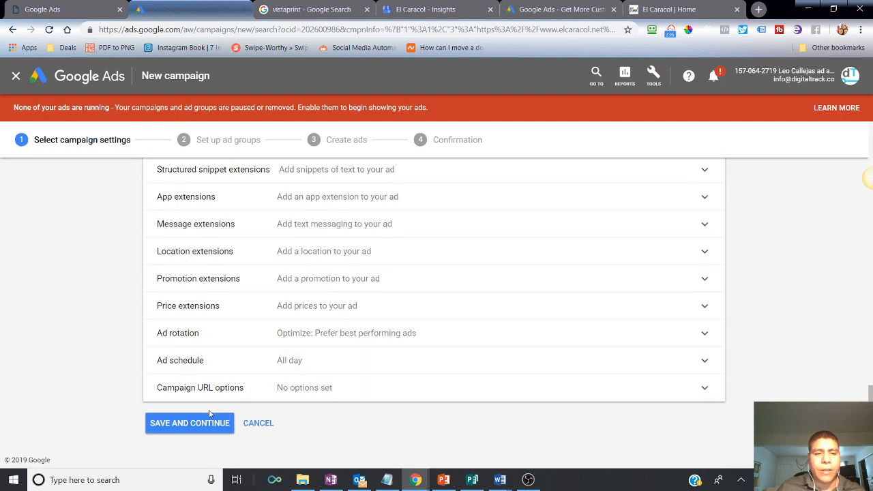
click(189, 423)
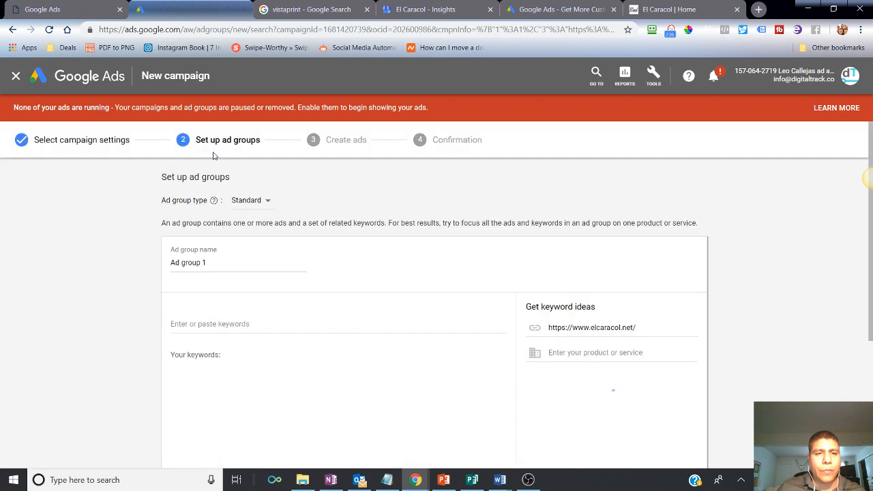
Add the keyword "el caracol" and change its match type.
scroll(down, 3)
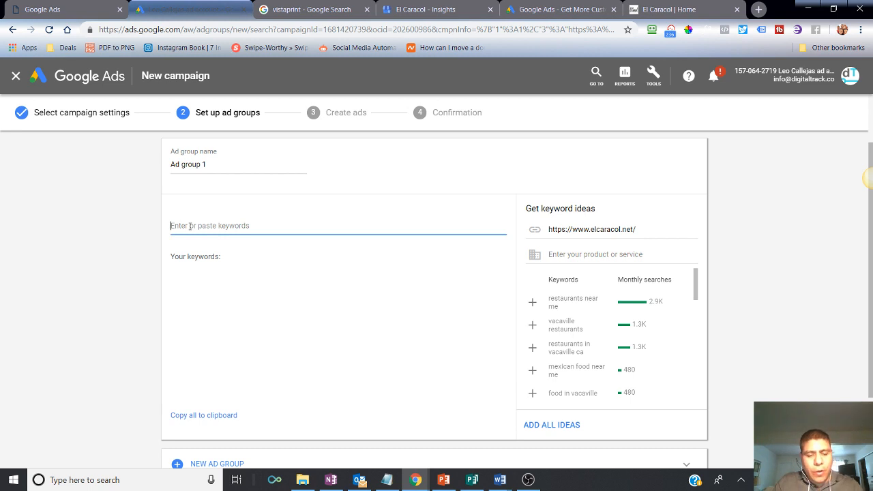
text(el caracol)
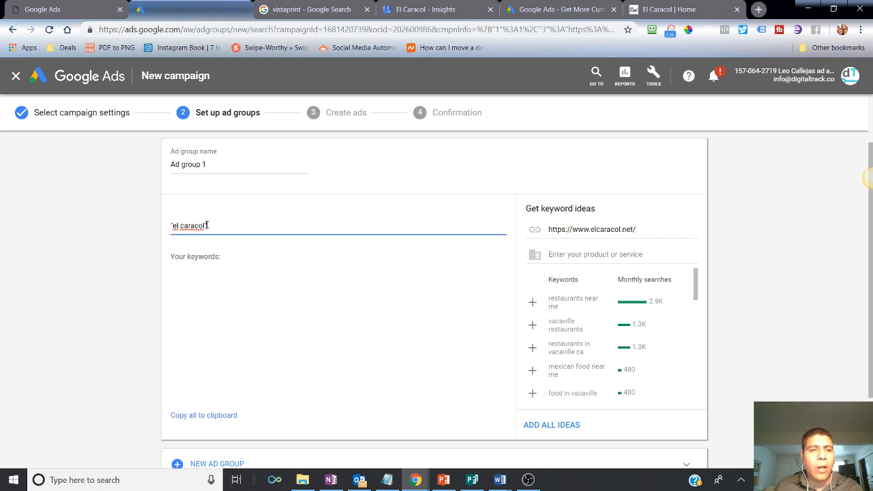
text(")
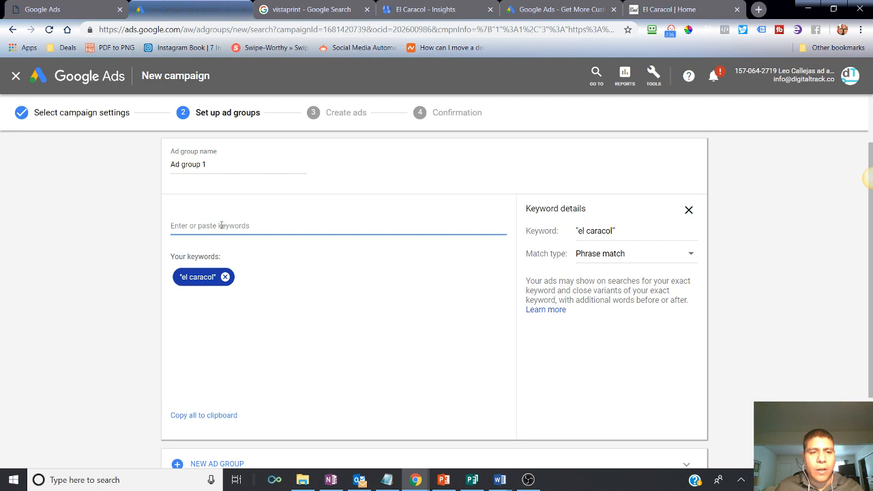
mouse_move(360, 244)
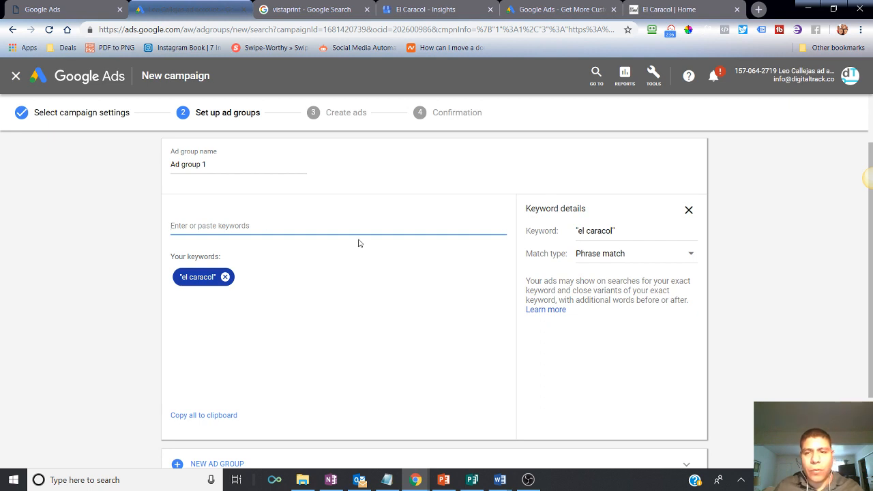
click(635, 253)
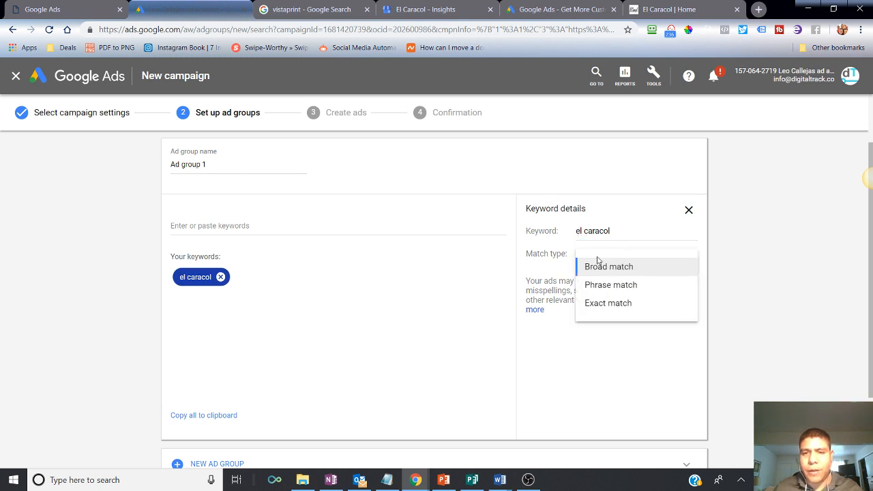
mouse_move(610, 285)
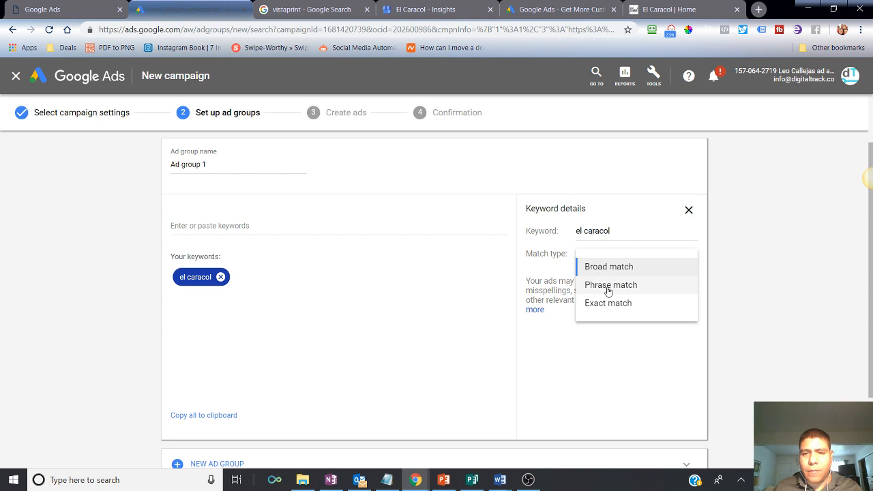
click(610, 285)
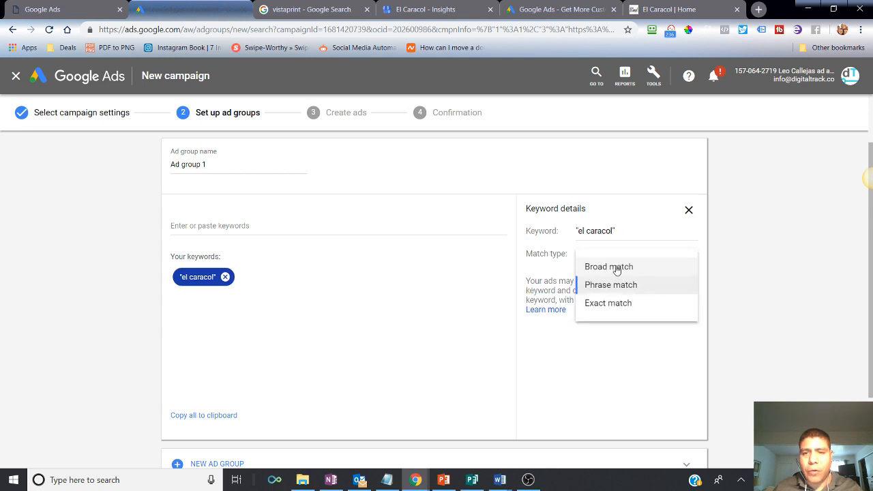
click(608, 303)
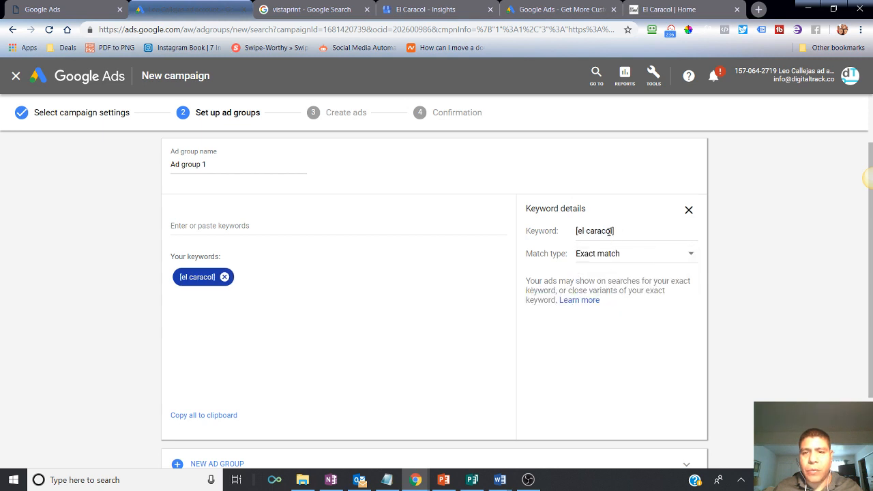
Enter the keywords caracol vacaville and el caracol vacaville.
click(276, 226)
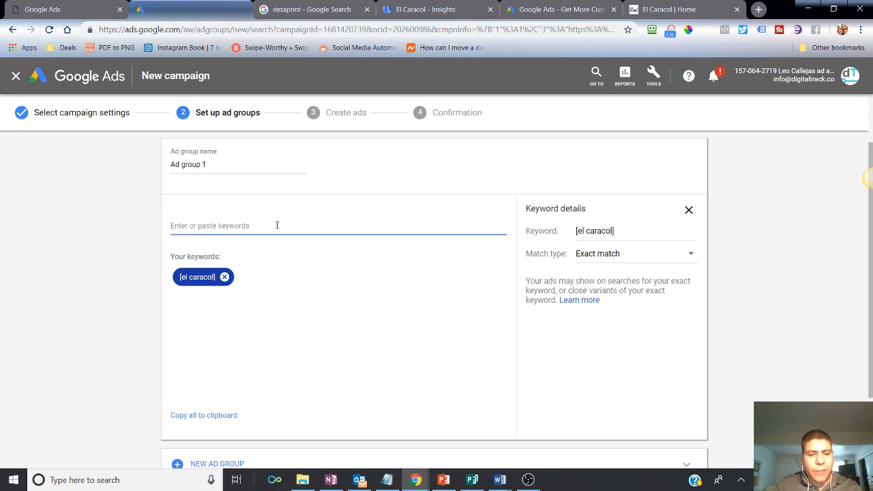
text(caracvol)
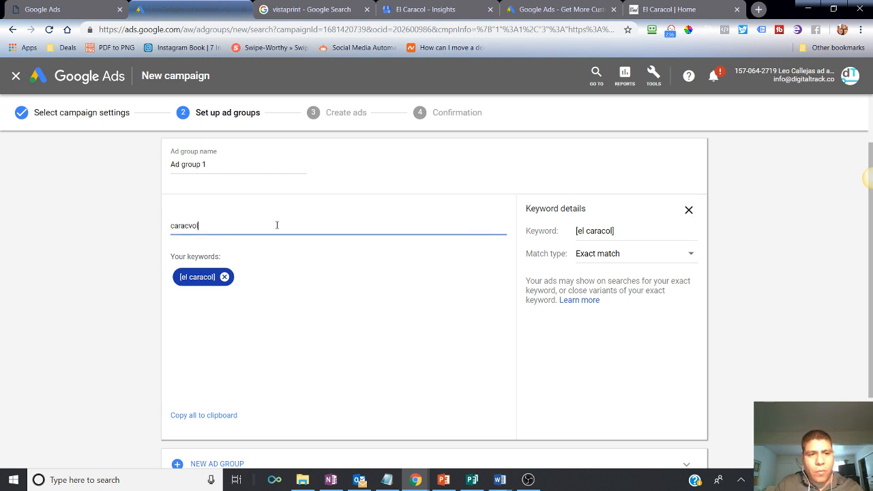
text(caracol)
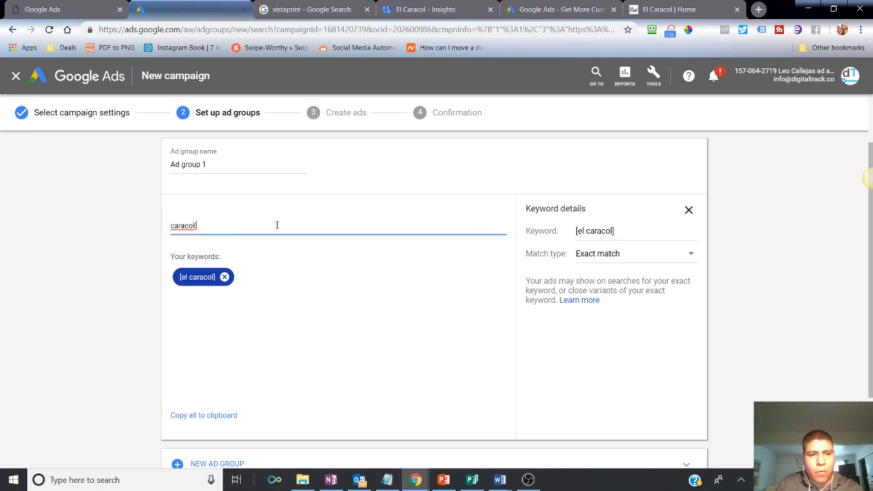
text(vacaville)
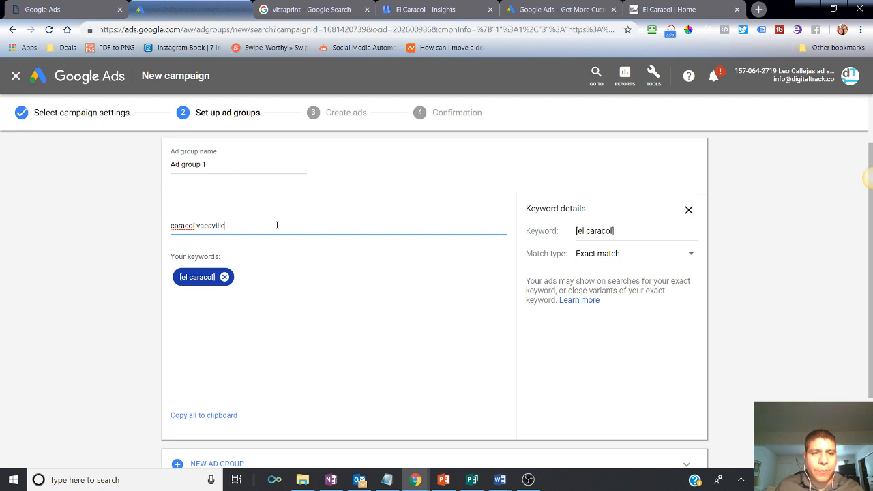
mouse_move(541, 265)
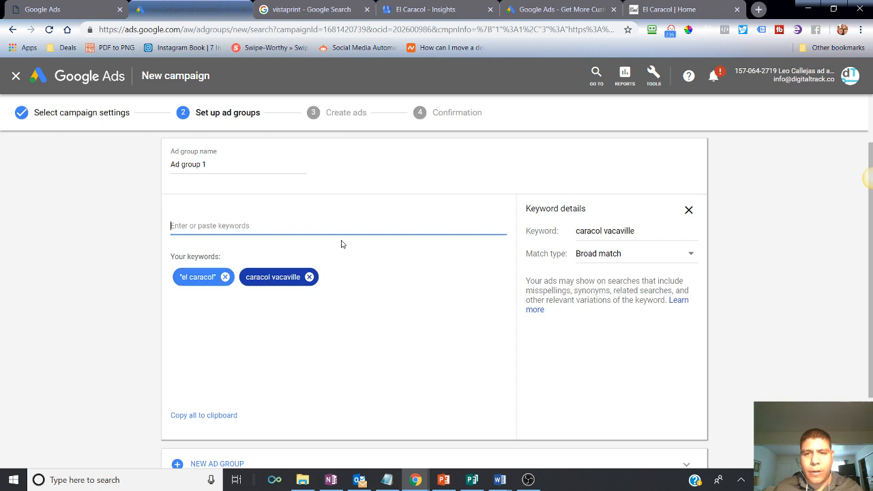
mouse_move(280, 225)
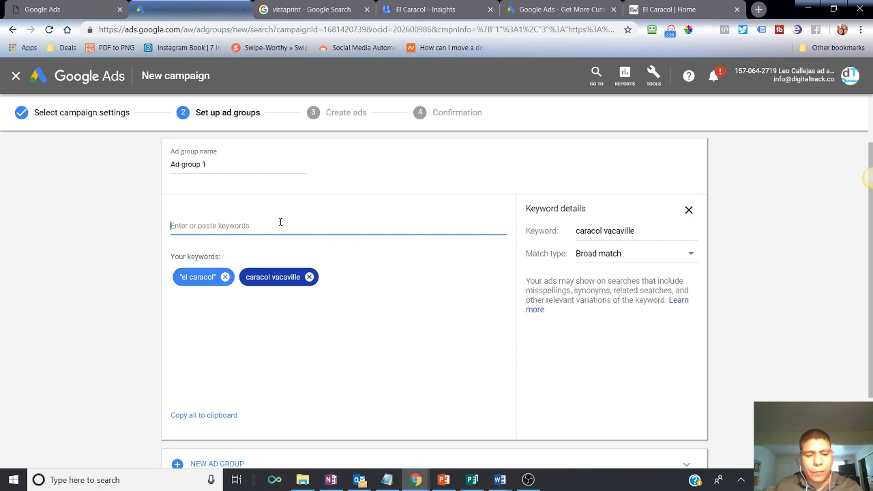
text(el caracol)
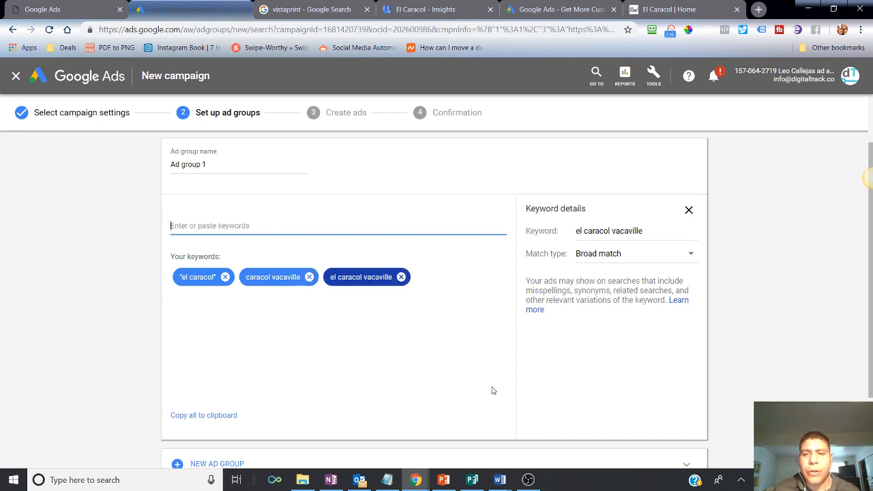
mouse_move(439, 258)
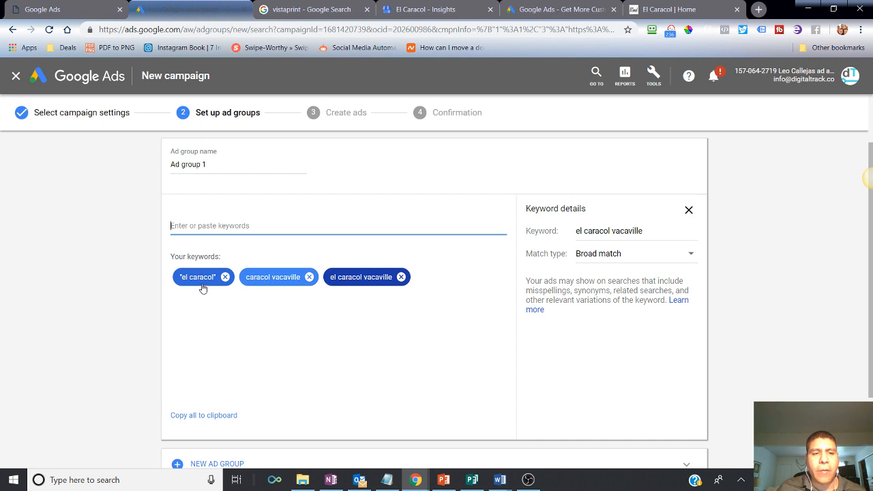
mouse_move(362, 302)
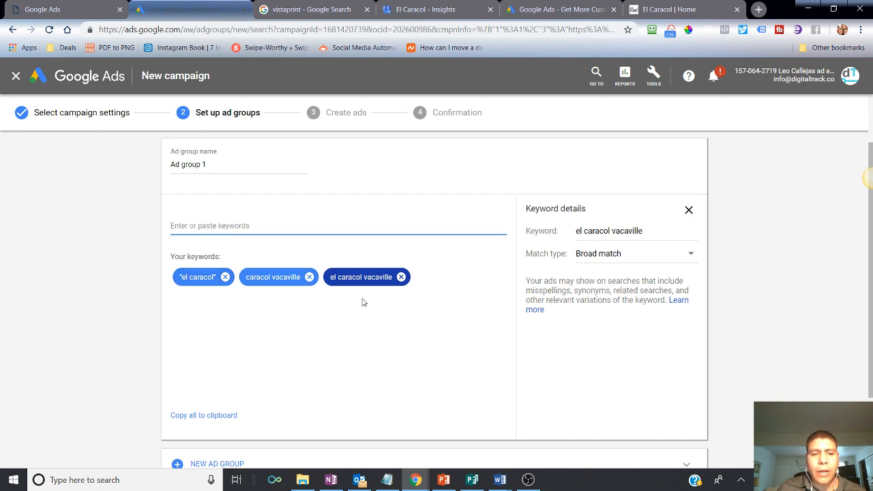
mouse_move(309, 277)
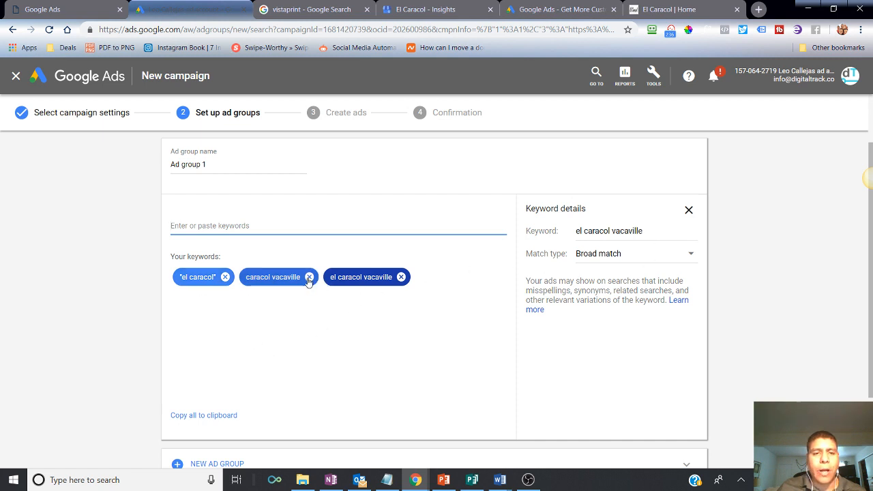
Adjust the match type and text of the el caracol vacaville keyword.
click(635, 253)
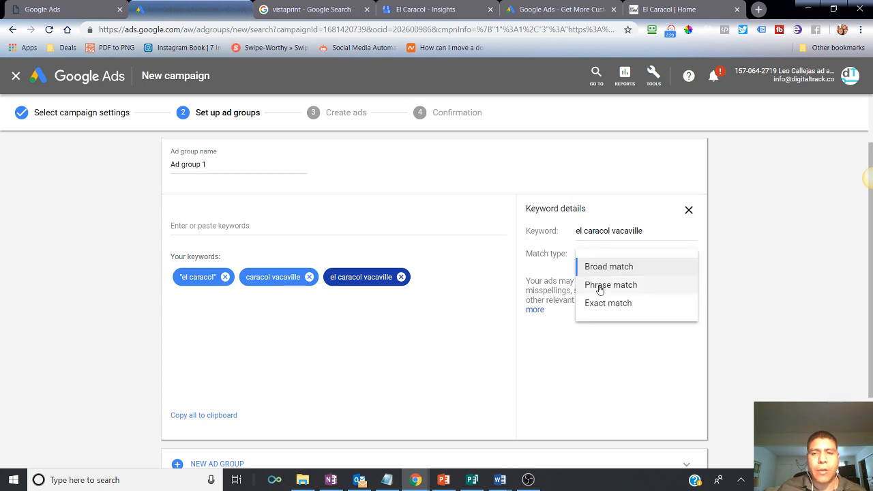
click(611, 285)
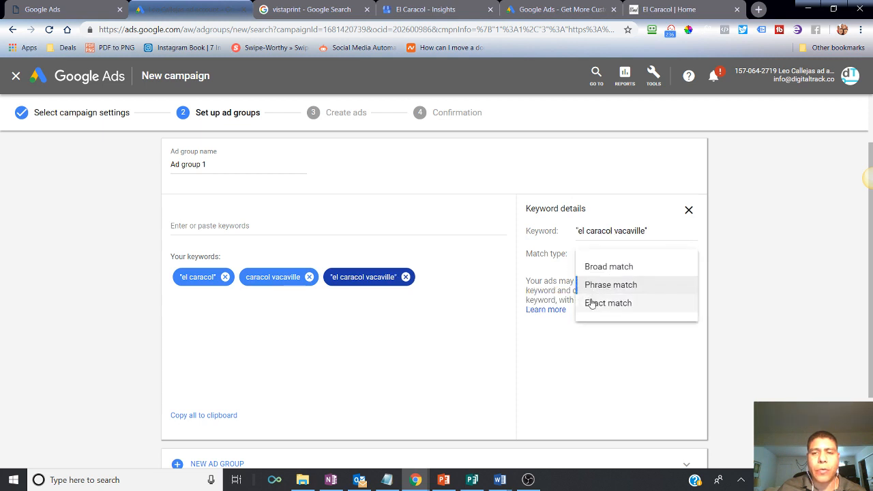
click(608, 303)
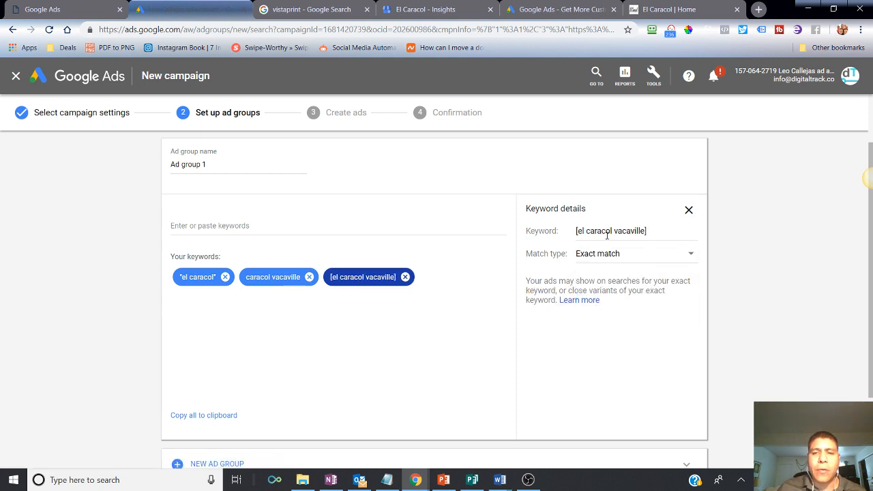
click(633, 253)
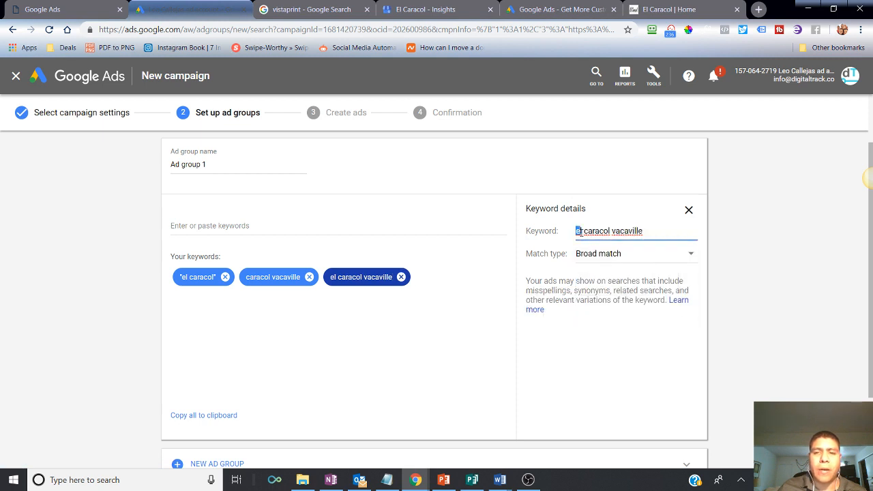
double_click(593, 231)
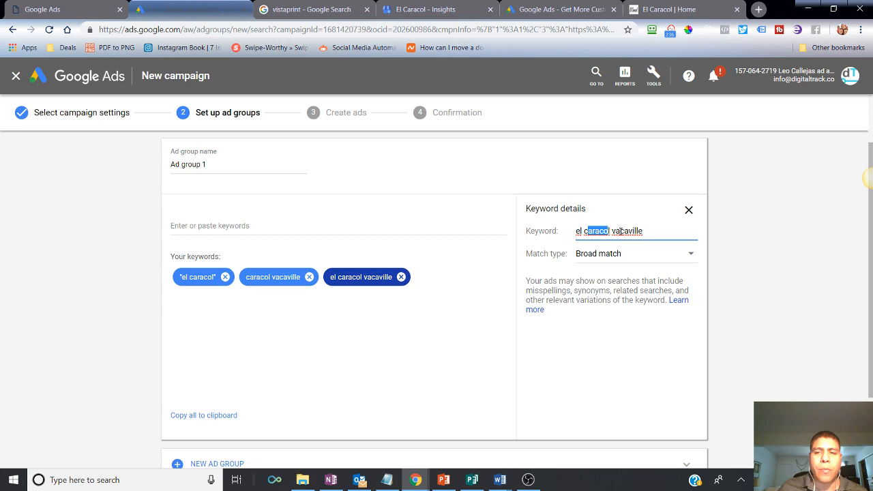
double_click(626, 232)
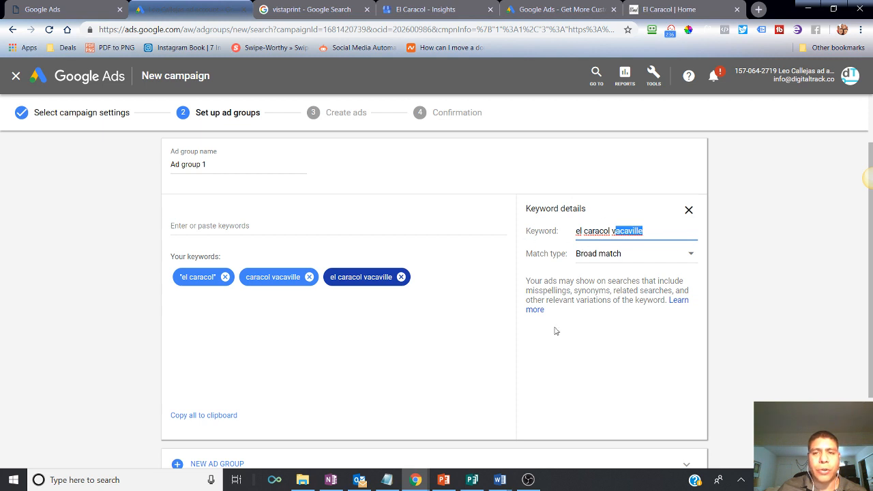
scroll(down, 3)
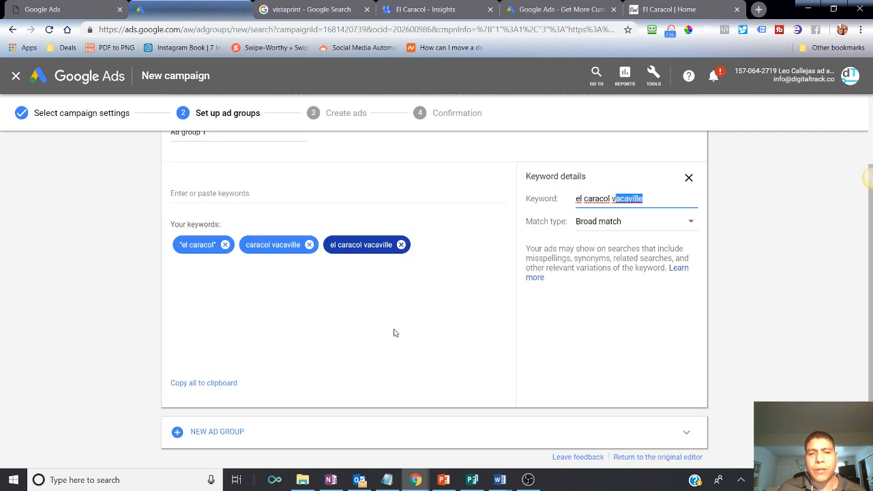
mouse_move(332, 184)
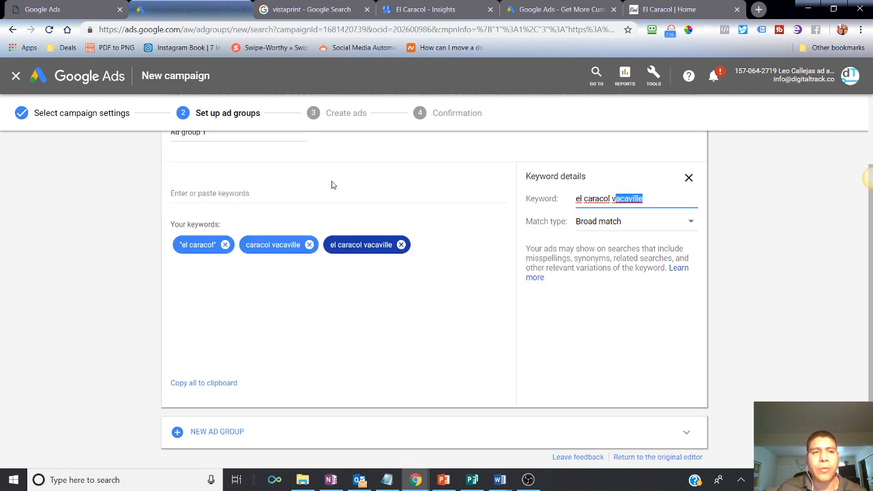
mouse_move(475, 234)
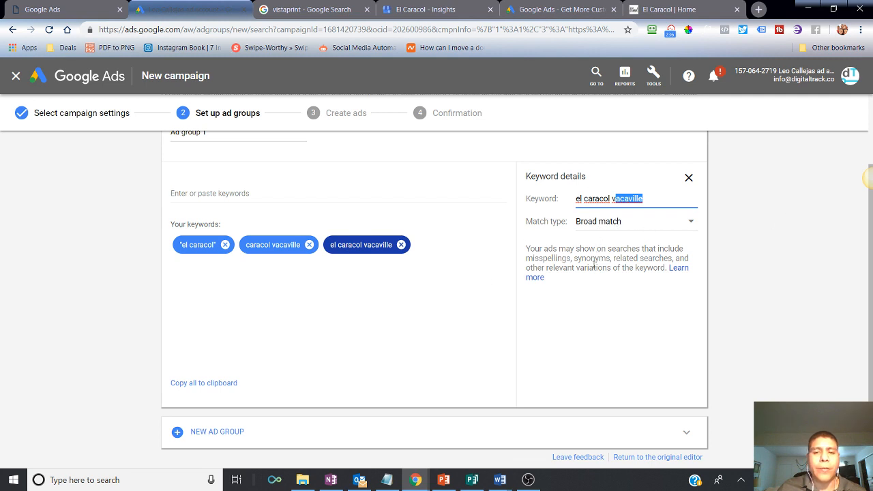
mouse_move(693, 6)
text(di)
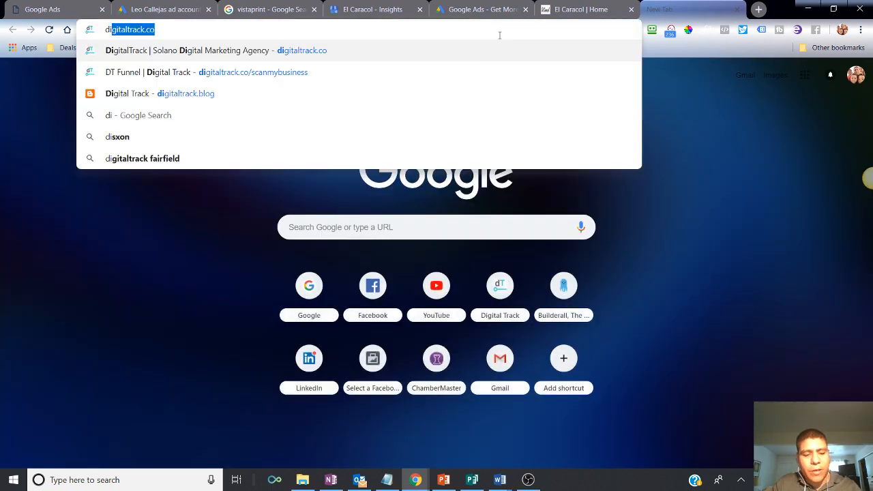
Load digitaltrack.co and scroll the homepage to the free-report form.
key(Return)
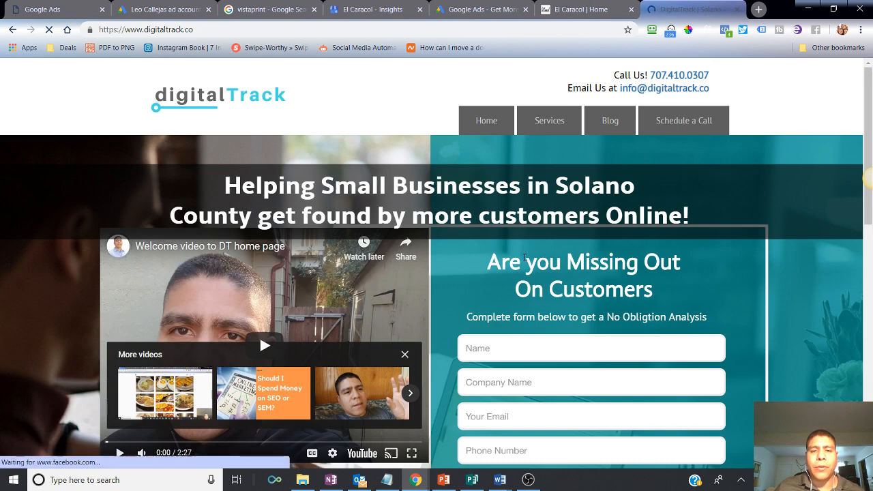
scroll(down, 3)
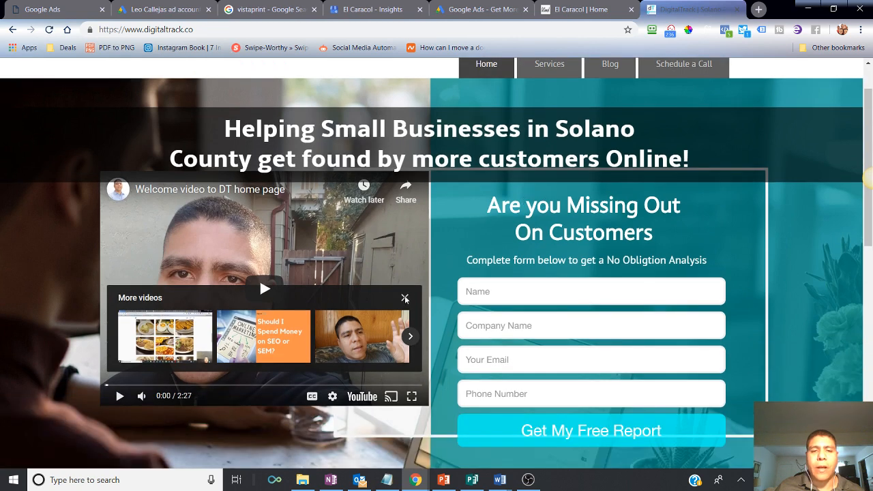
mouse_move(515, 229)
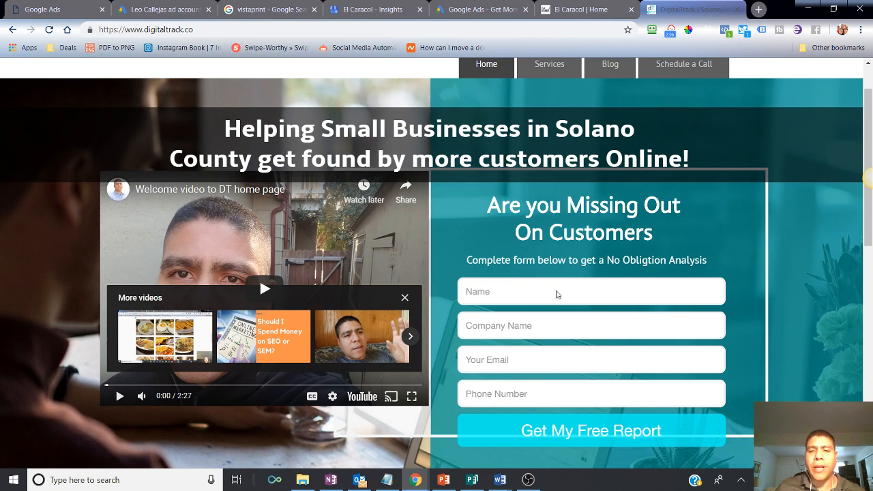
mouse_move(503, 298)
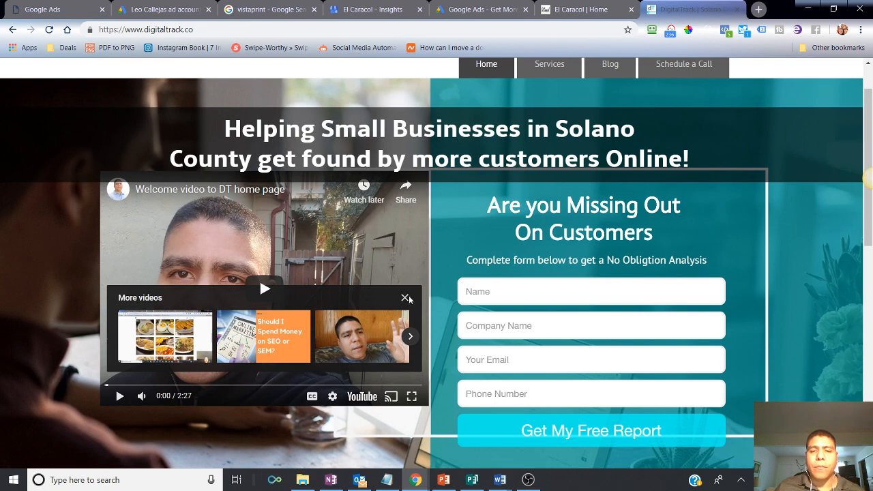
scroll(down, 3)
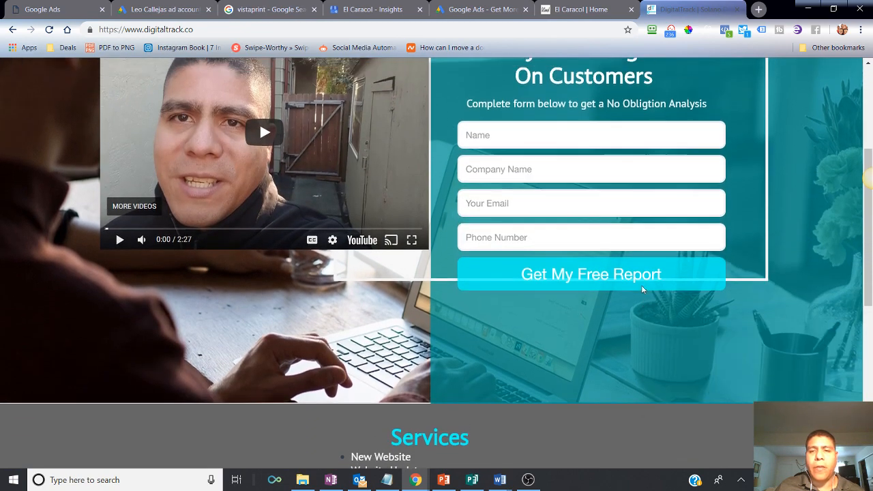
scroll(up, 3)
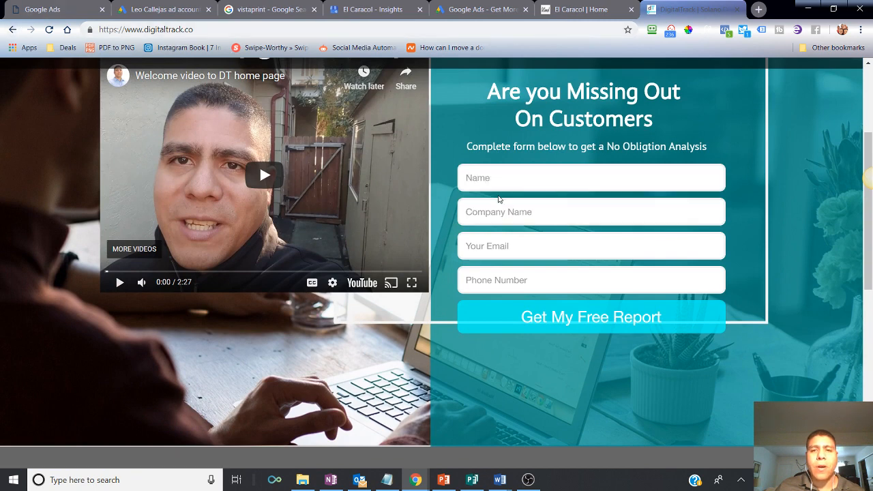
click(591, 317)
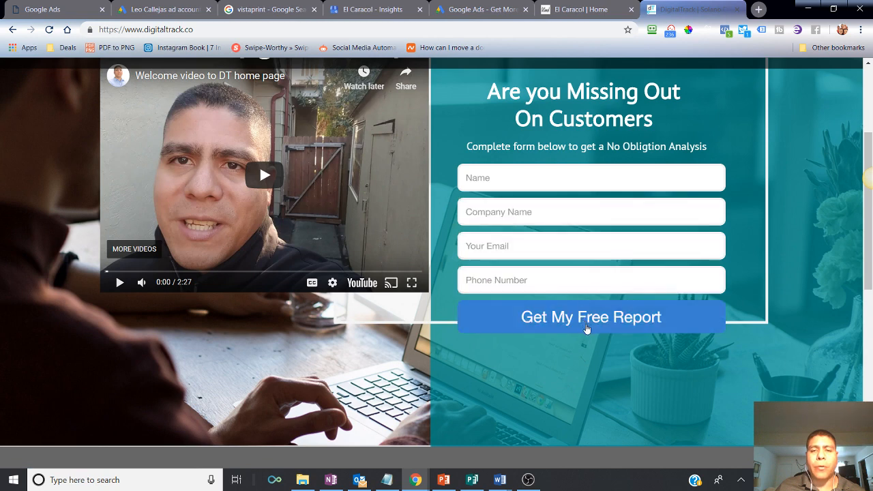
mouse_move(579, 325)
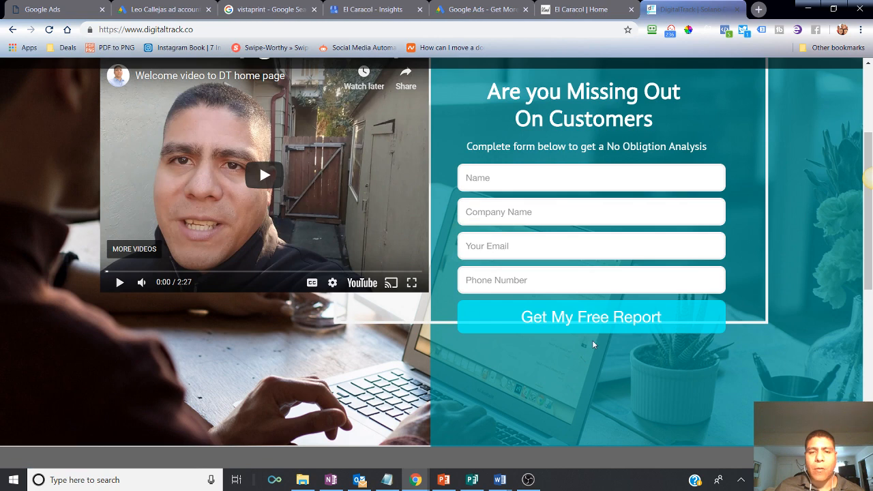
mouse_move(565, 345)
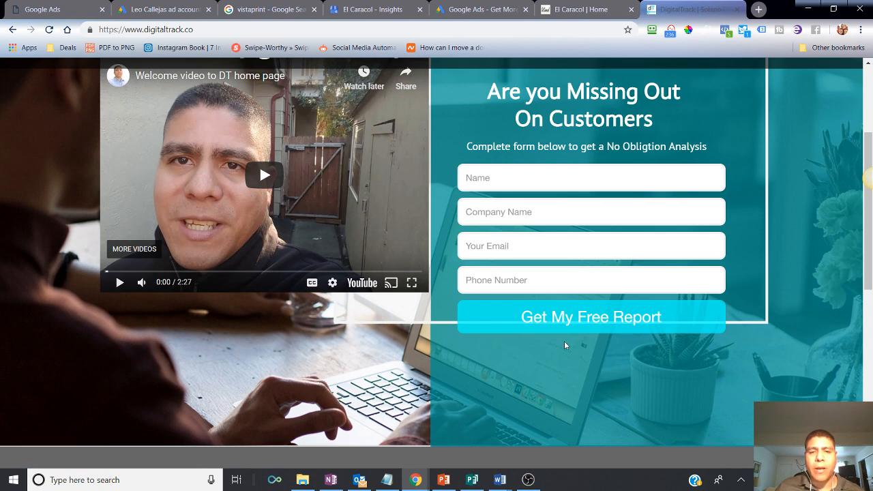
scroll(down, 3)
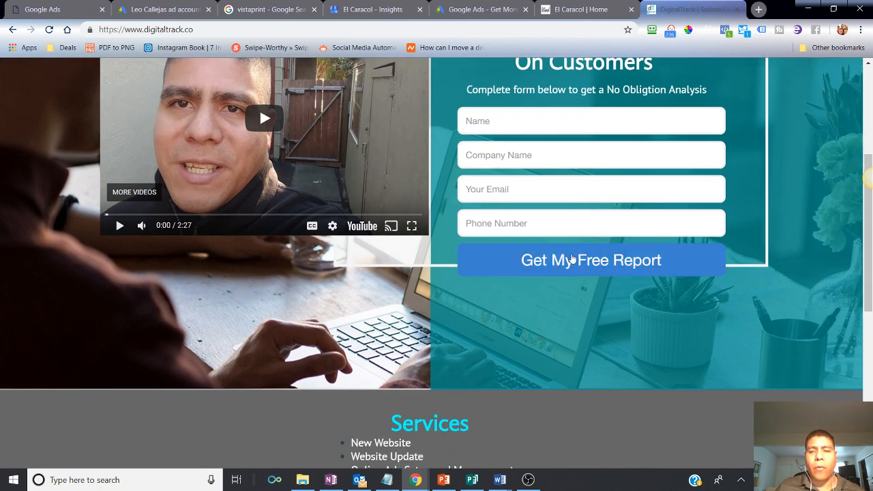
scroll(down, 3)
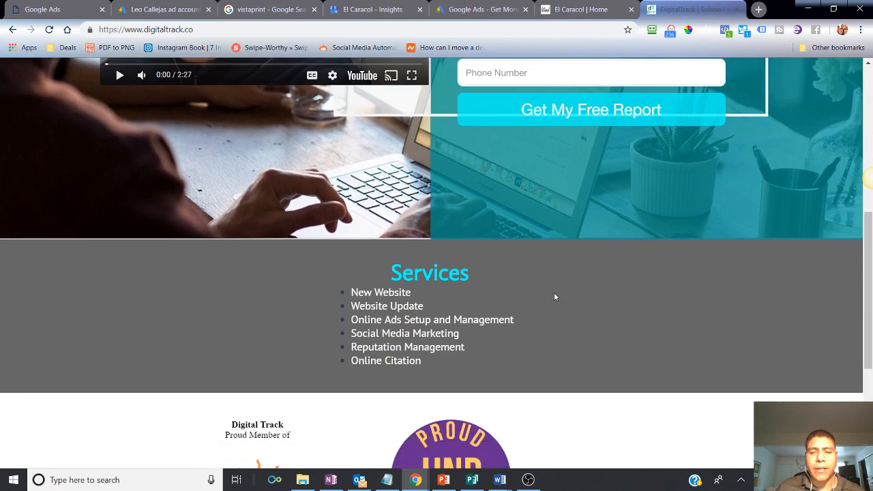
scroll(down, 3)
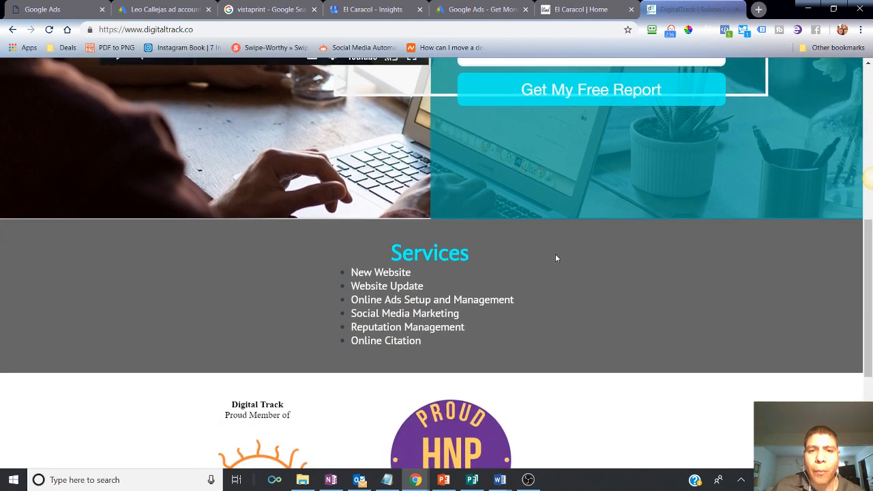
scroll(up, 3)
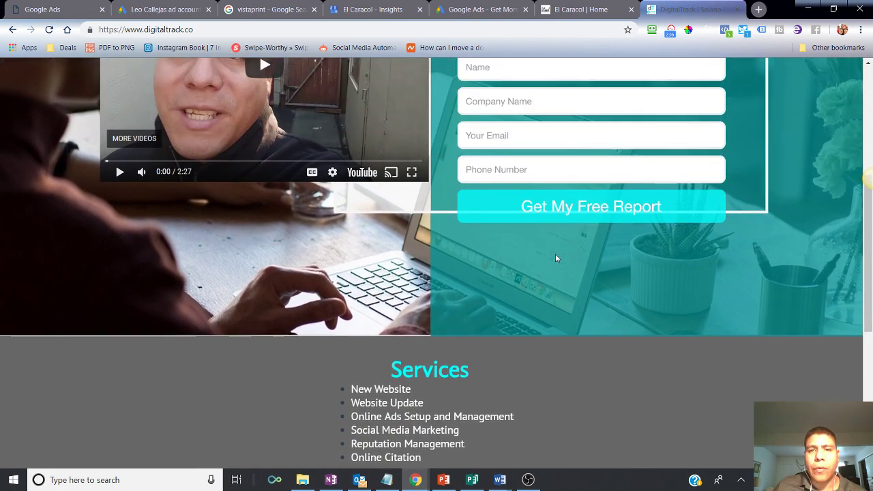
scroll(up, 3)
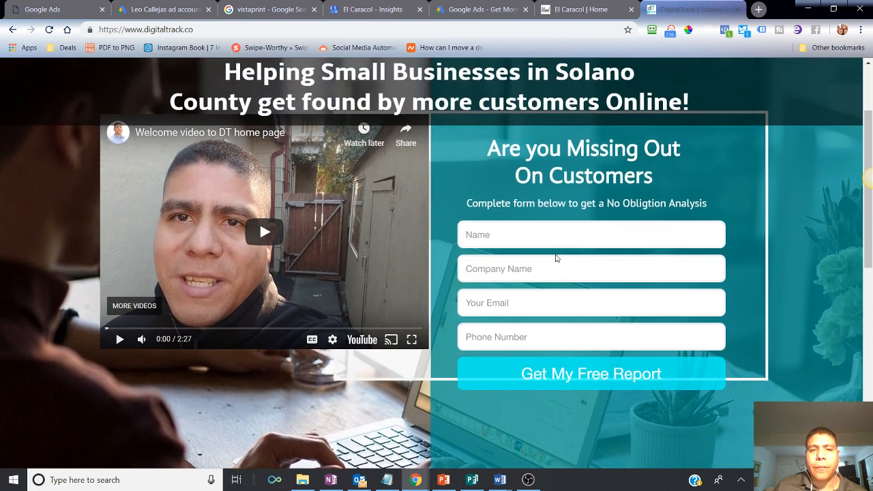
click(590, 234)
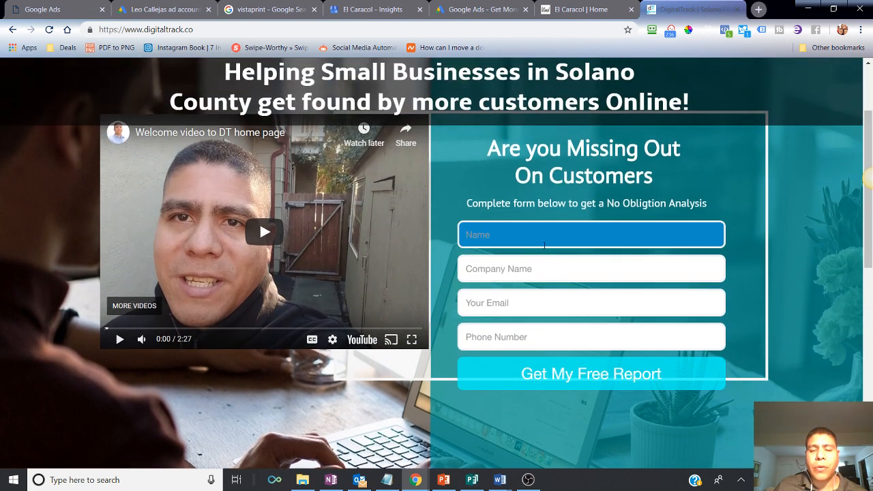
click(591, 303)
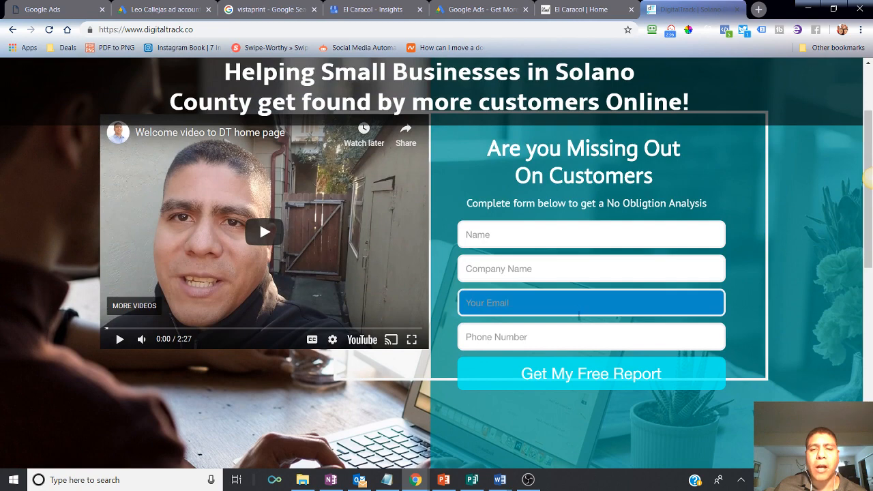
scroll(down, 3)
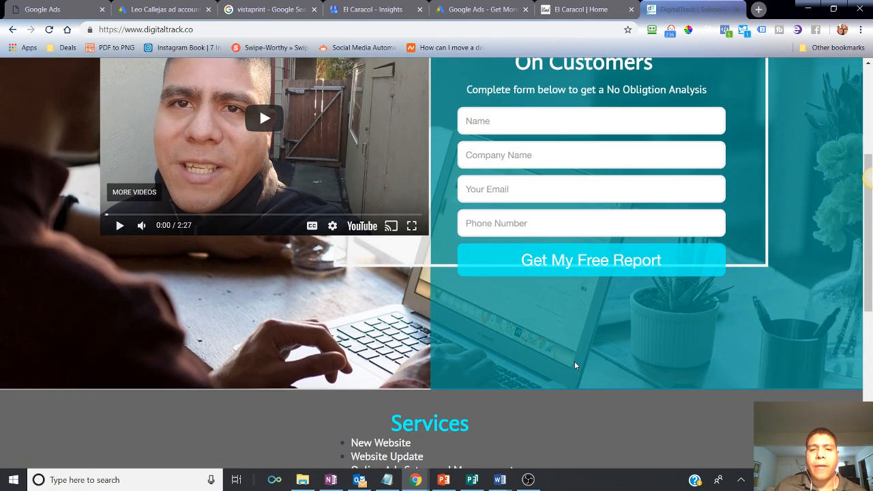
scroll(down, 3)
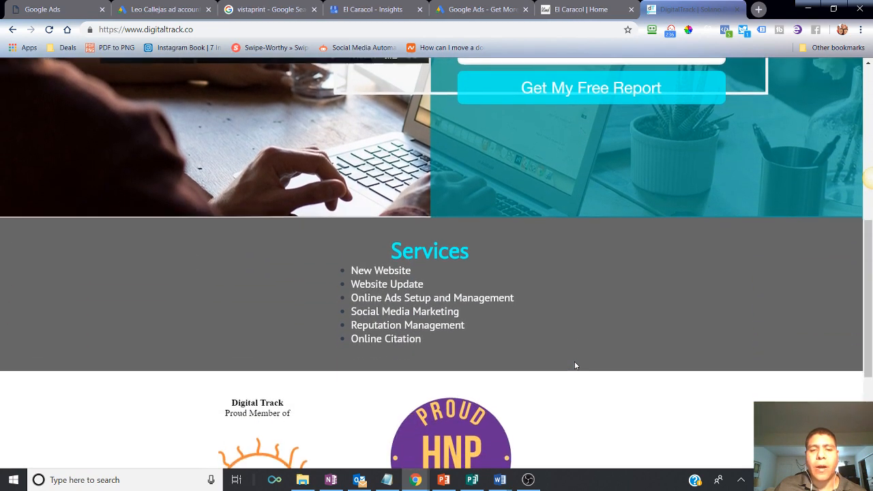
scroll(down, 3)
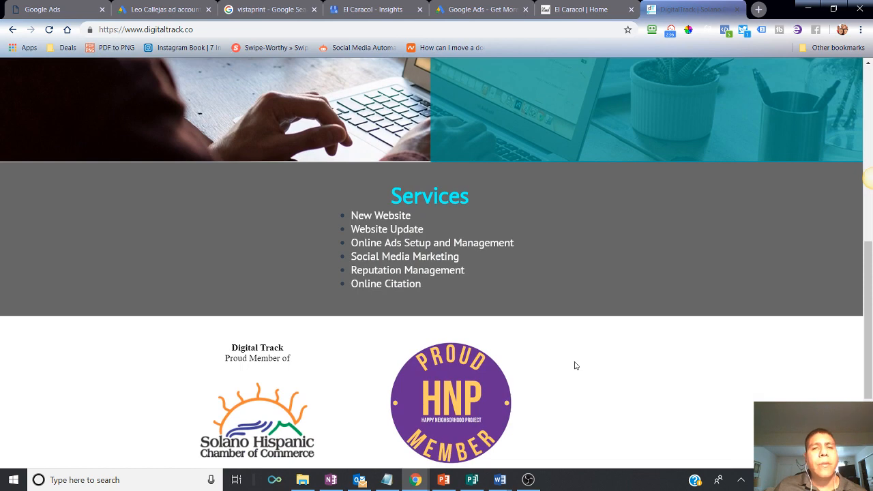
scroll(up, 3)
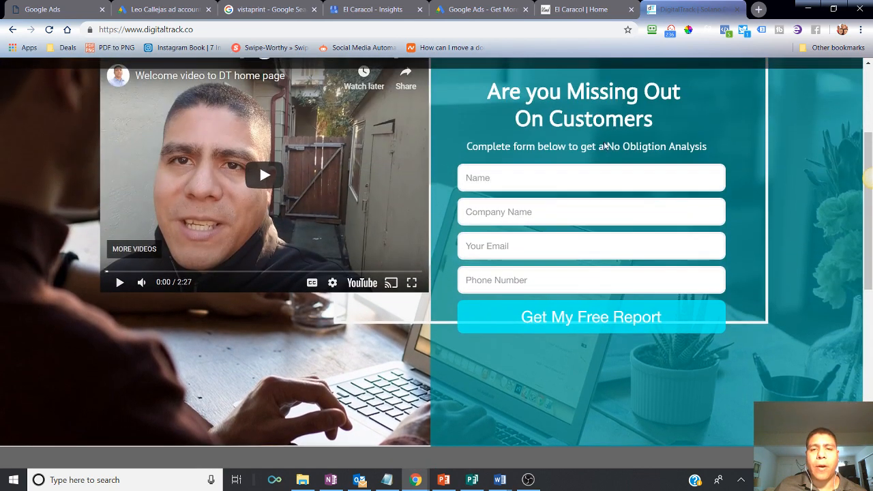
scroll(down, 3)
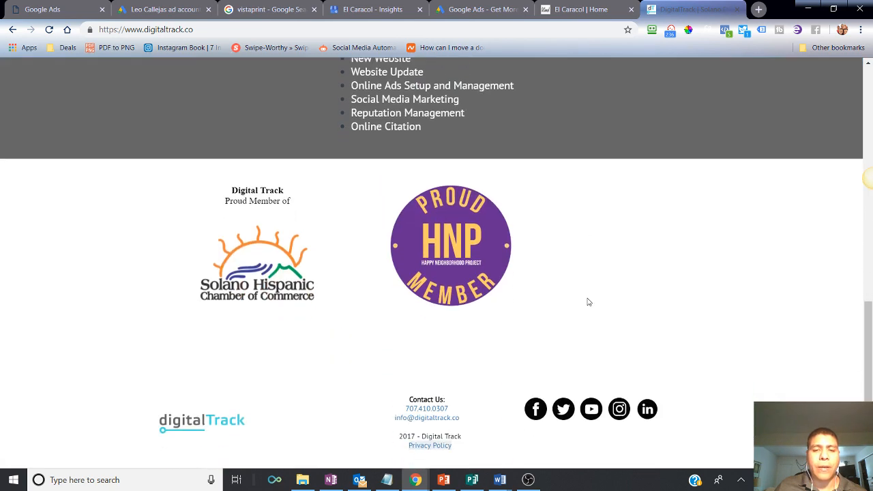
scroll(up, 3)
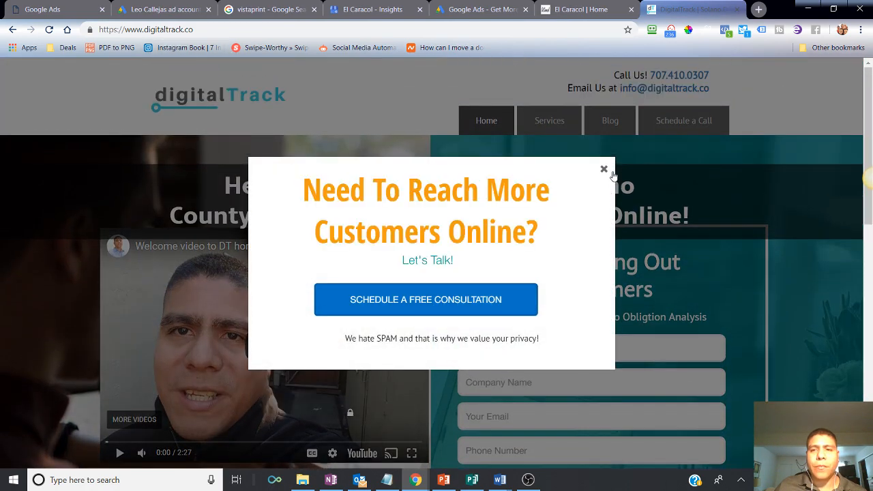
click(604, 169)
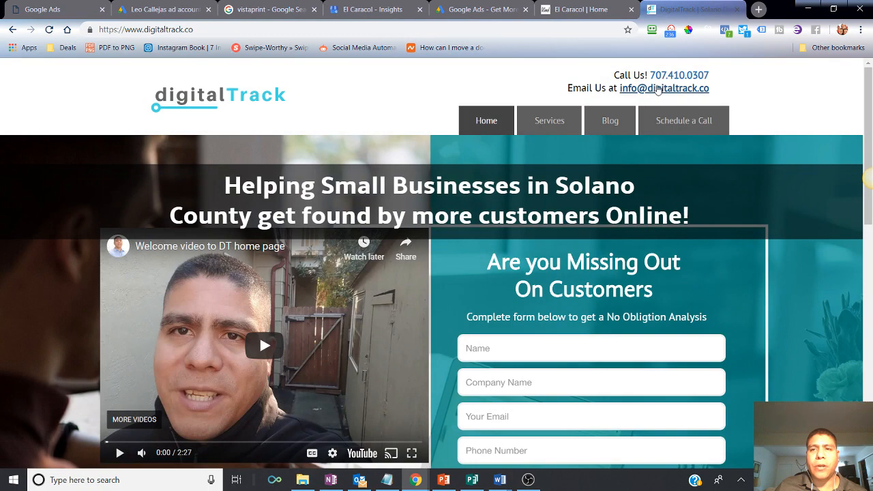
scroll(down, 3)
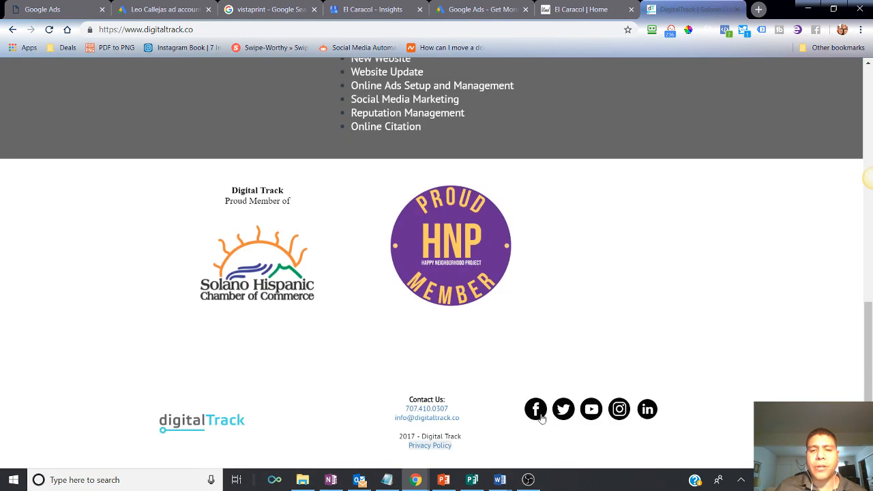
mouse_move(649, 284)
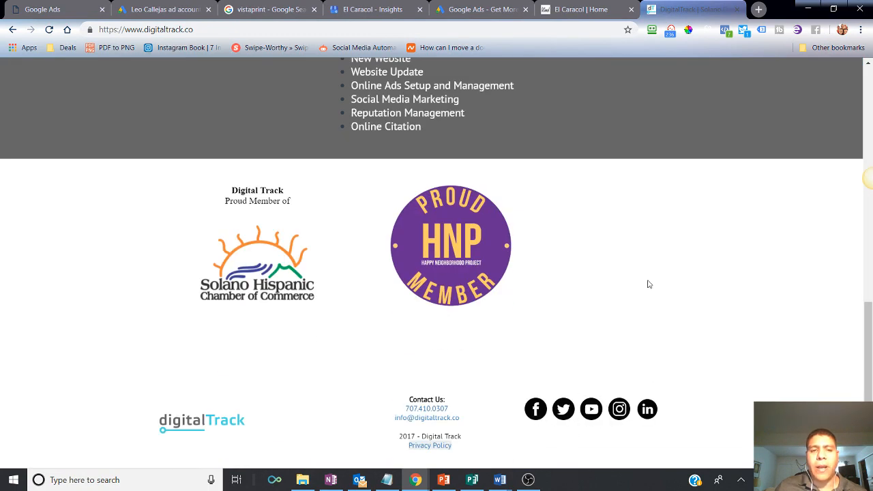
scroll(up, 3)
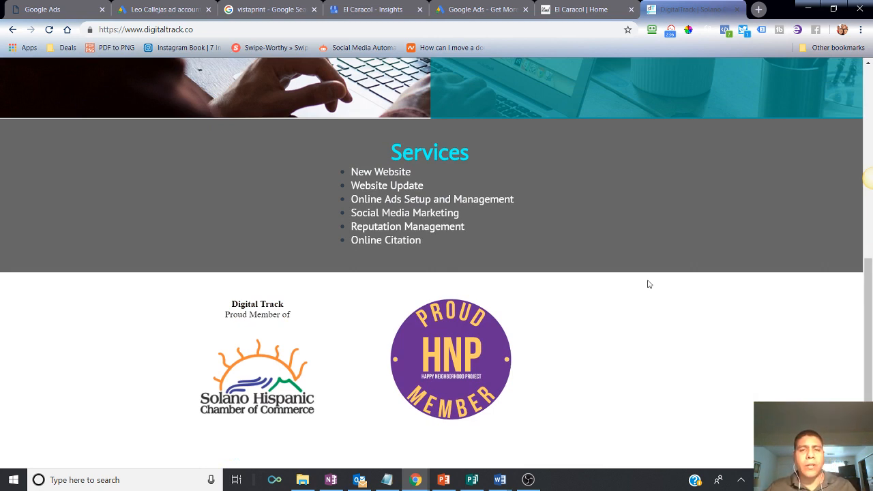
scroll(up, 3)
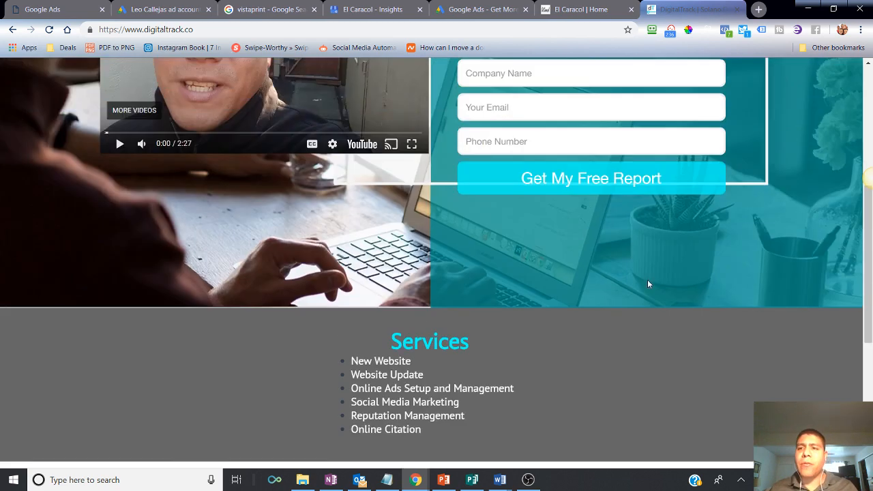
scroll(up, 3)
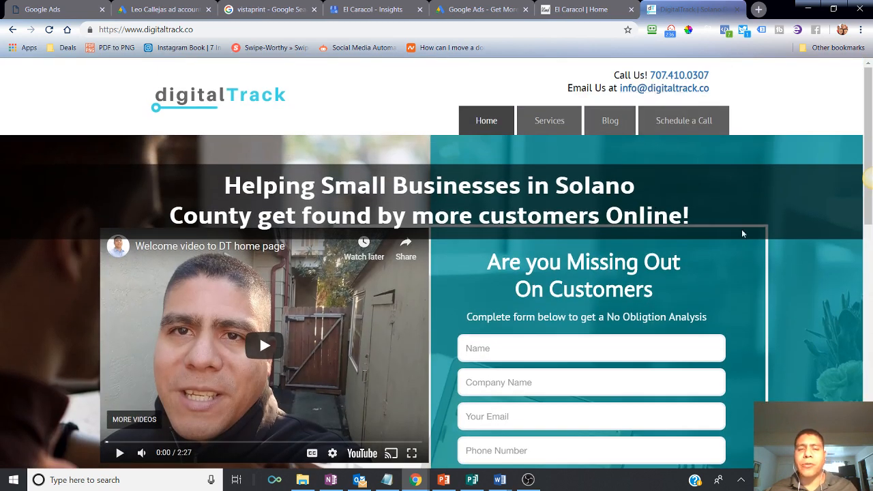
mouse_move(746, 258)
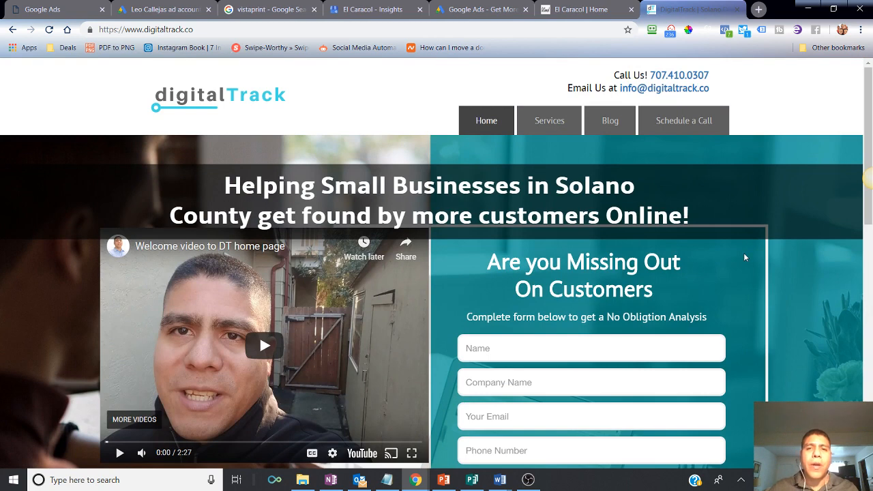
mouse_move(805, 288)
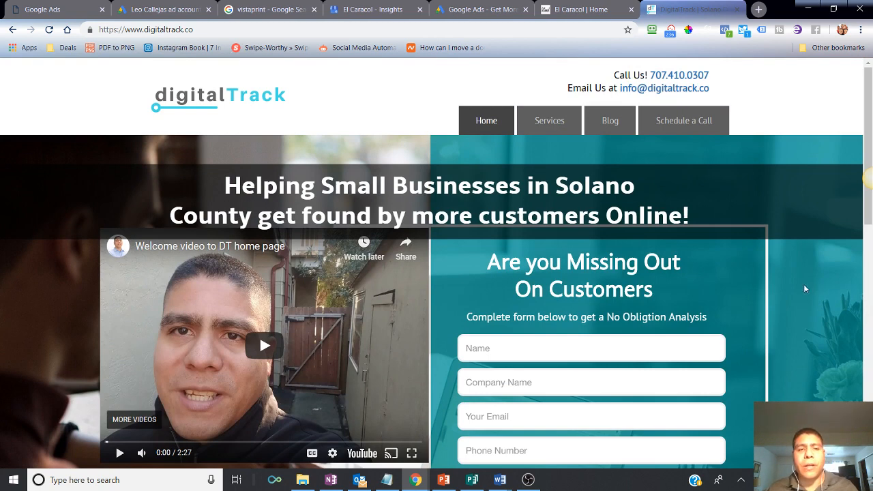